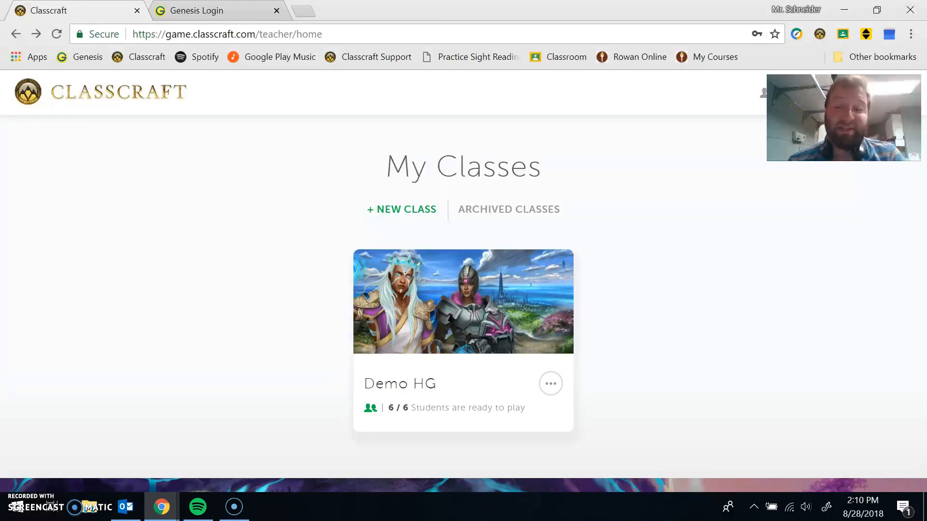
pyautogui.moveTo(586, 237)
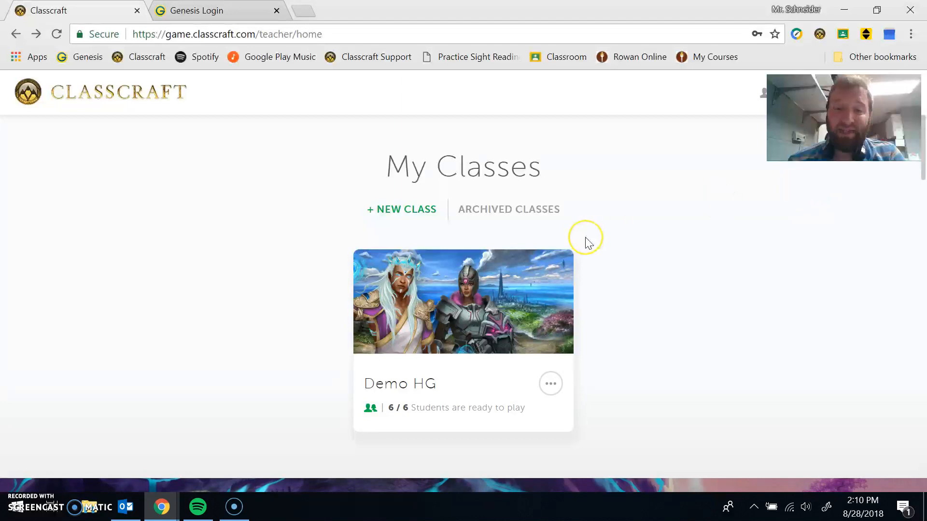
pyautogui.moveTo(344, 371)
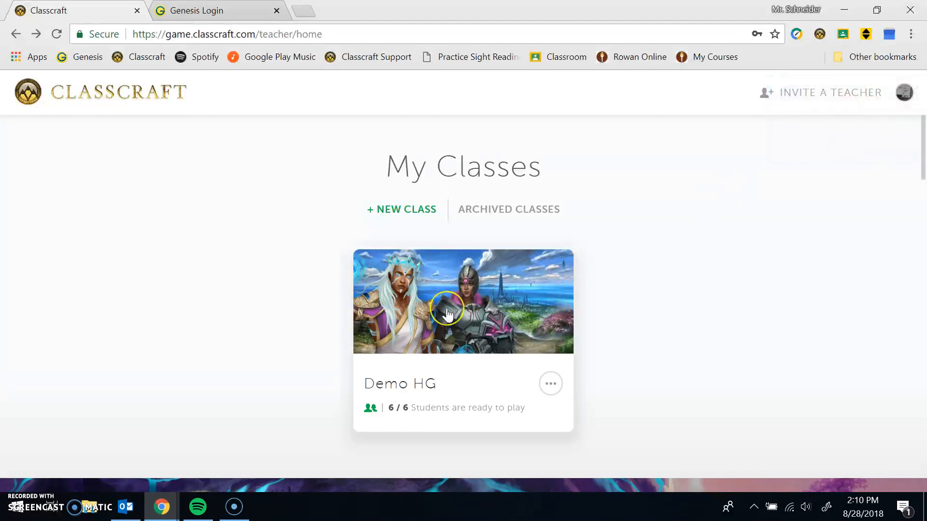
# Browse Haymitch, Katniss, Primrose and Peeta's character profiles in Demo HG, ending on Katniss Everdeen
pyautogui.click(463, 301)
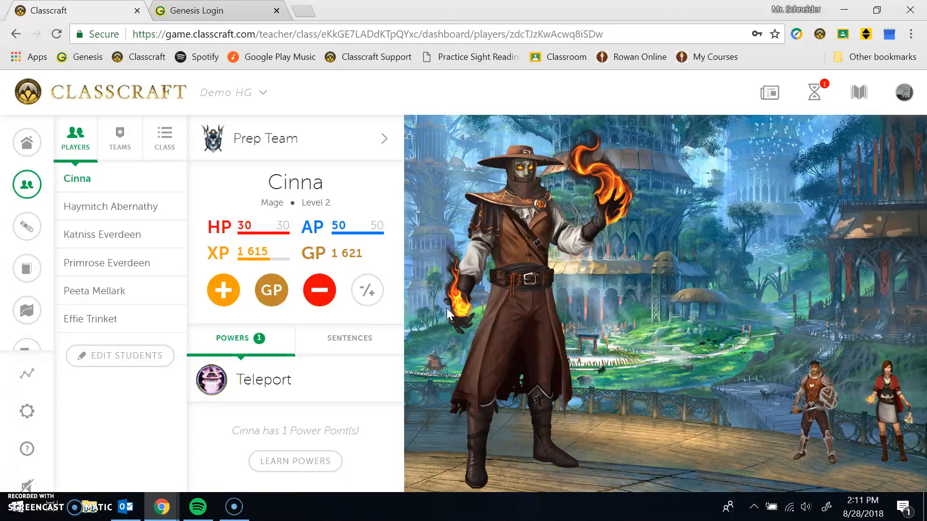
pyautogui.moveTo(172, 207)
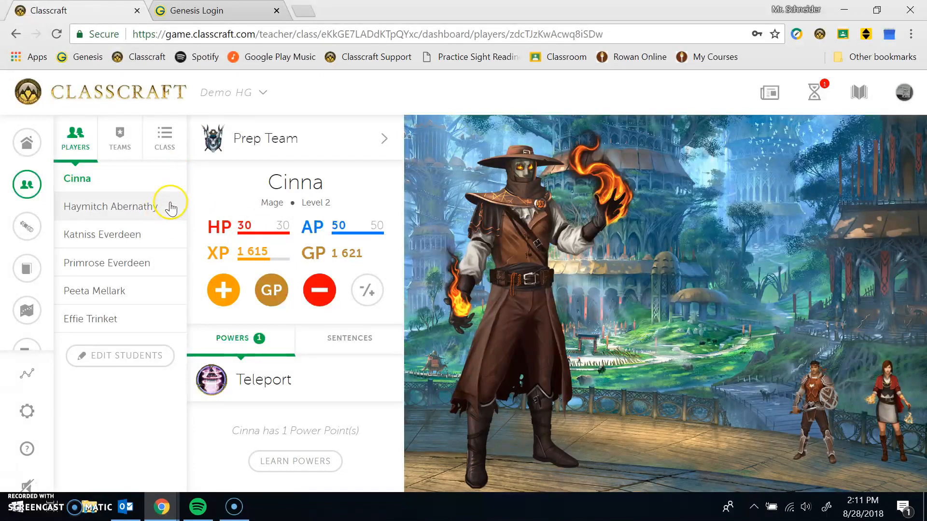
pyautogui.moveTo(186, 289)
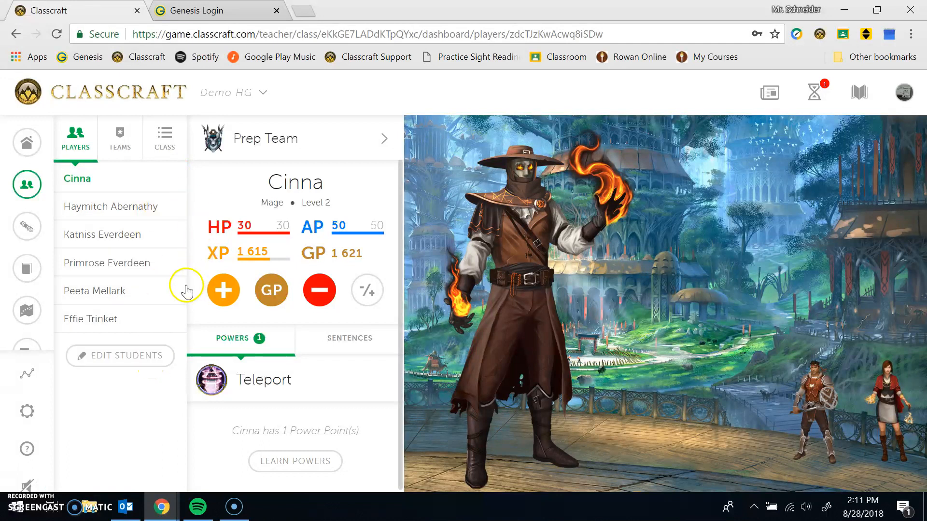
pyautogui.moveTo(112, 210)
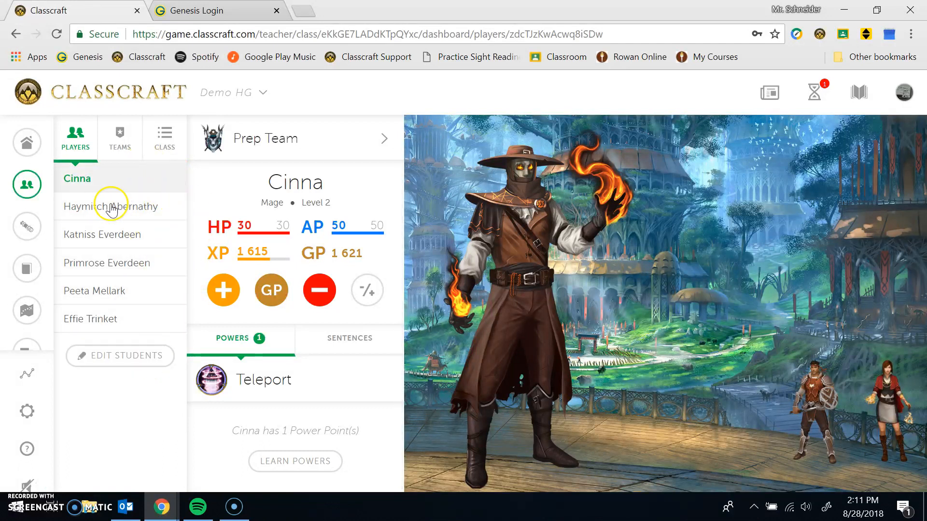
pyautogui.moveTo(109, 443)
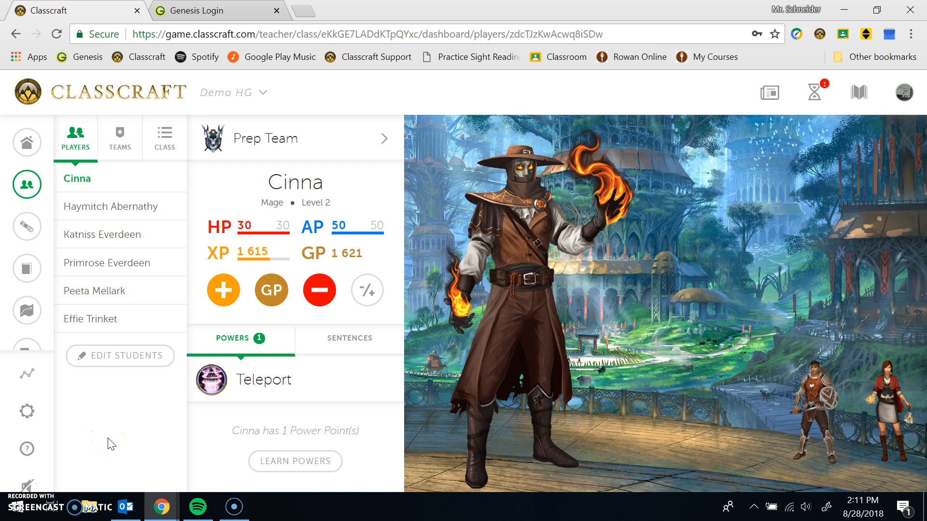
pyautogui.moveTo(166, 233)
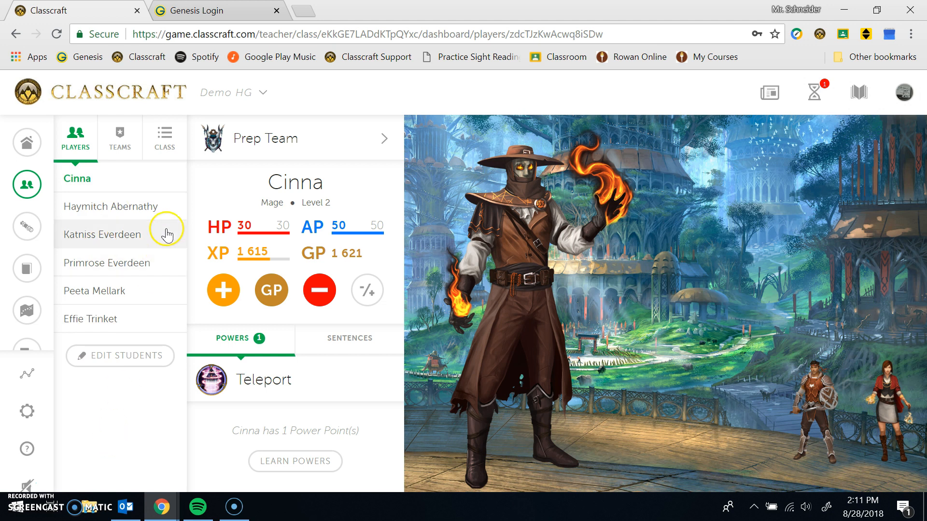
pyautogui.moveTo(206, 212)
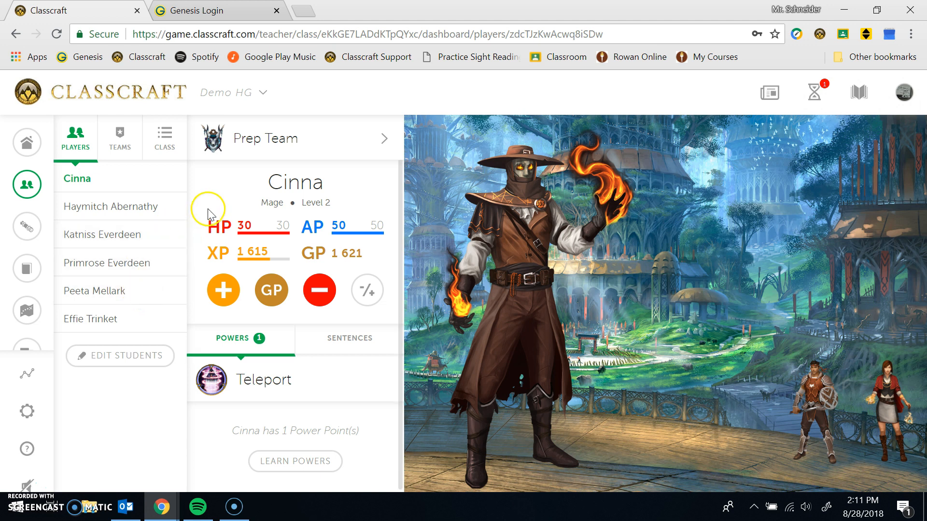
pyautogui.moveTo(119, 138)
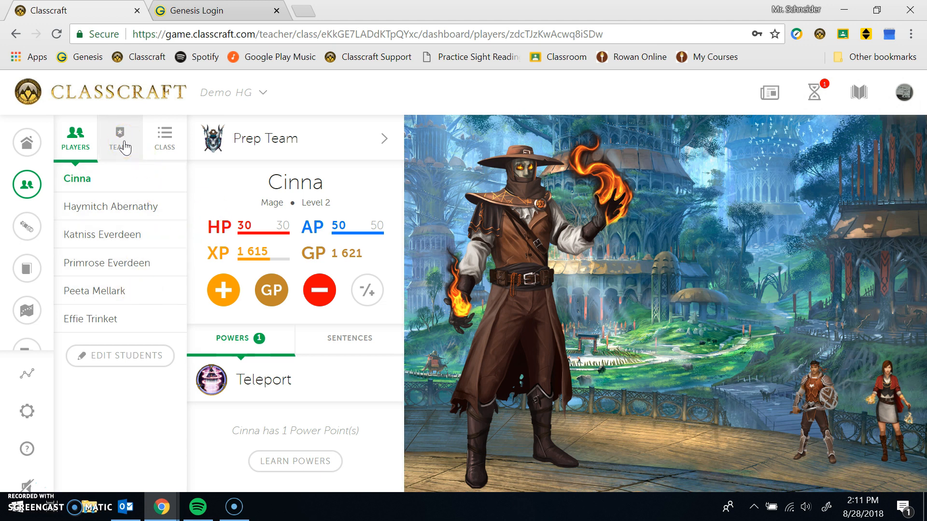
pyautogui.moveTo(73, 328)
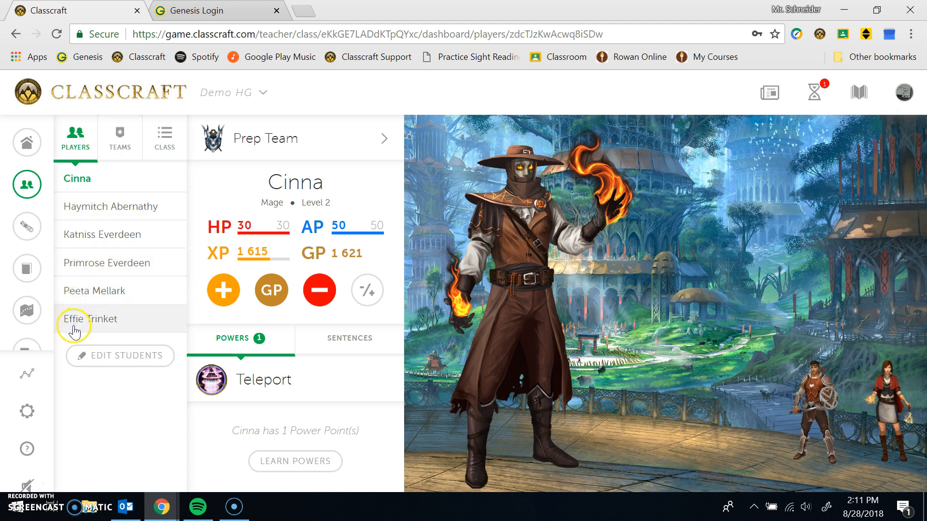
pyautogui.moveTo(148, 206)
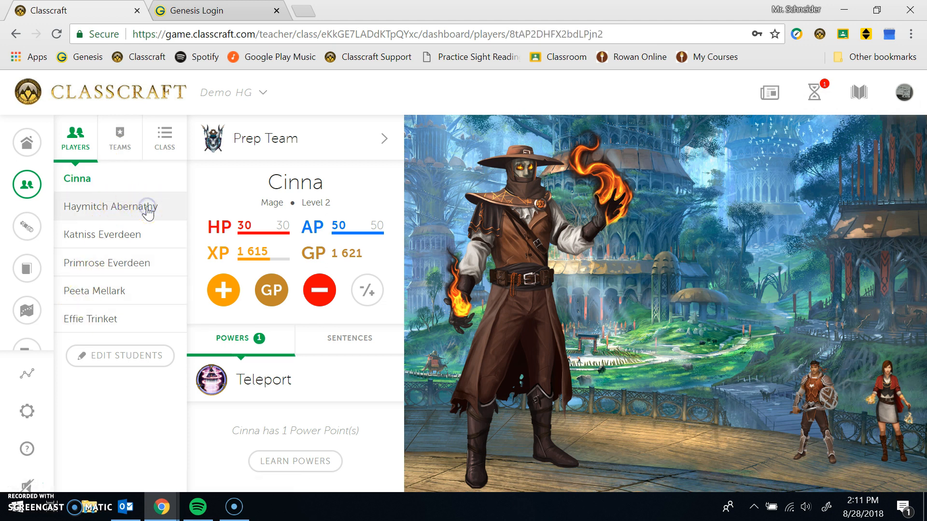
pyautogui.click(110, 207)
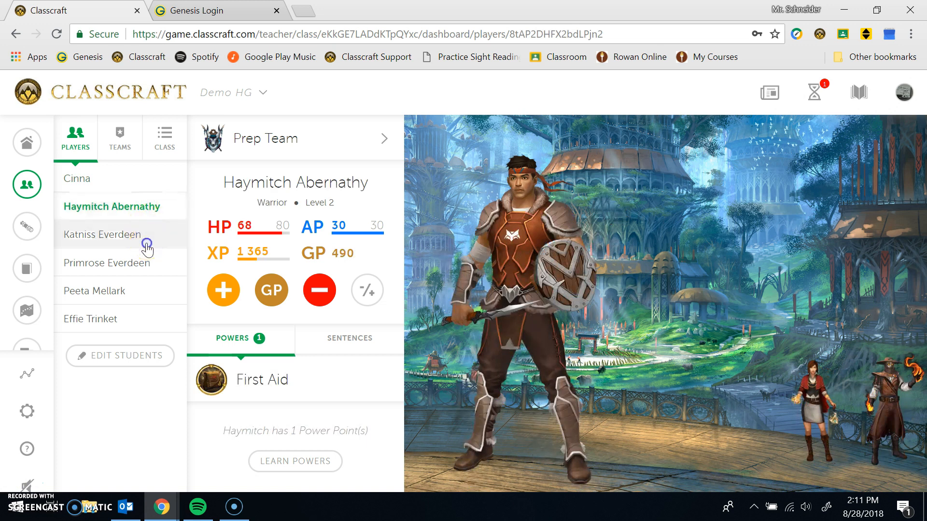
pyautogui.click(103, 234)
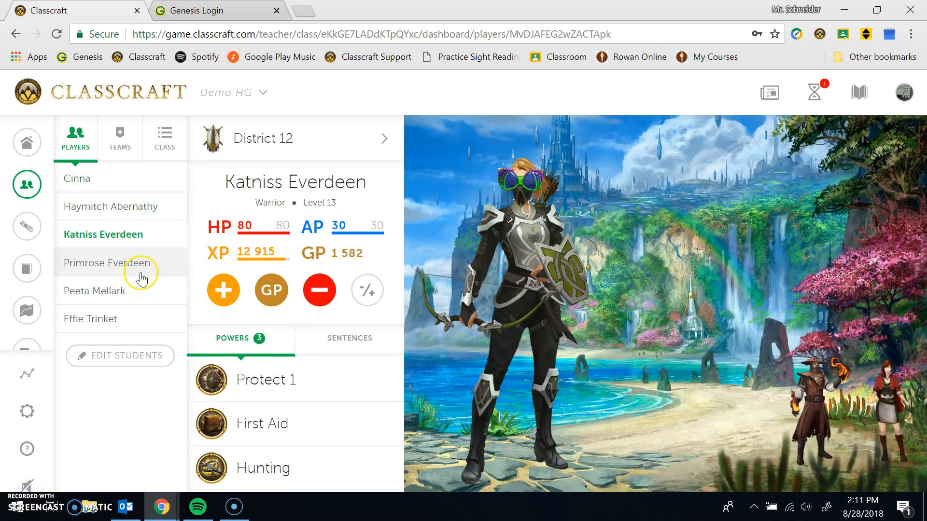
pyautogui.click(106, 263)
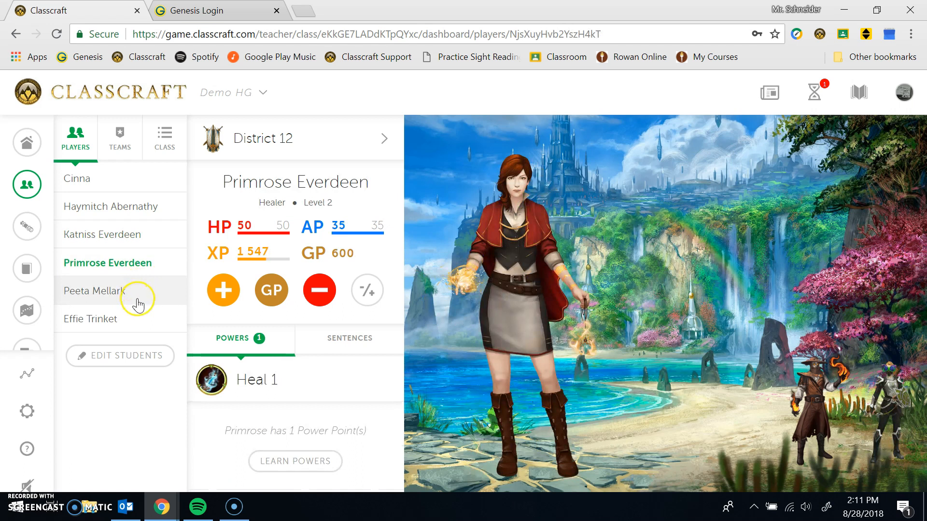
pyautogui.moveTo(387, 228)
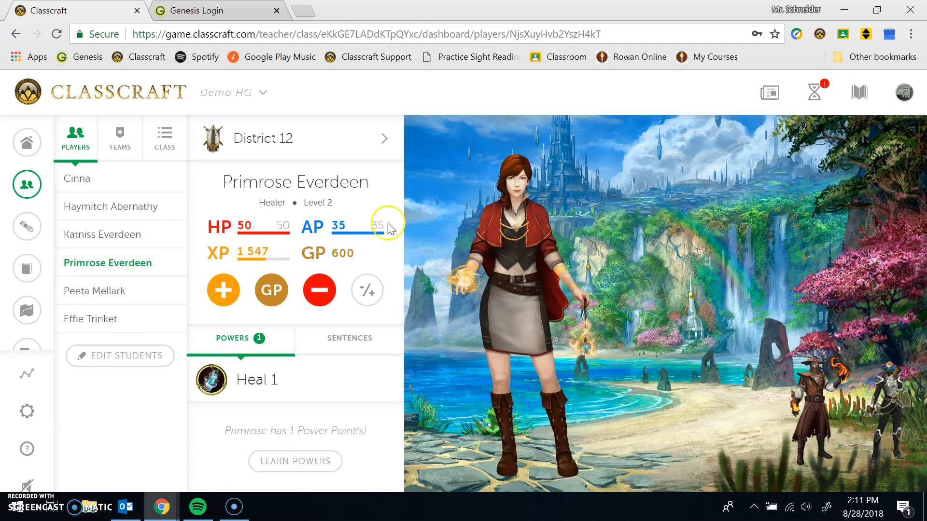
pyautogui.click(96, 290)
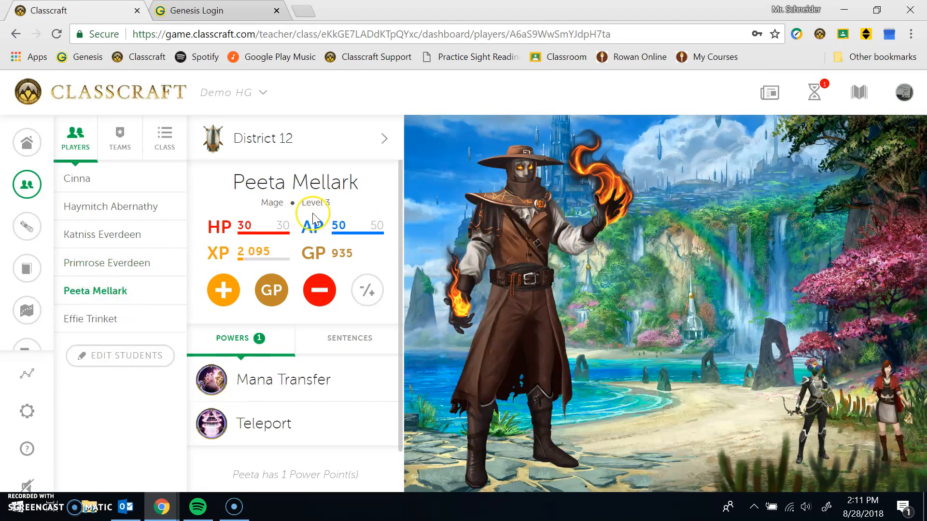
pyautogui.moveTo(142, 192)
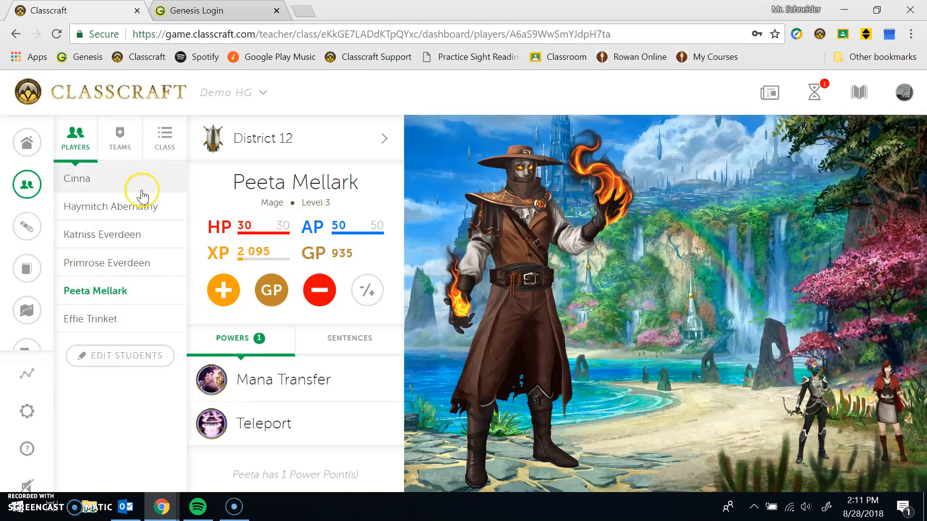
pyautogui.click(112, 207)
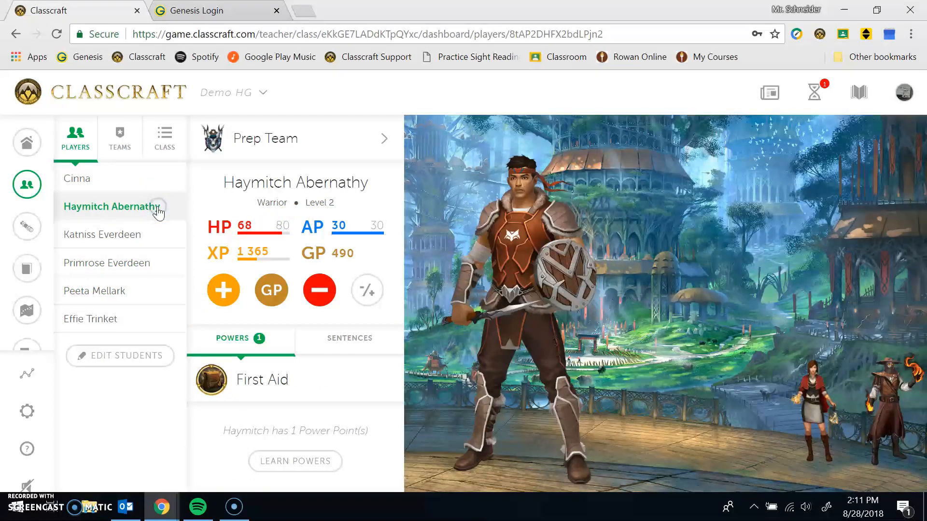
pyautogui.moveTo(441, 258)
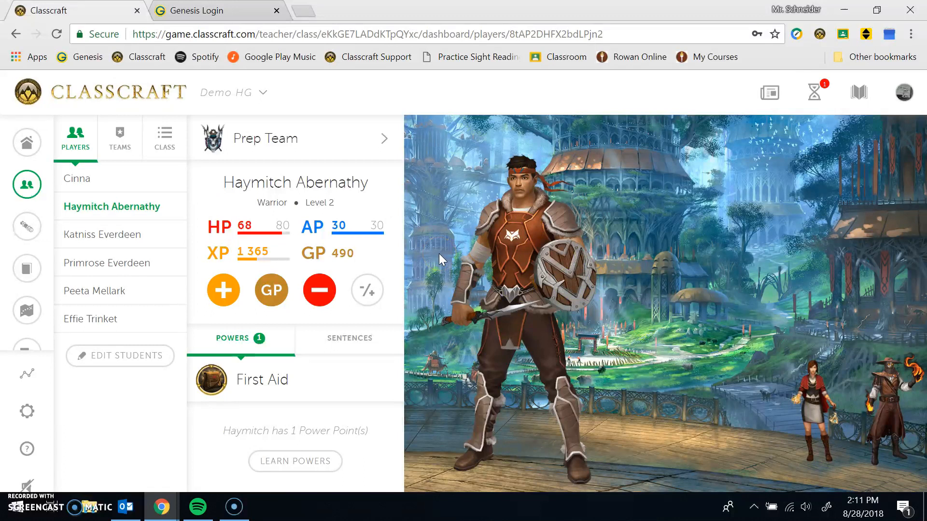
pyautogui.moveTo(141, 234)
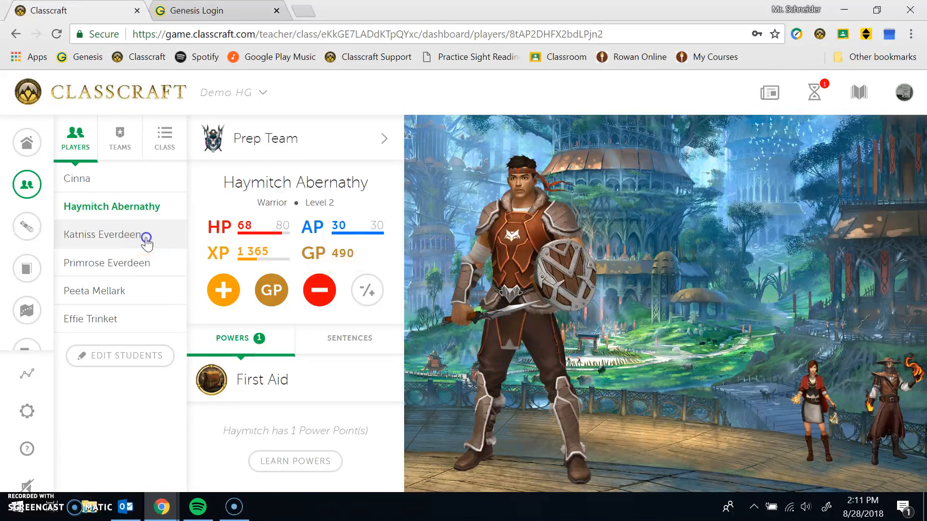
pyautogui.click(103, 234)
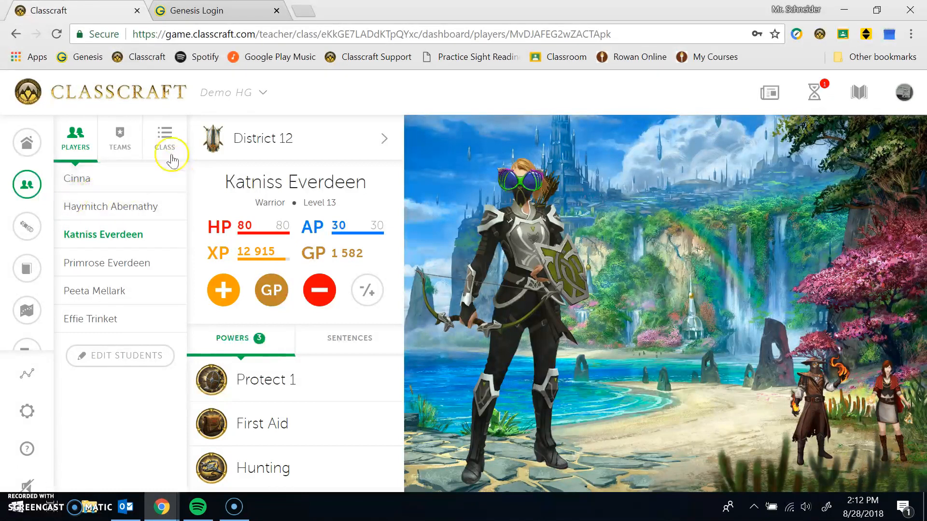
# Show the class table and untick Cinna, Katniss and Peeta from the points group
pyautogui.click(165, 138)
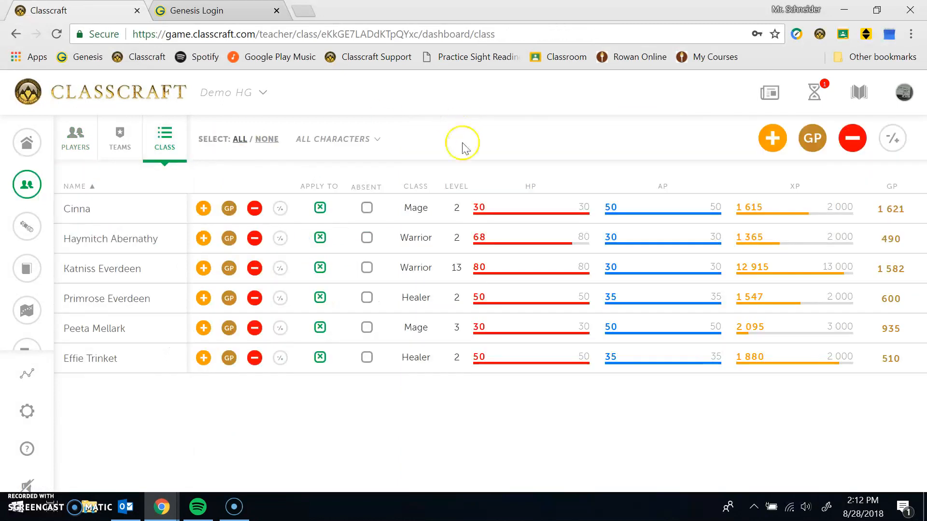
pyautogui.moveTo(463, 130)
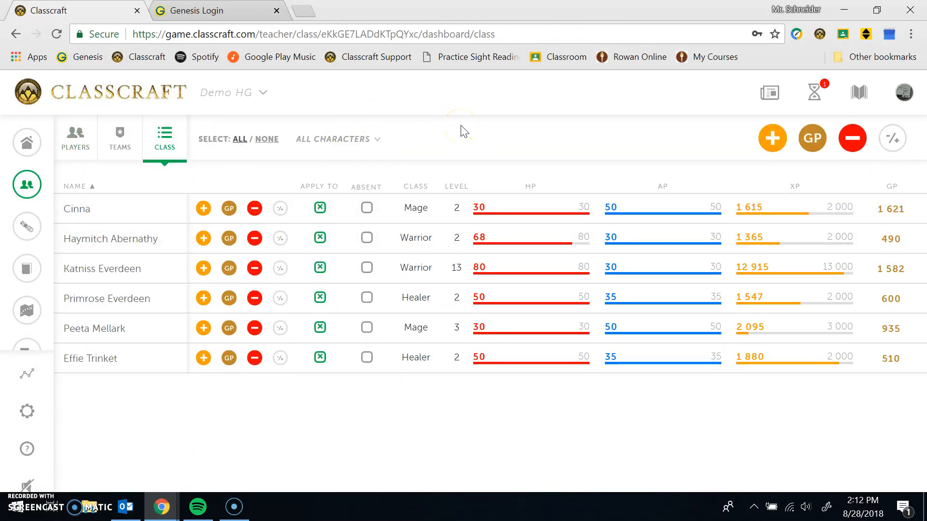
pyautogui.moveTo(320, 209)
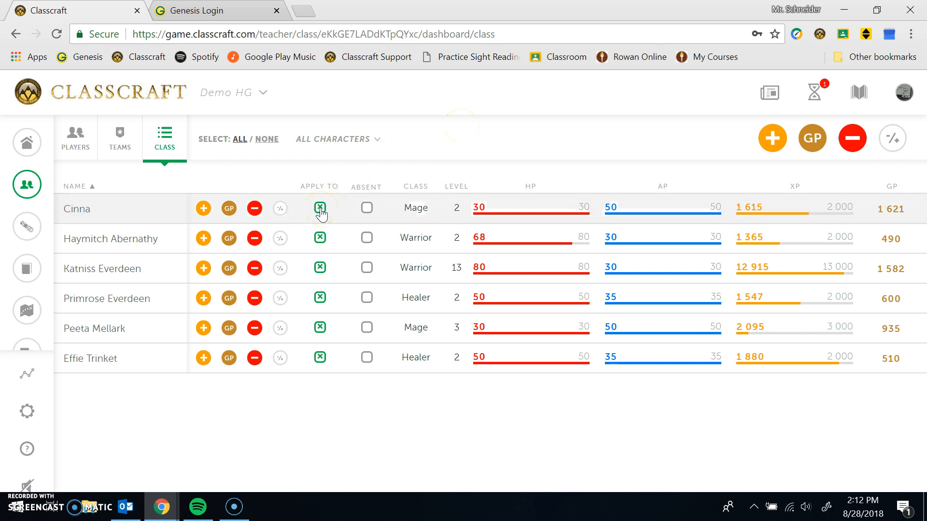
pyautogui.click(320, 209)
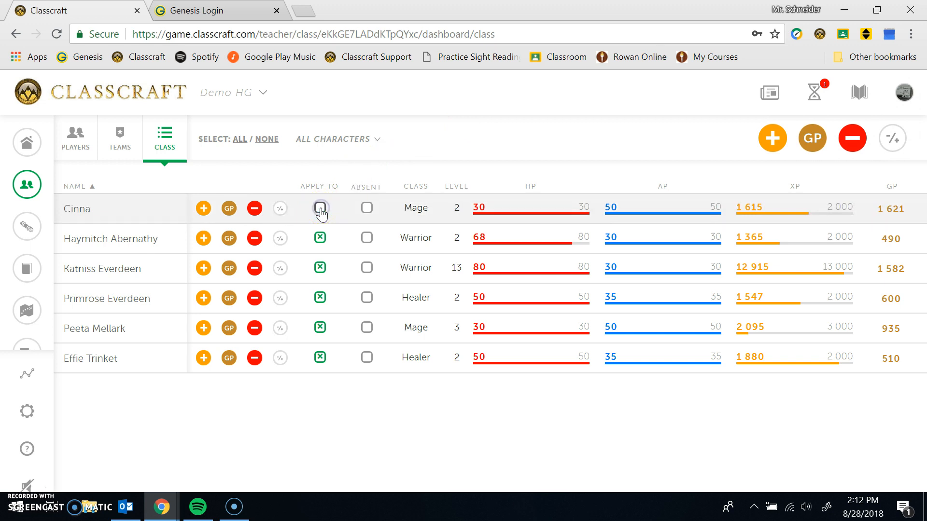
pyautogui.click(319, 209)
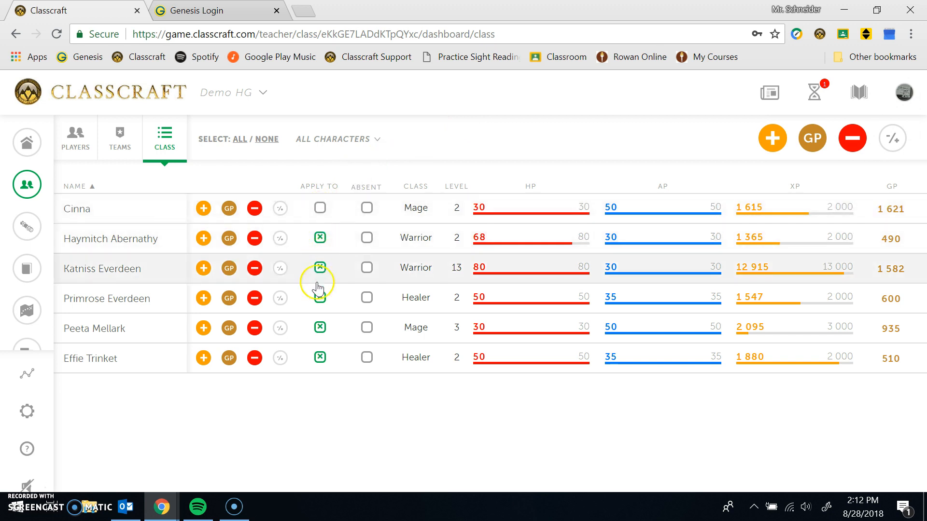
pyautogui.click(320, 298)
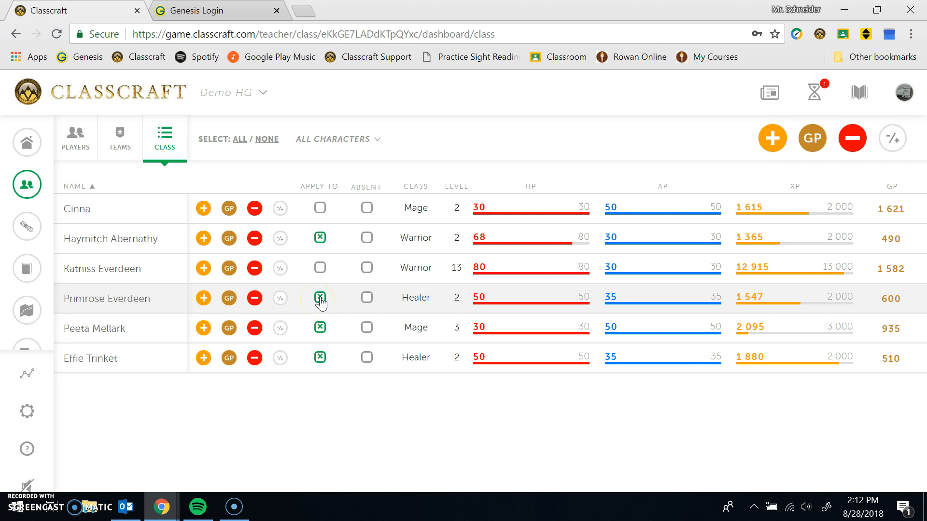
pyautogui.click(319, 298)
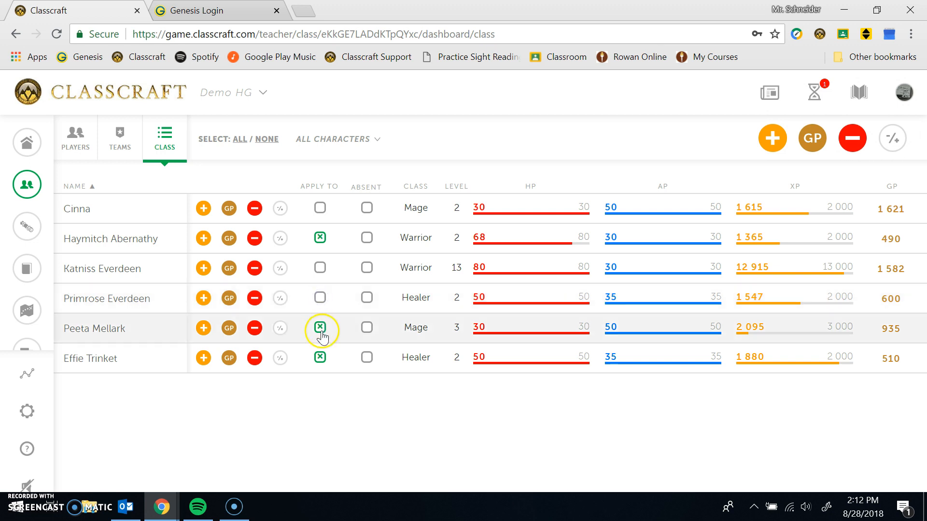
pyautogui.click(319, 328)
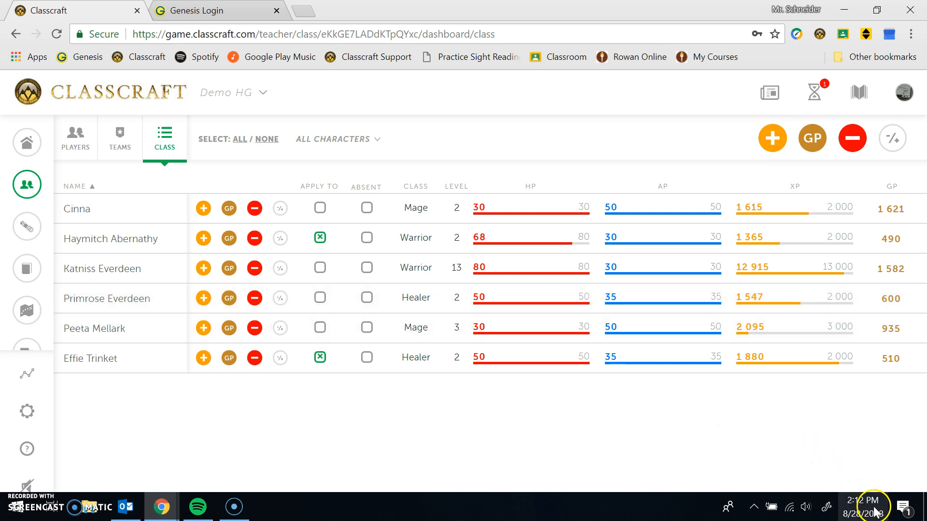
pyautogui.moveTo(476, 311)
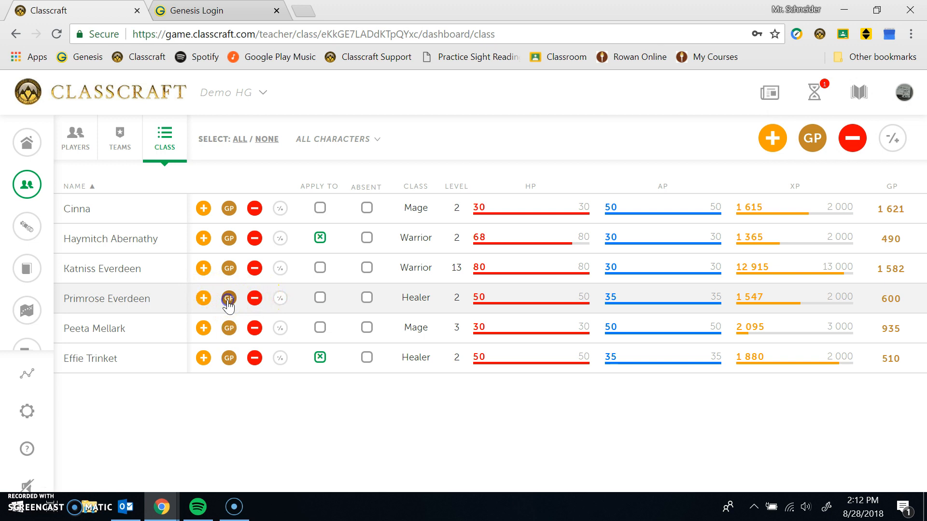
# Award Primrose Everdeen +10 GP for being ready before the bell
pyautogui.click(229, 297)
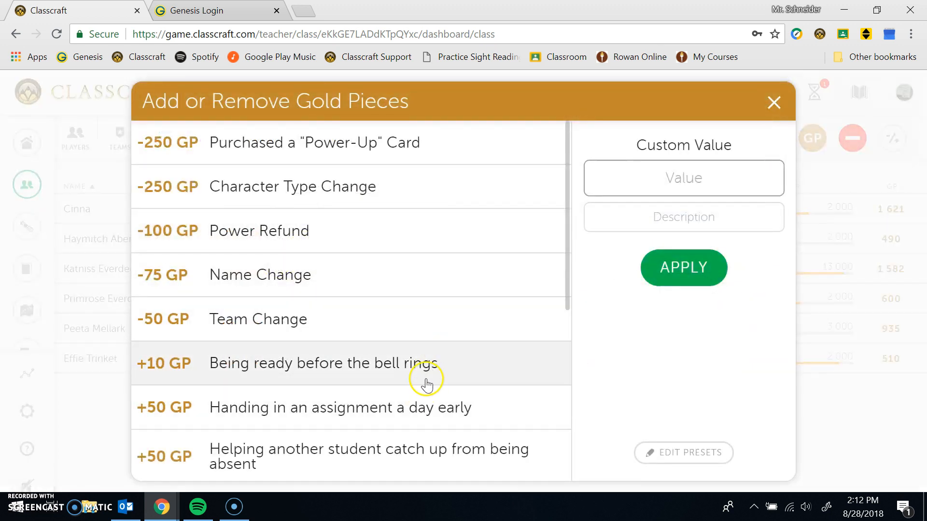
pyautogui.click(774, 102)
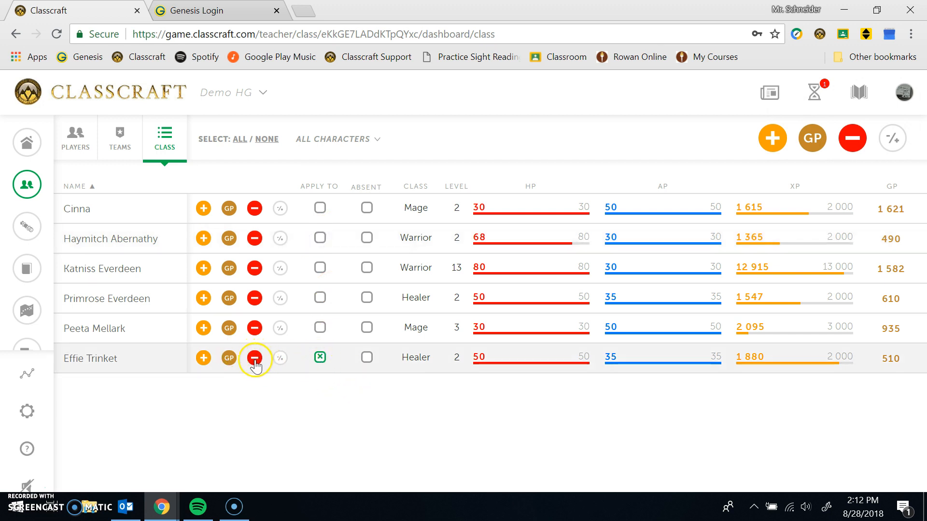
pyautogui.moveTo(320, 357)
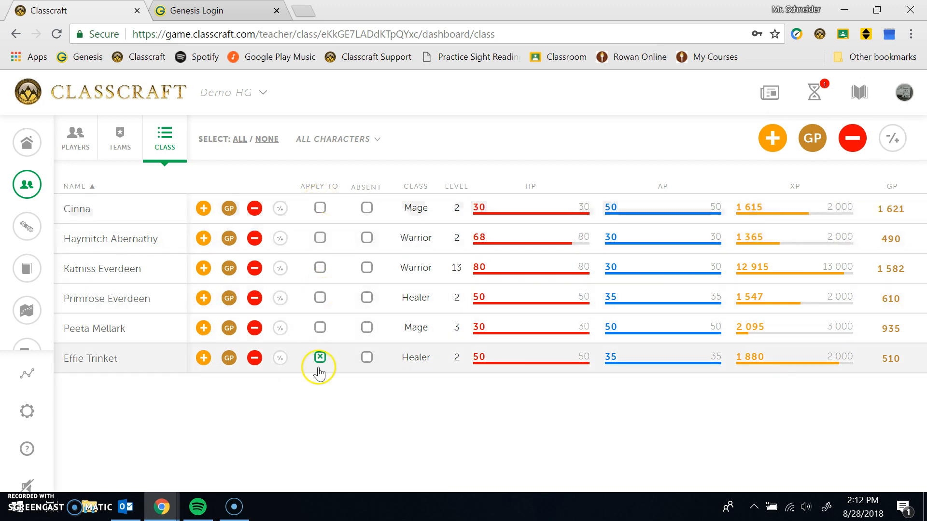
pyautogui.moveTo(254, 357)
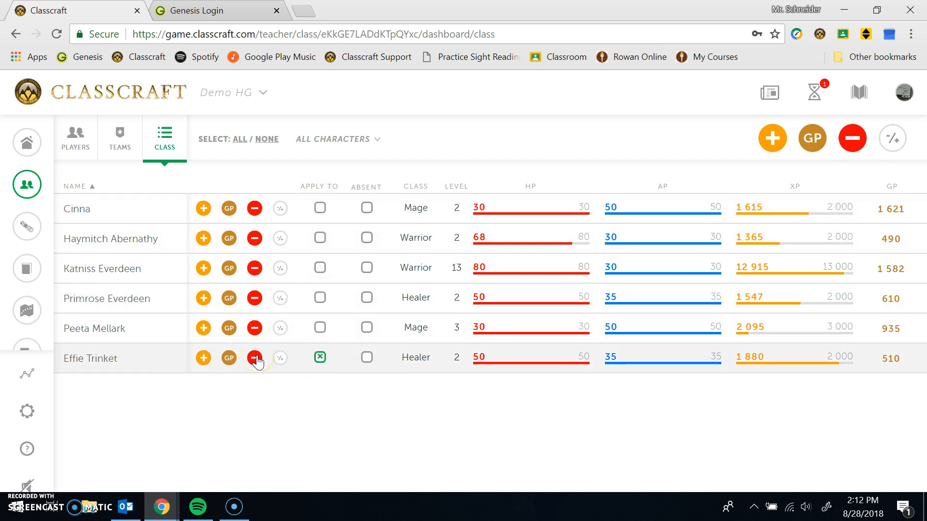
# Remove 5 HP from Effie Trinket for arriving late, letting her take the damage
pyautogui.click(254, 358)
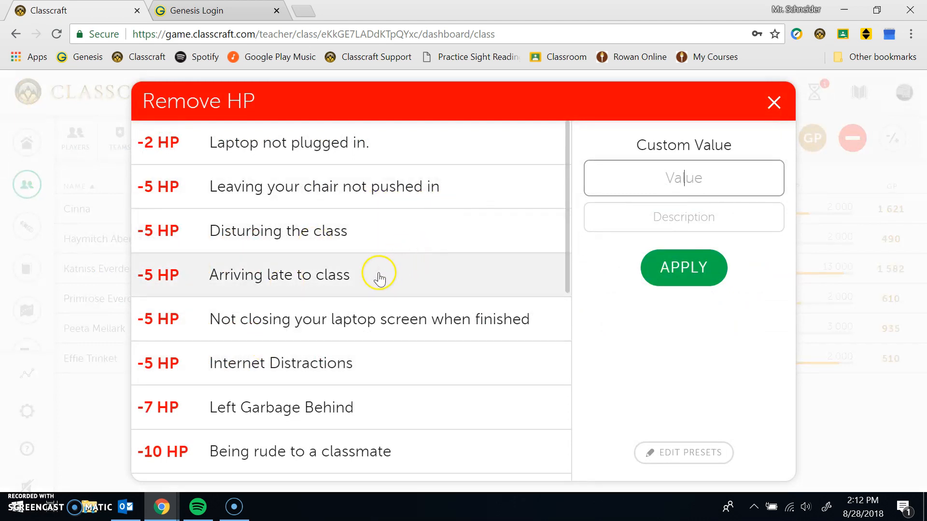
pyautogui.moveTo(312, 280)
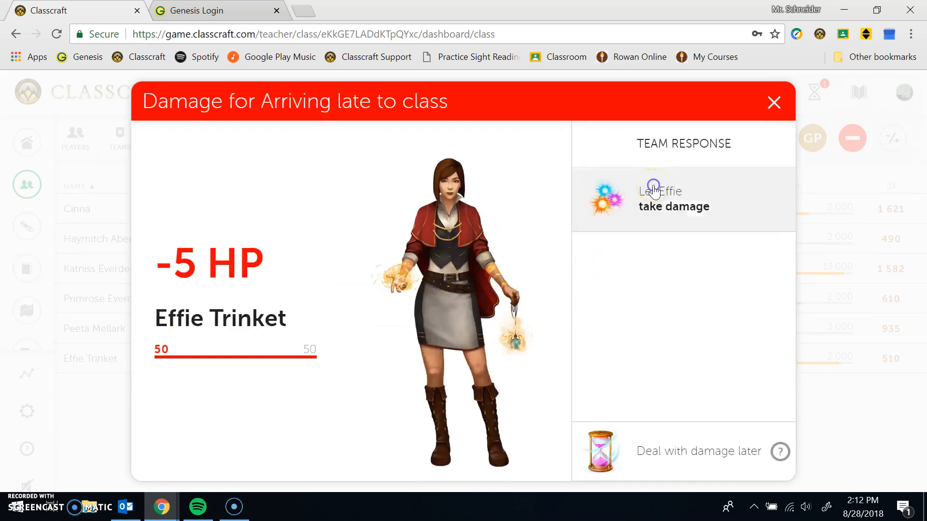
pyautogui.click(773, 103)
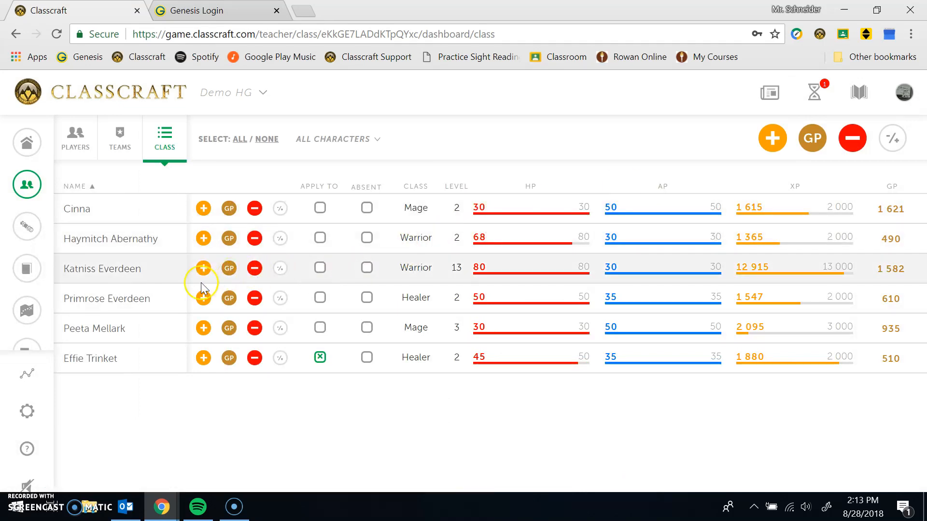
# Apply the 5 HP Arriving late to class penalty to Peeta Mellark
pyautogui.click(319, 358)
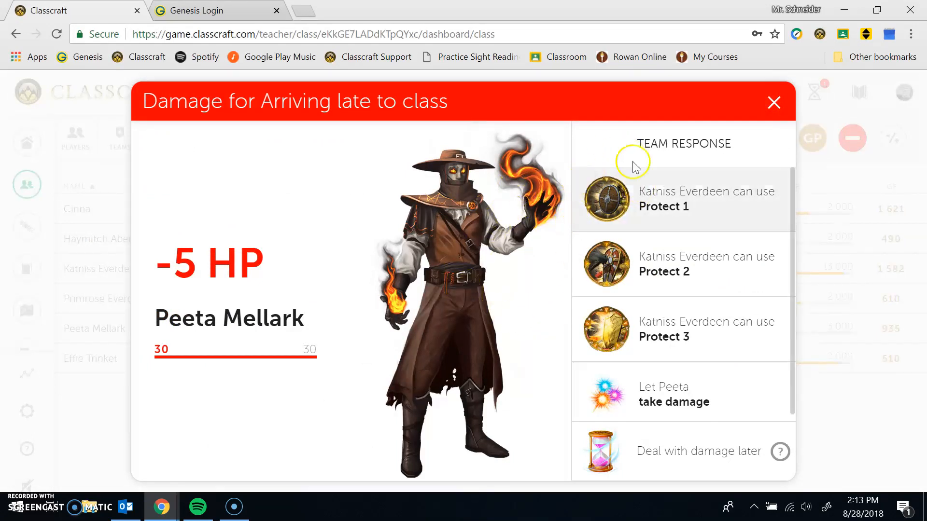
pyautogui.moveTo(625, 359)
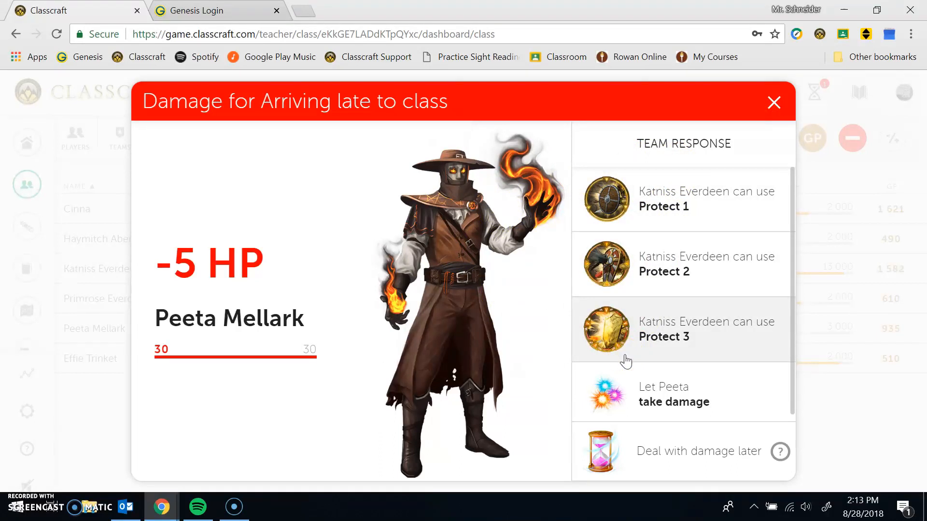
pyautogui.moveTo(620, 348)
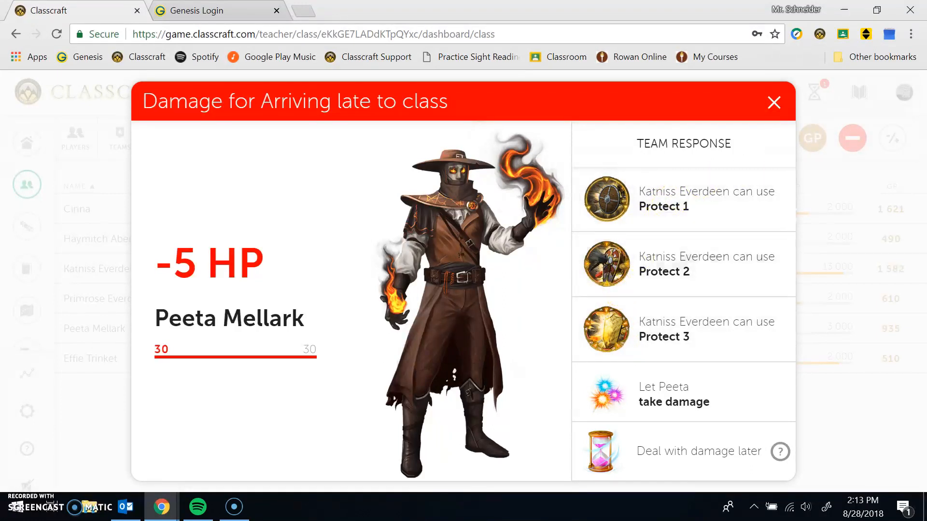
pyautogui.moveTo(295, 281)
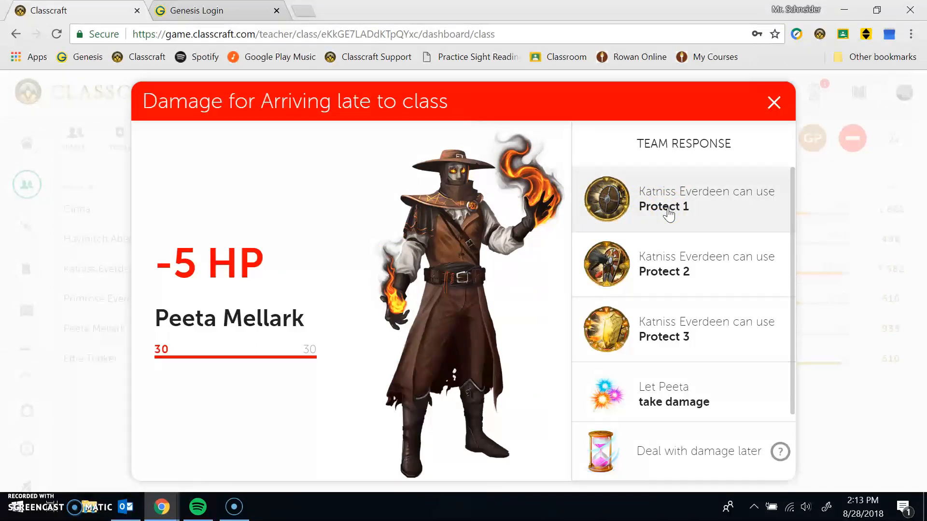
# Use Katniss Everdeen's Protect 1 to absorb Peeta's late-arrival damage
pyautogui.click(664, 206)
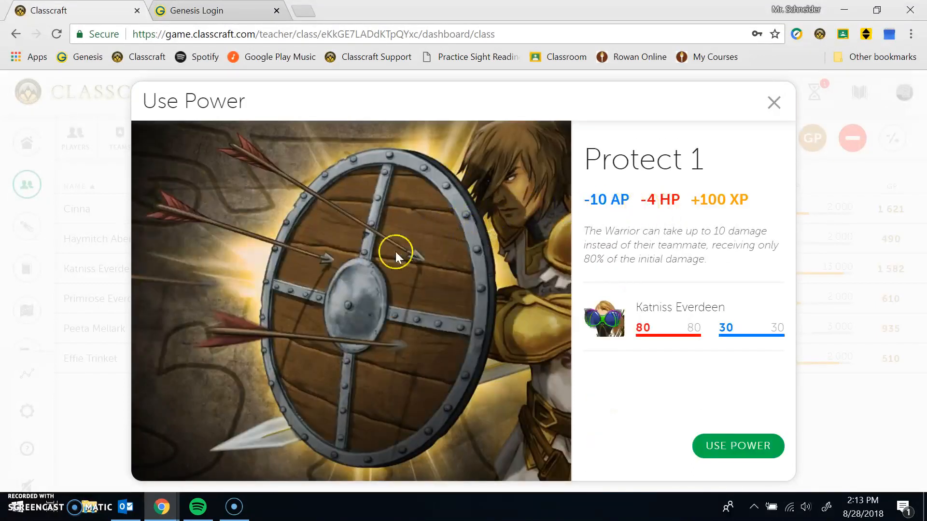
pyautogui.moveTo(621, 222)
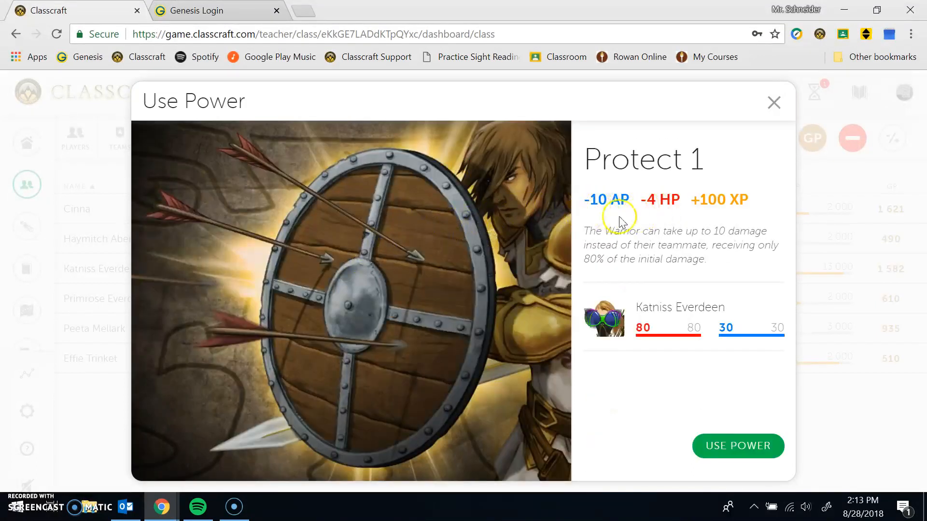
pyautogui.moveTo(657, 212)
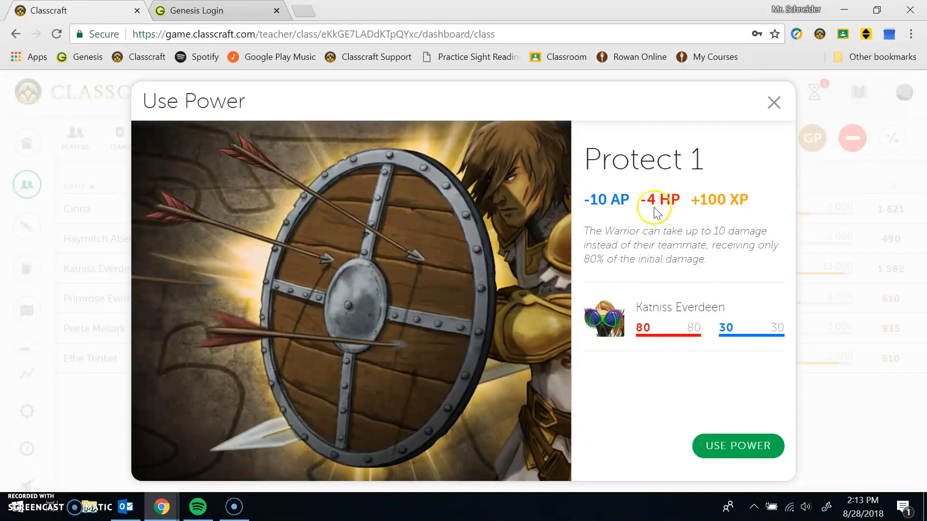
pyautogui.moveTo(726, 220)
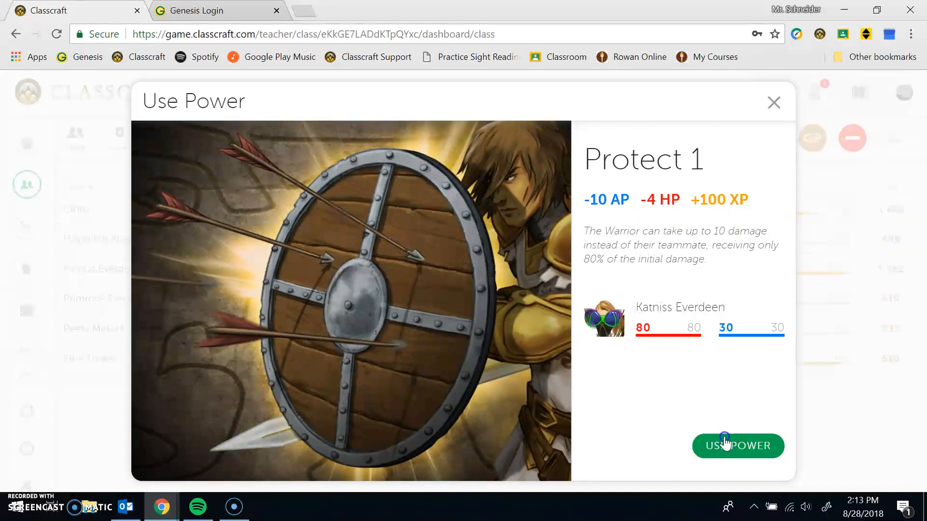
pyautogui.click(737, 446)
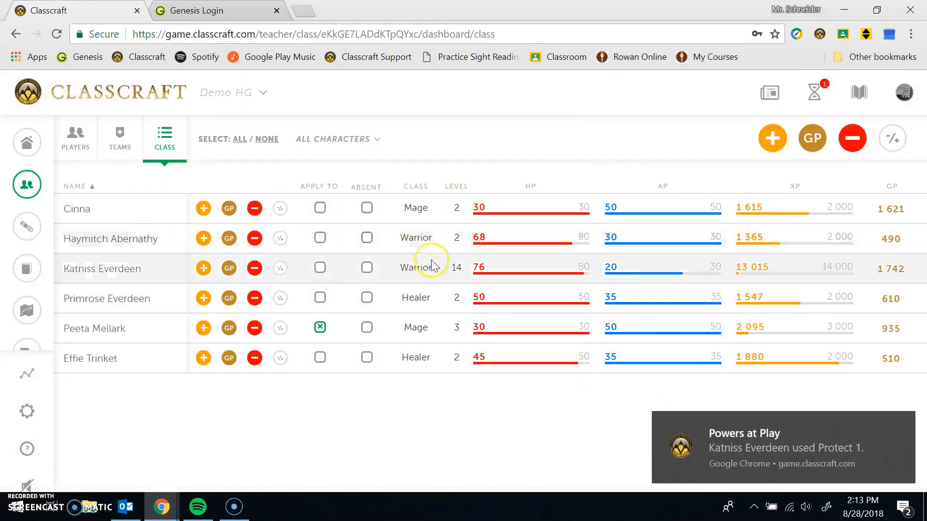
pyautogui.moveTo(401, 255)
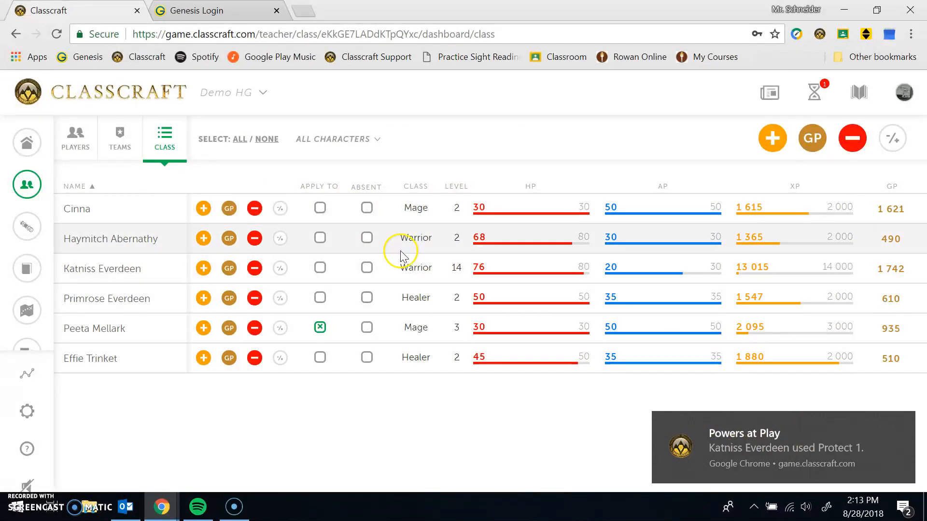
pyautogui.moveTo(515, 327)
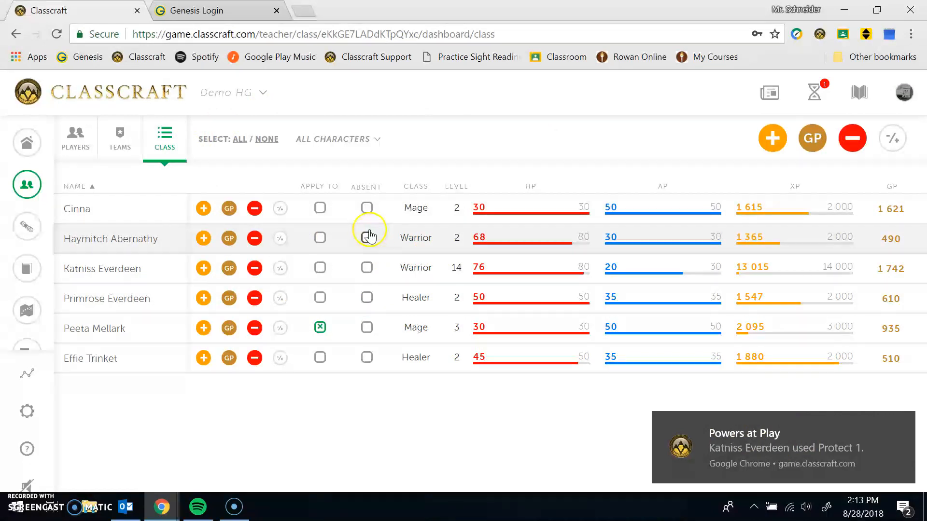
# Tick Haymitch Abernathy as absent, then mark him present again
pyautogui.click(367, 238)
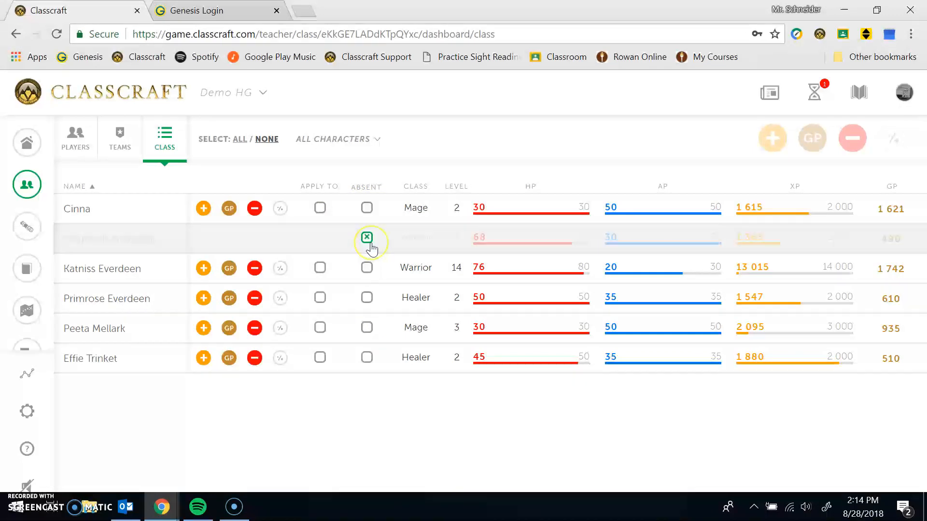
pyautogui.click(366, 237)
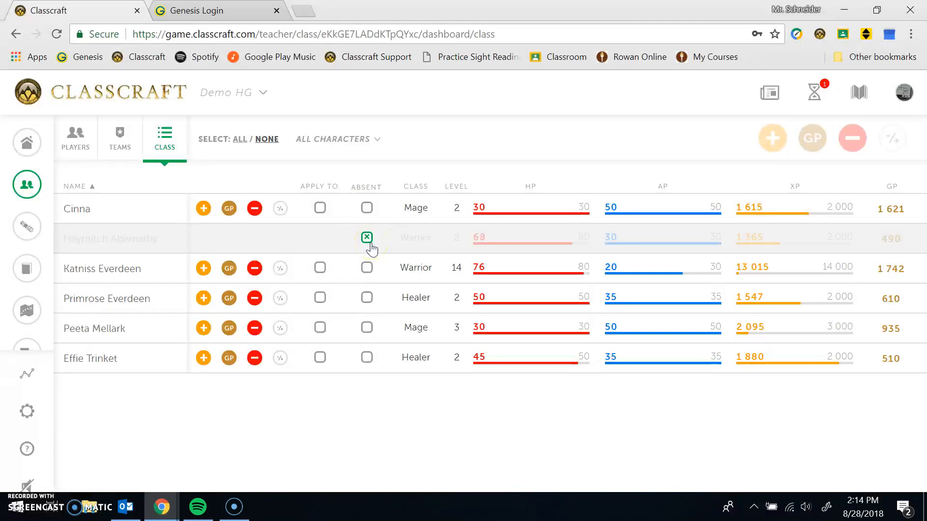
pyautogui.click(366, 238)
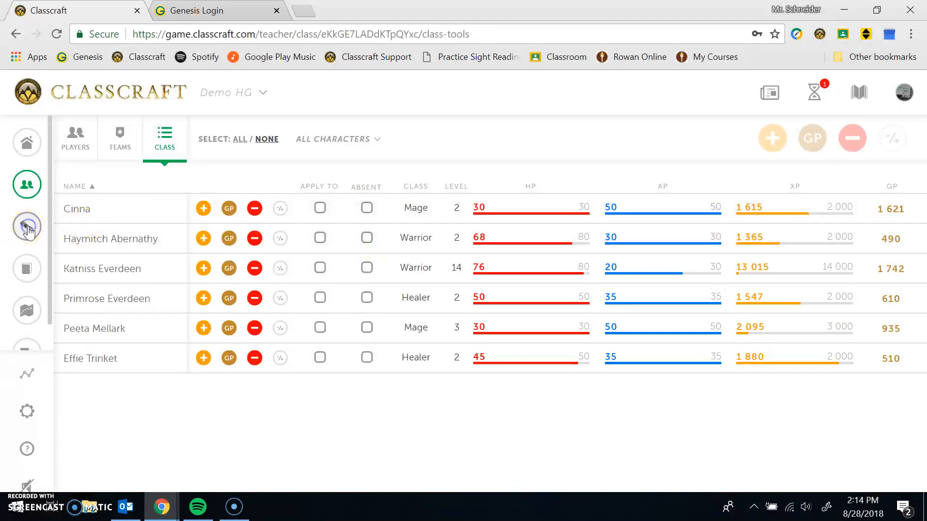
# Reveal a Riders of Vay random event from the class tools page
pyautogui.click(27, 226)
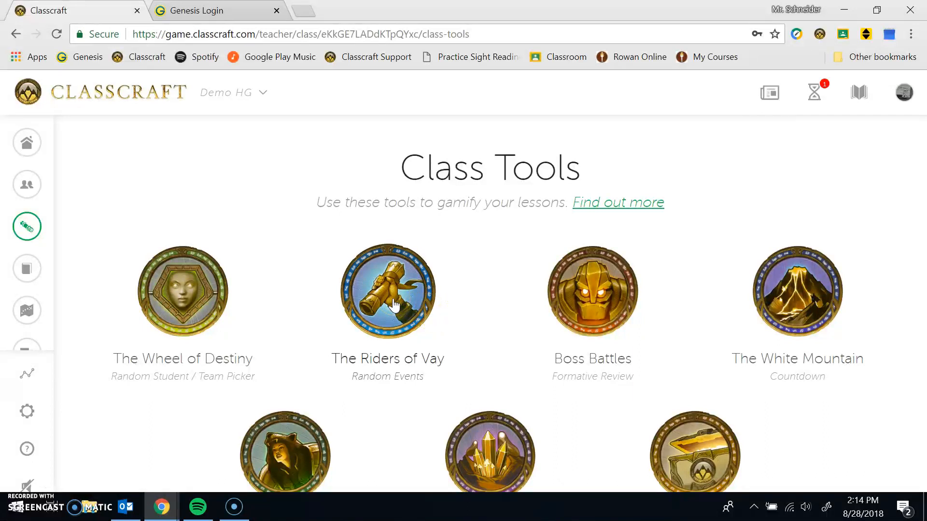
pyautogui.click(387, 290)
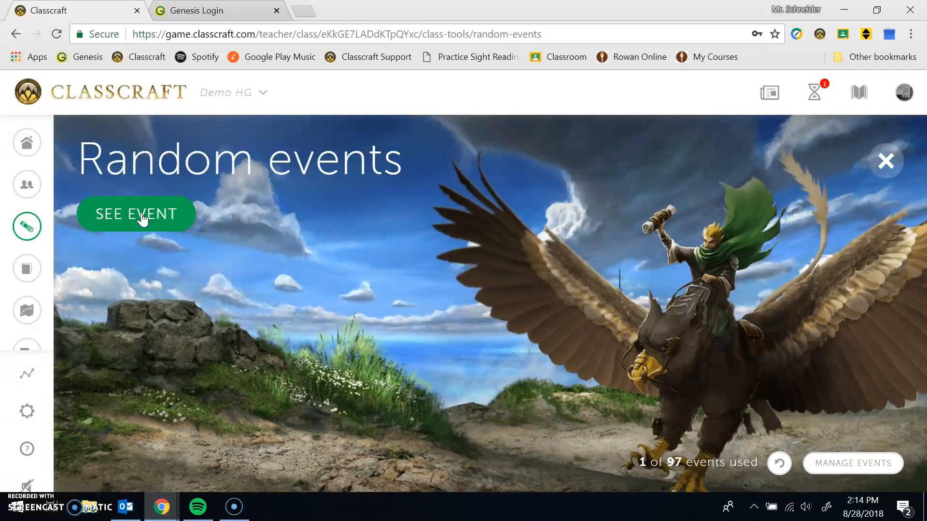
pyautogui.click(136, 214)
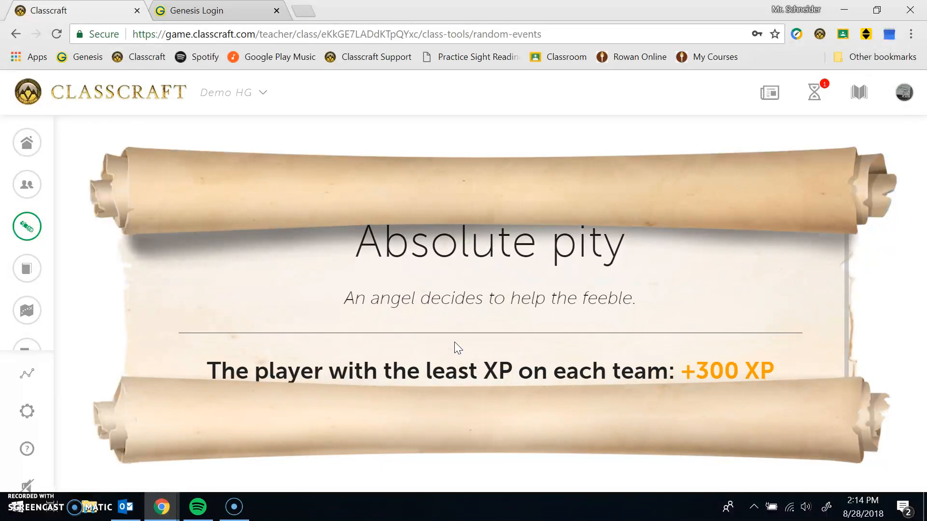
pyautogui.scroll(-3)
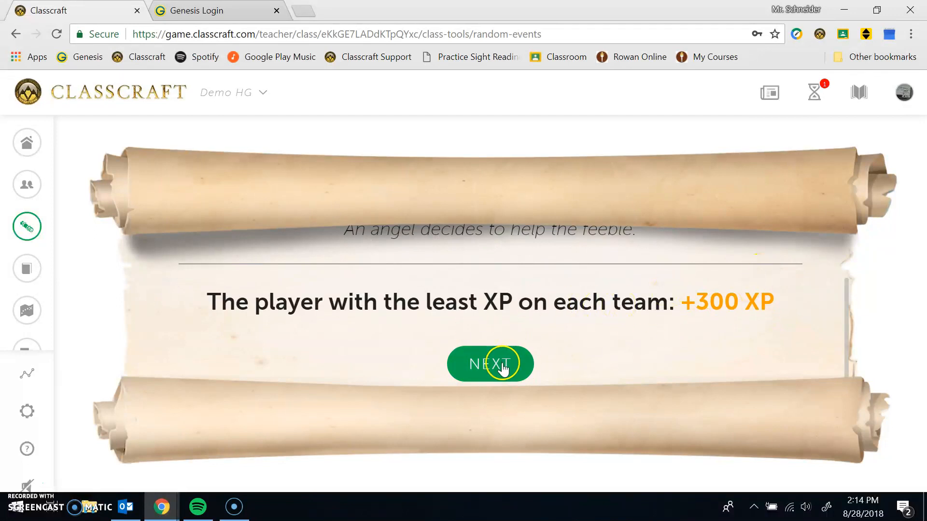
# Apply the event's +300 XP reward to Primrose Everdeen and Haymitch Abernathy
pyautogui.click(490, 364)
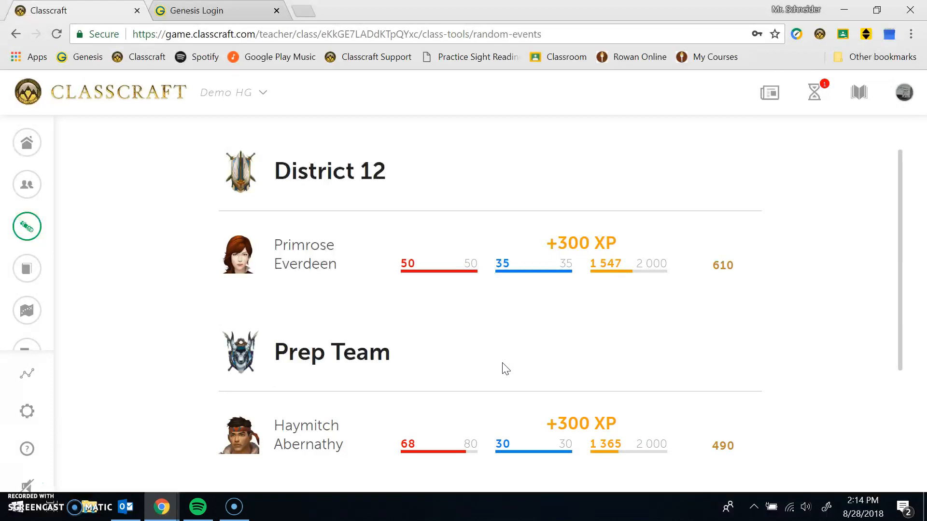
pyautogui.moveTo(577, 176)
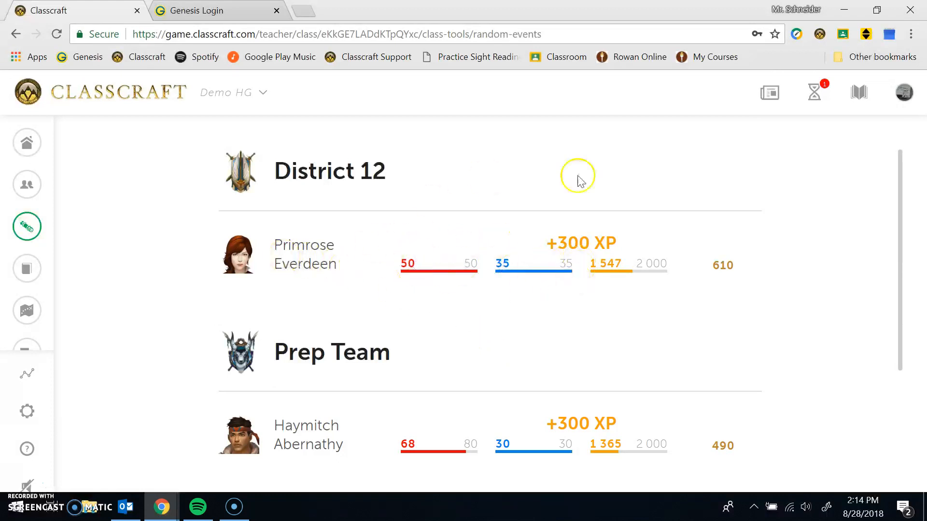
pyautogui.moveTo(625, 264)
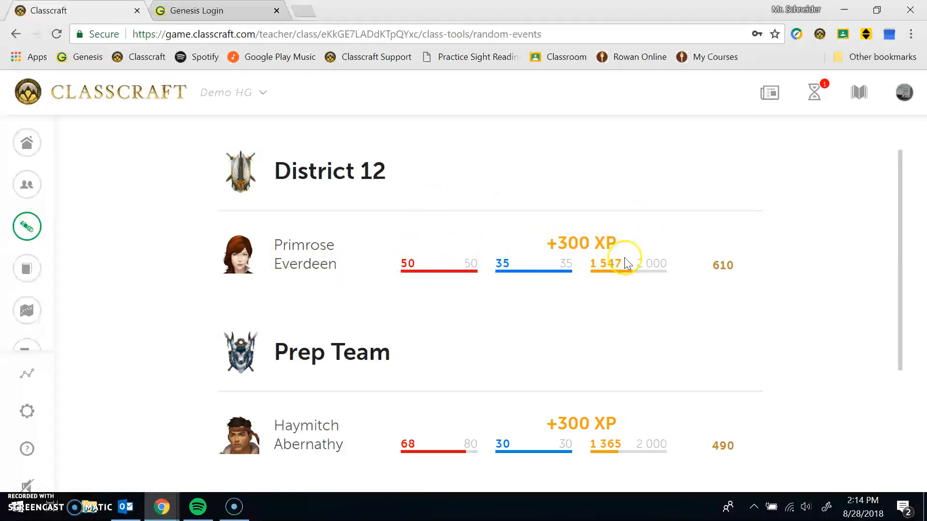
pyautogui.moveTo(621, 279)
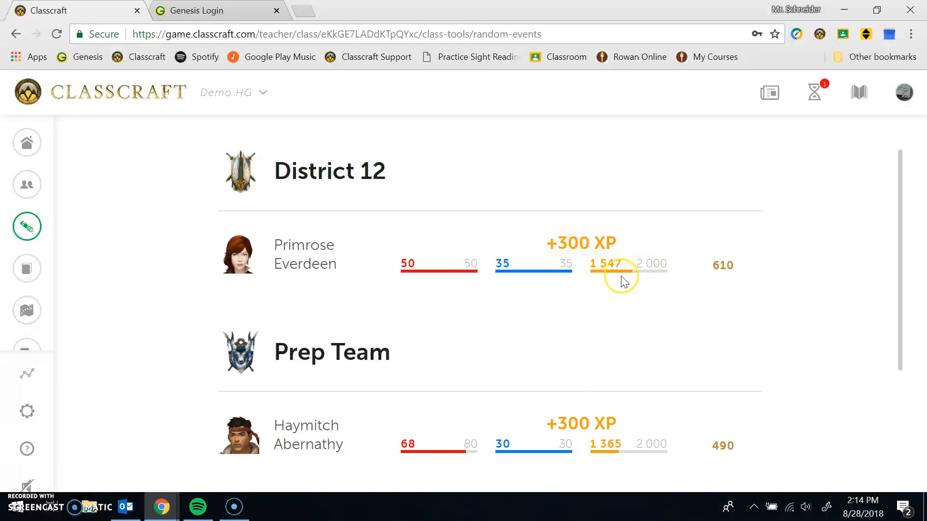
pyautogui.moveTo(564, 289)
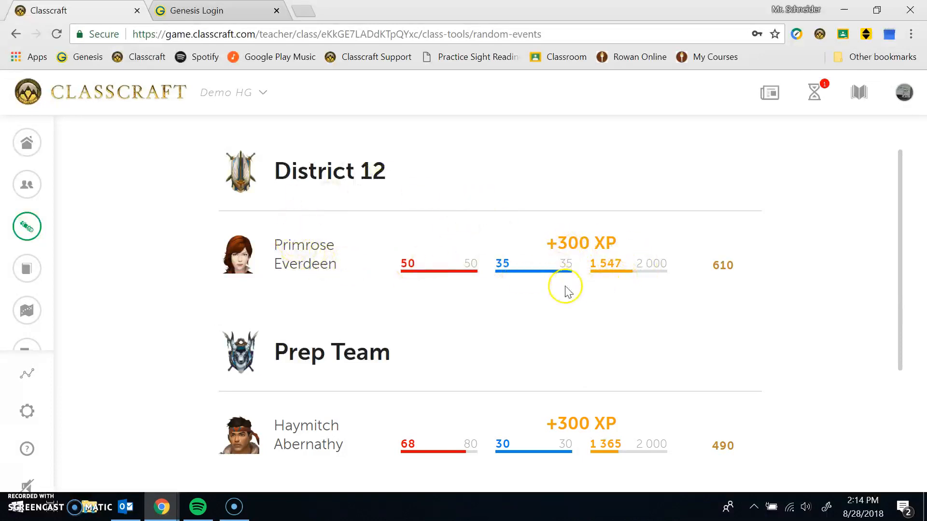
pyautogui.scroll(-3)
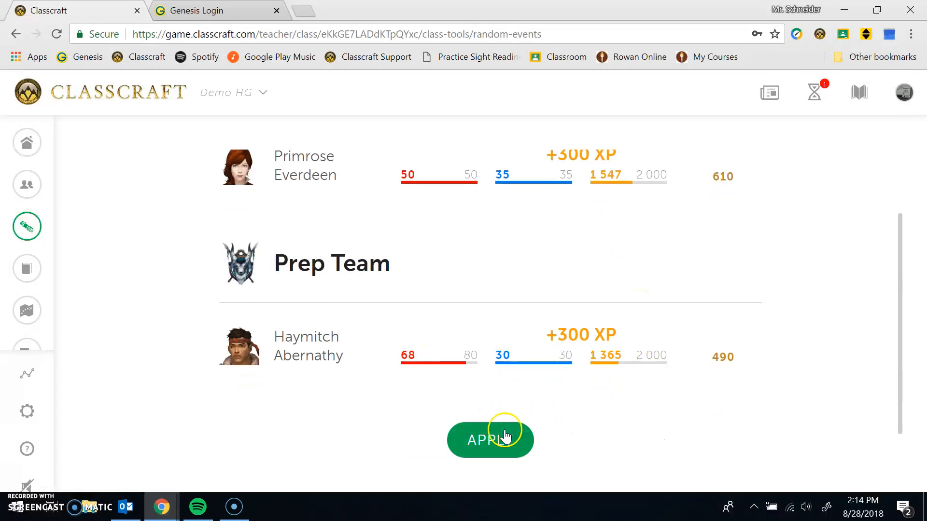
pyautogui.click(490, 440)
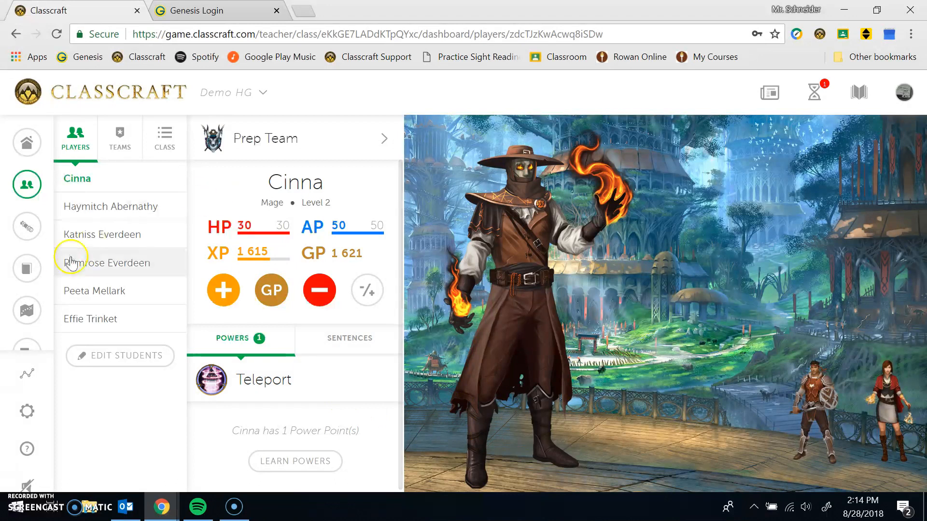
pyautogui.moveTo(27, 309)
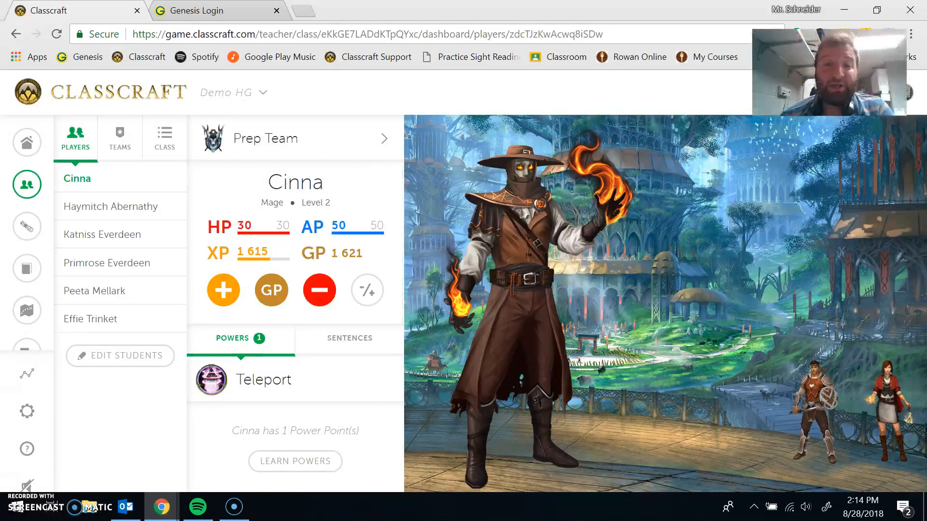
pyautogui.moveTo(759, 128)
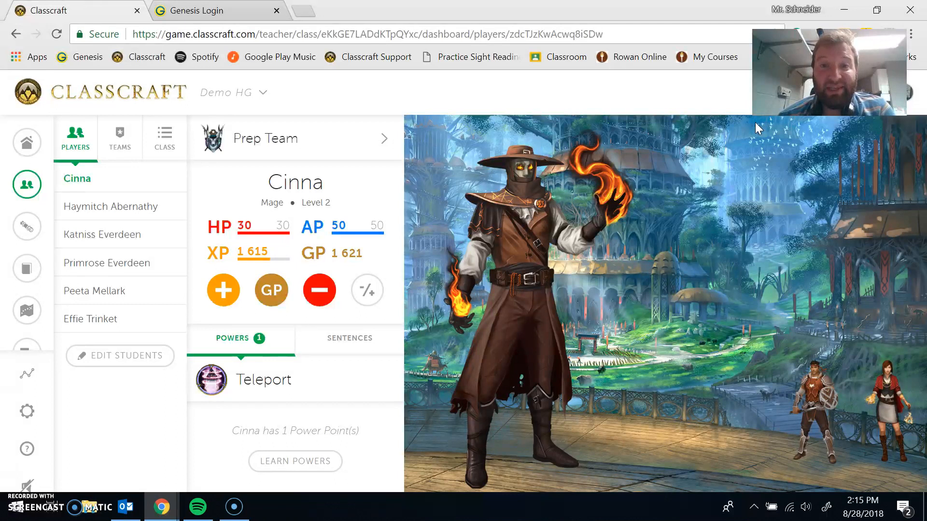
pyautogui.moveTo(56, 312)
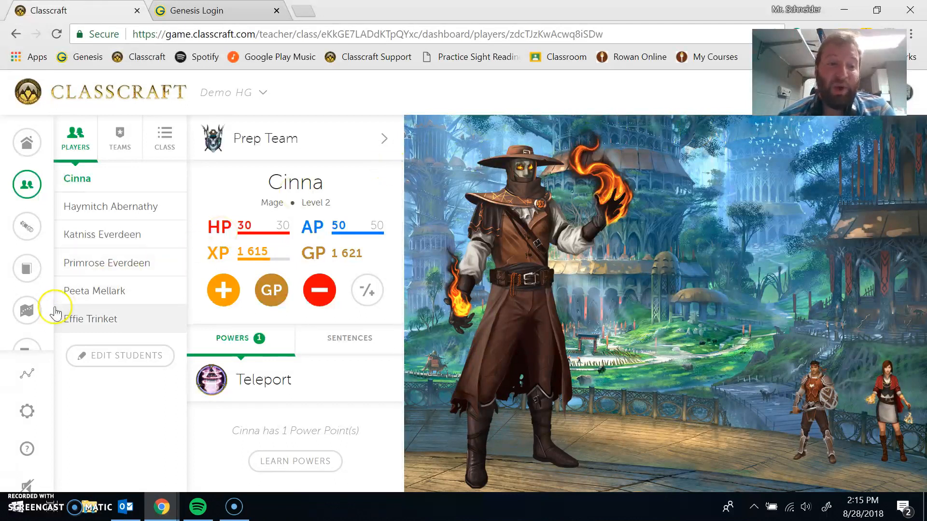
# Go to the class's Quests section from the left sidebar
pyautogui.click(27, 311)
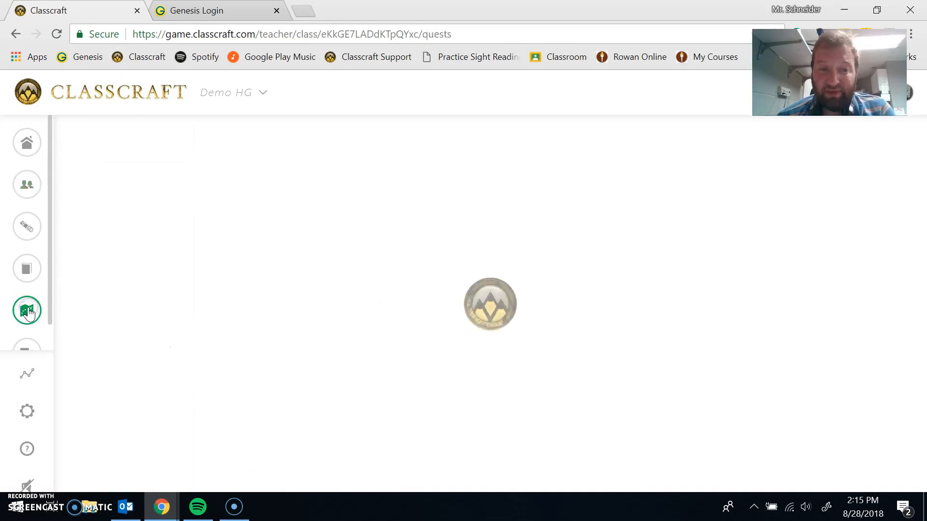
# Open The Caves of Scorefoley quest and its Introduction objective
pyautogui.click(27, 311)
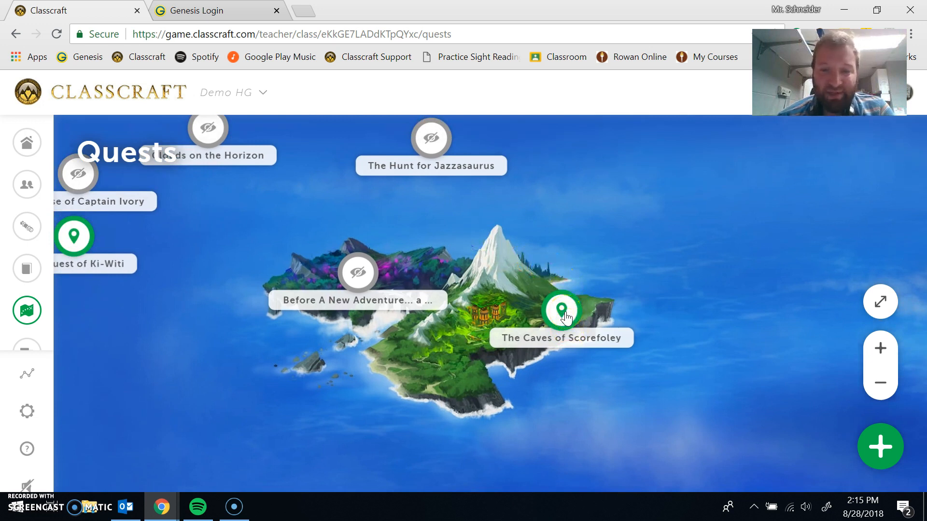
pyautogui.click(560, 310)
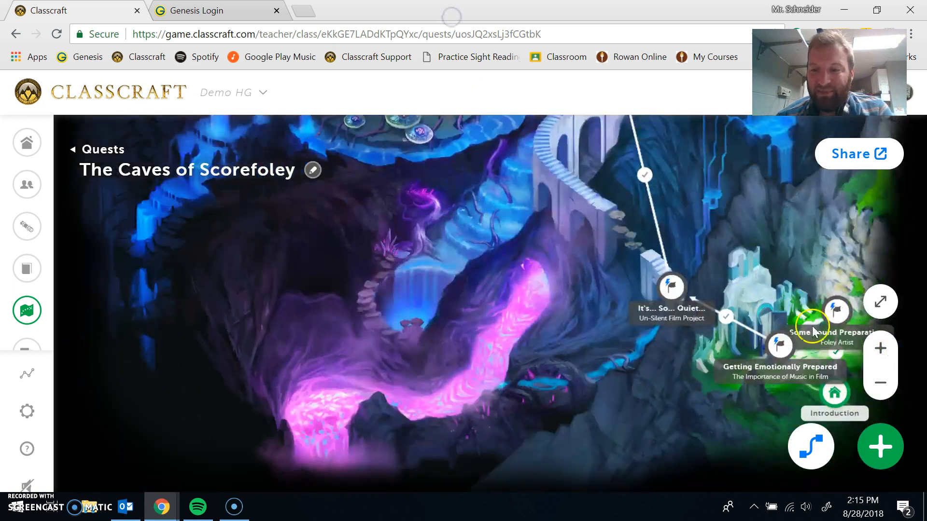
pyautogui.click(834, 393)
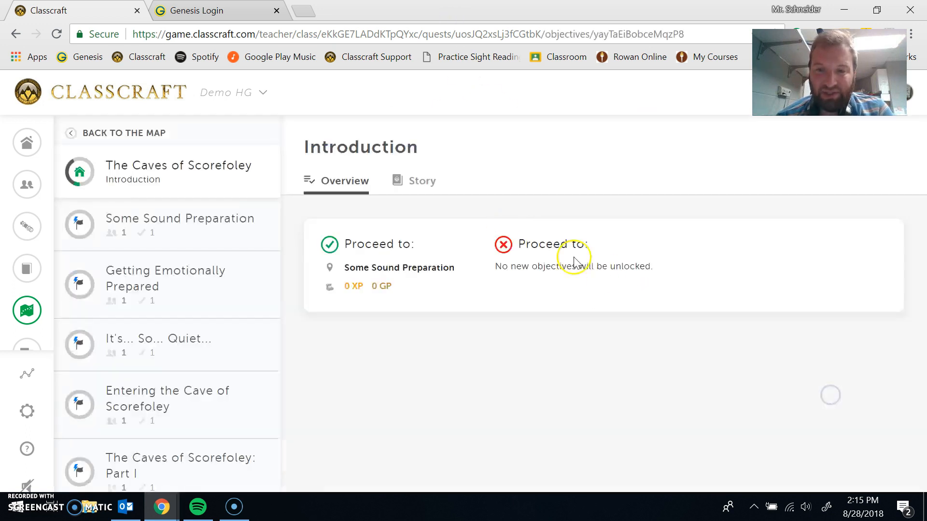
# Read the Introduction story, then select the Some Sound Preparation objective
pyautogui.click(422, 181)
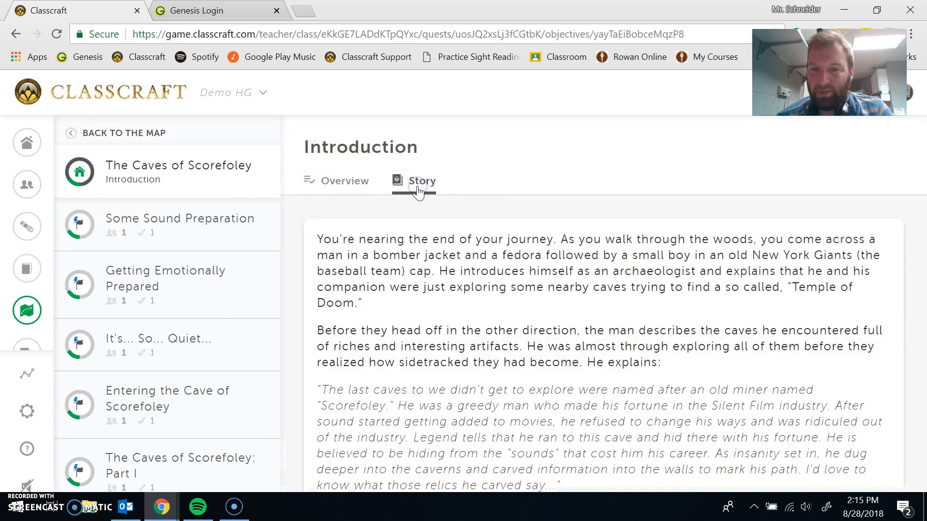
pyautogui.scroll(-3)
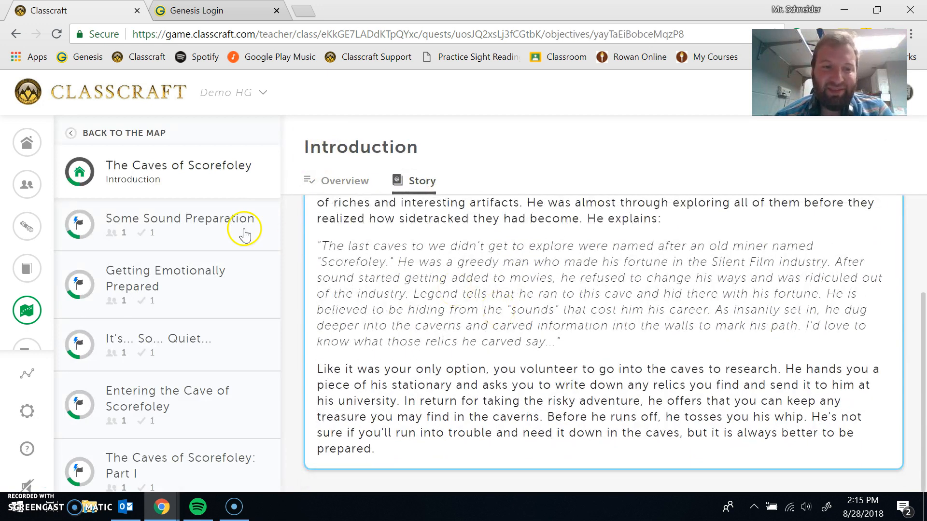
pyautogui.click(180, 225)
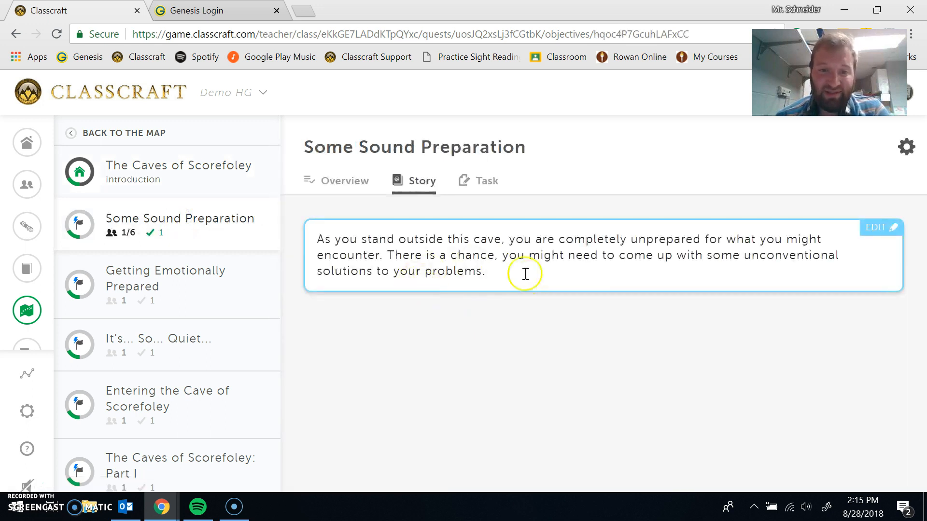
# Review the Foley Artist task video, then show the objective's student progress overview
pyautogui.click(487, 180)
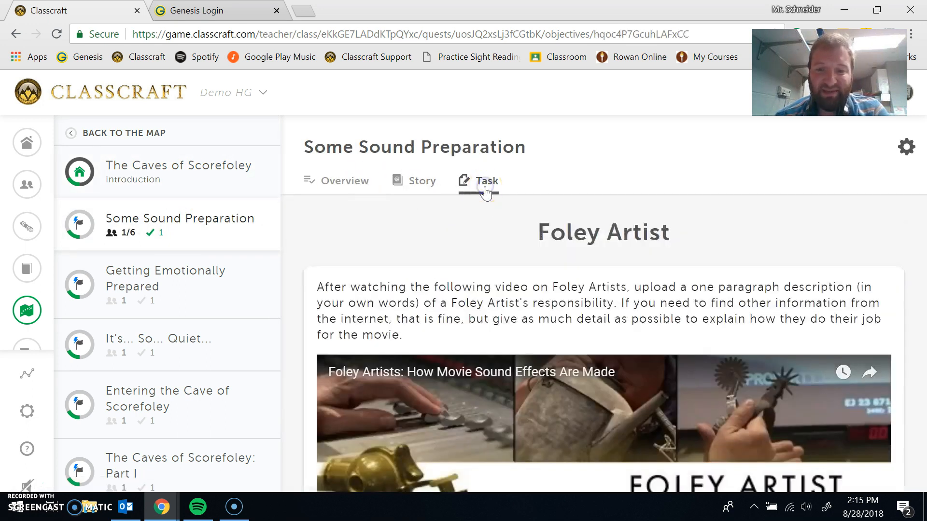
pyautogui.scroll(-3)
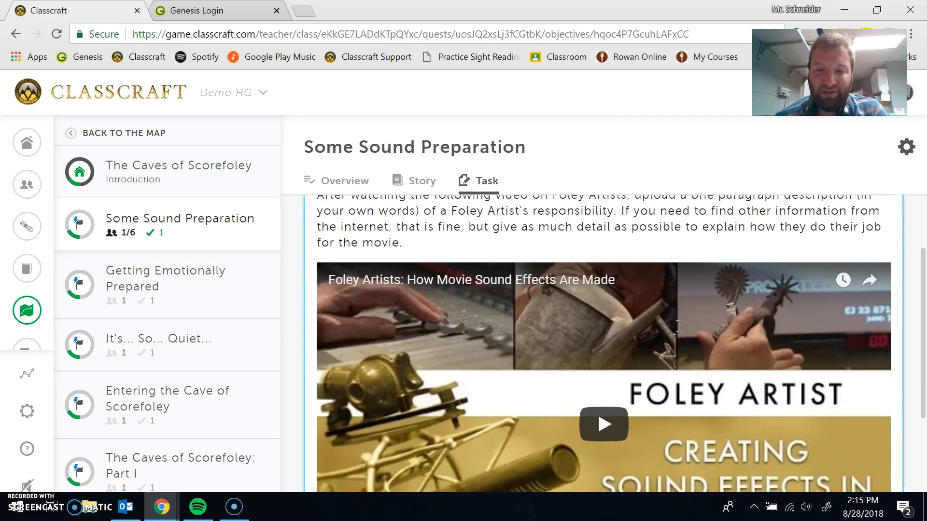
pyautogui.scroll(-3)
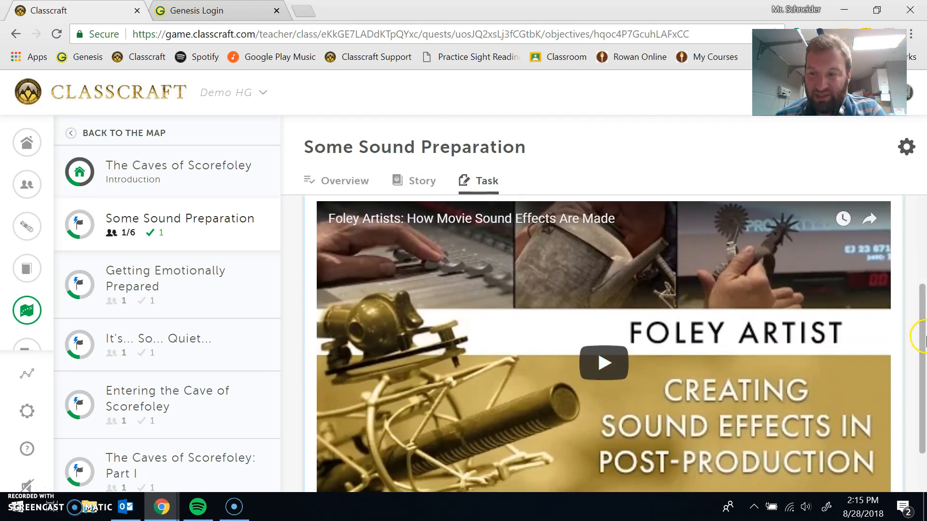
pyautogui.scroll(-3)
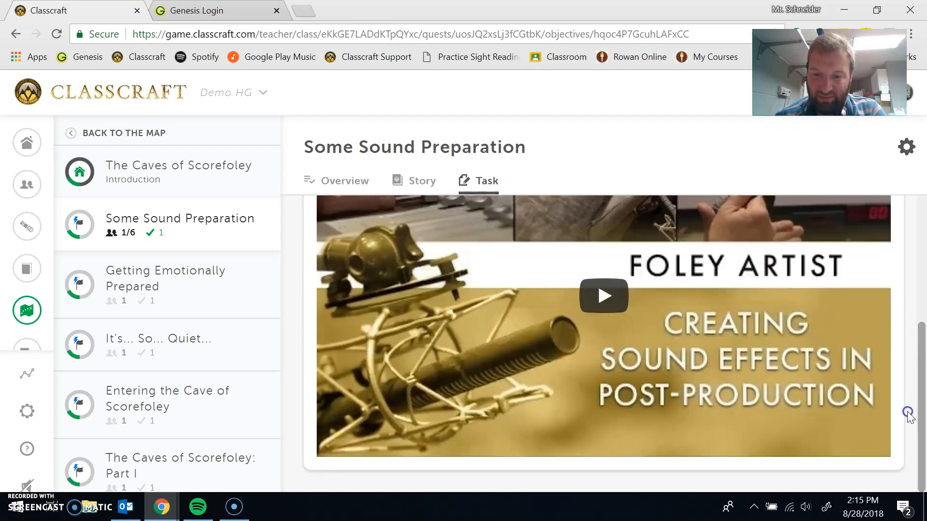
pyautogui.scroll(3)
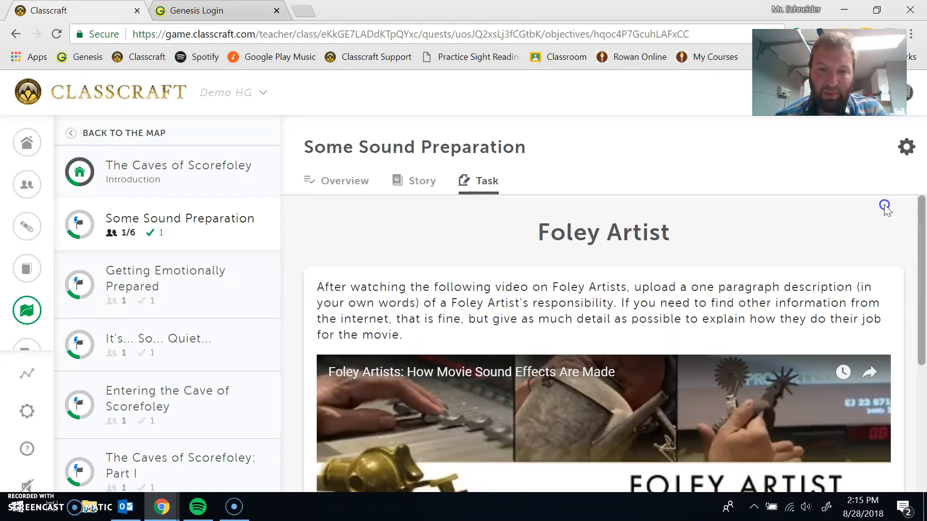
pyautogui.click(346, 180)
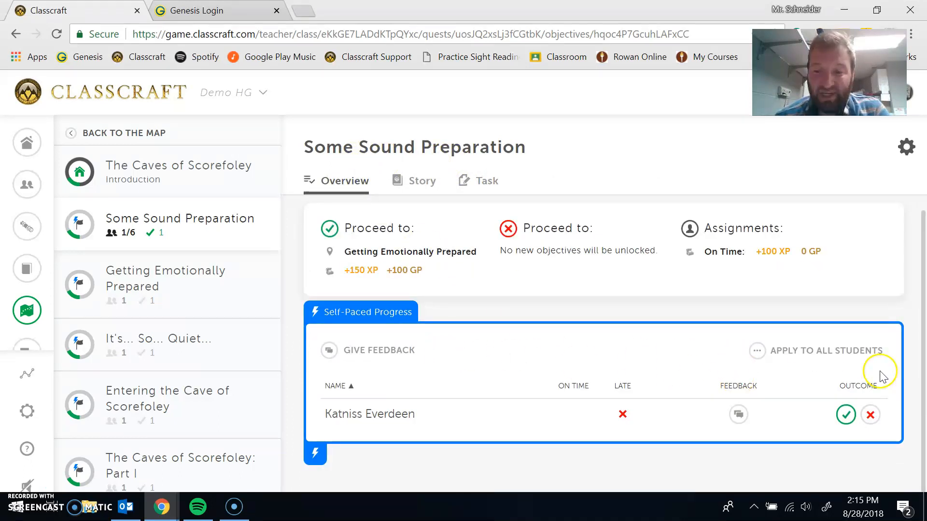
pyautogui.moveTo(856, 386)
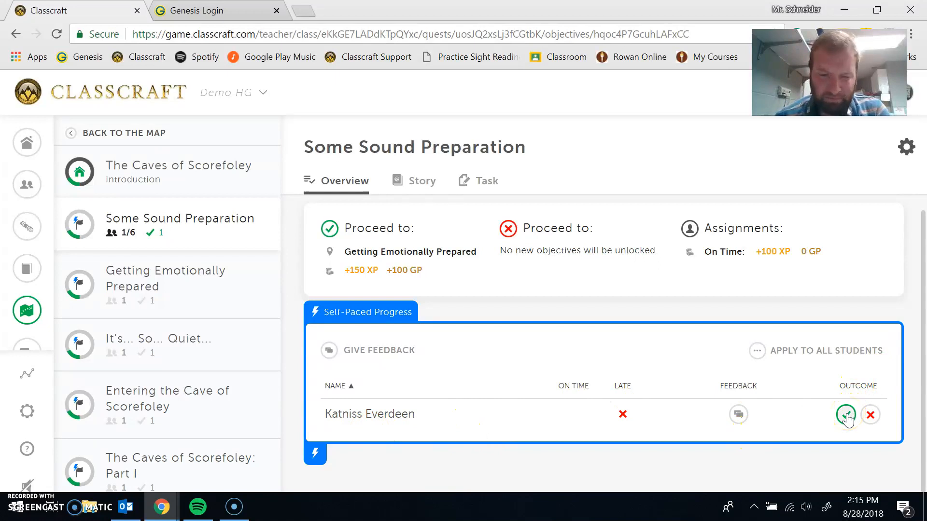
pyautogui.moveTo(275, 427)
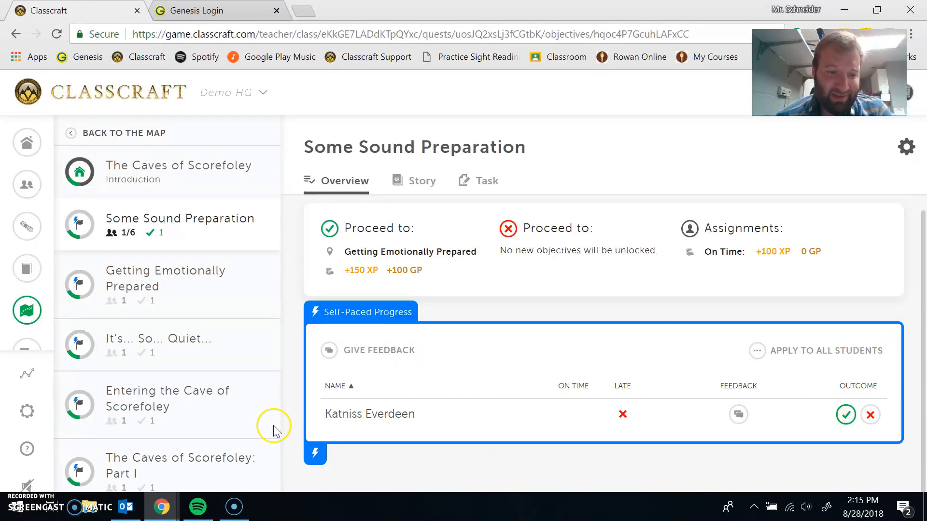
# Review The Caves of Scorefoley: Part II overview with its rewards and Katniss Everdeen's progress
pyautogui.scroll(-3)
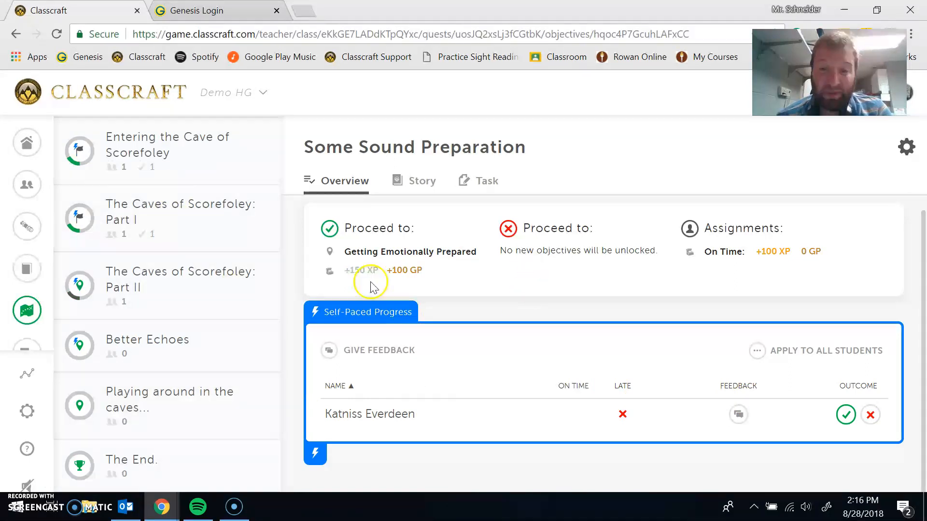
pyautogui.moveTo(501, 242)
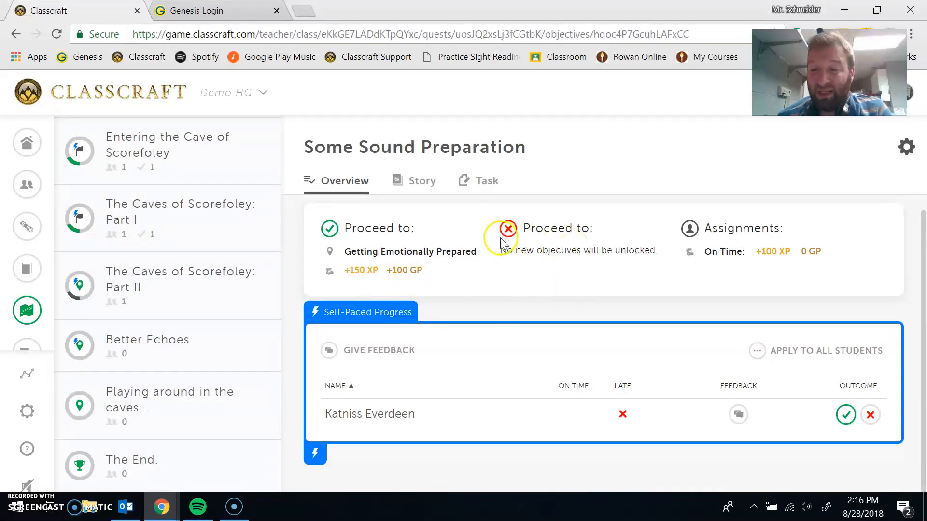
pyautogui.moveTo(536, 236)
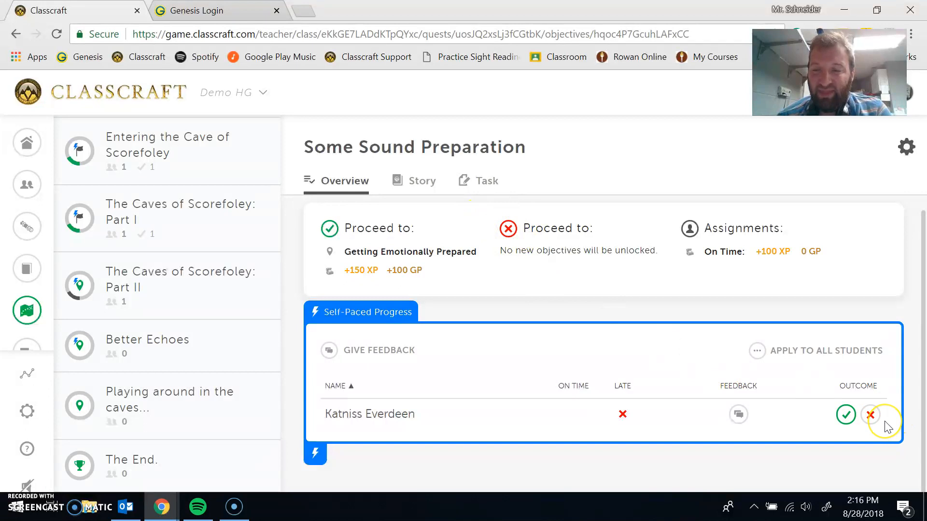
pyautogui.moveTo(340, 270)
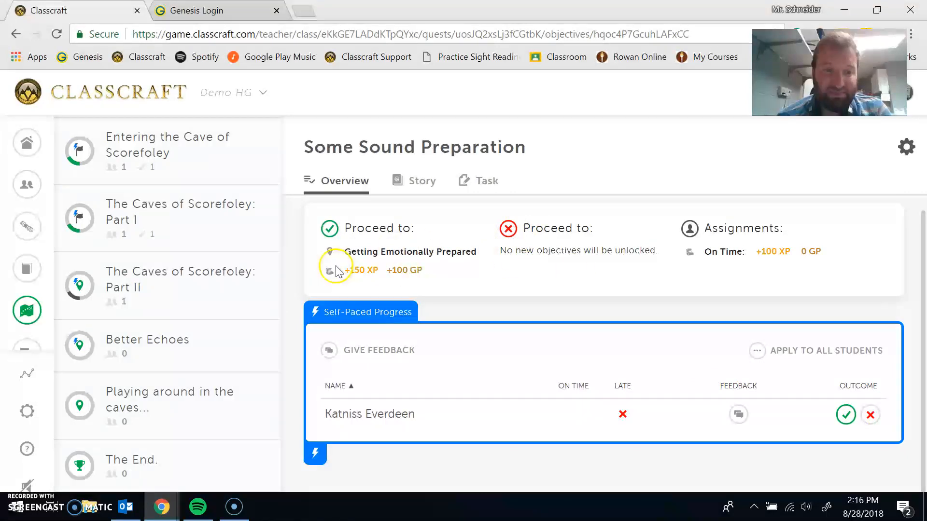
pyautogui.scroll(3)
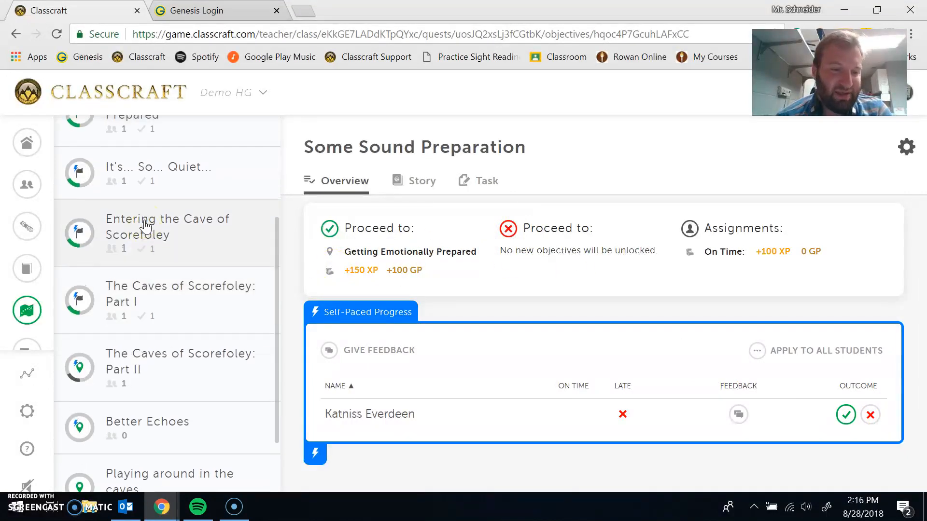
pyautogui.click(180, 293)
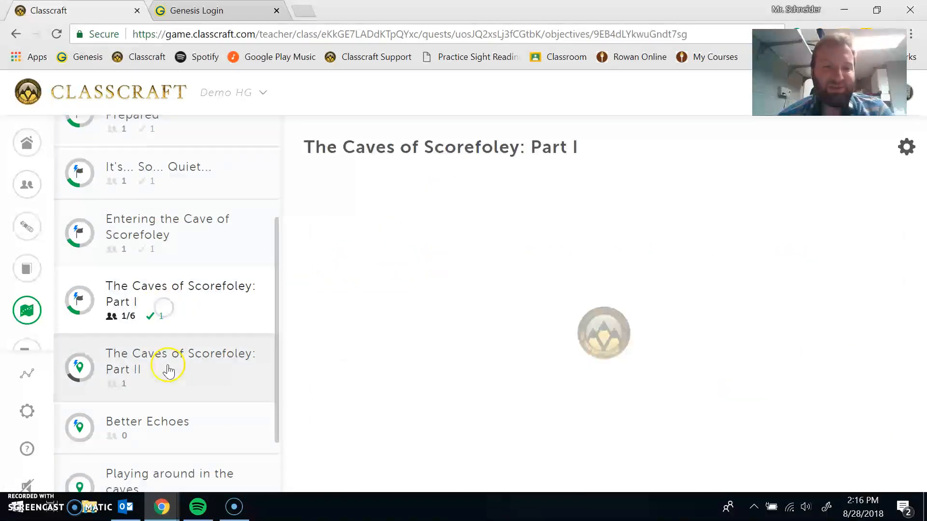
pyautogui.click(168, 361)
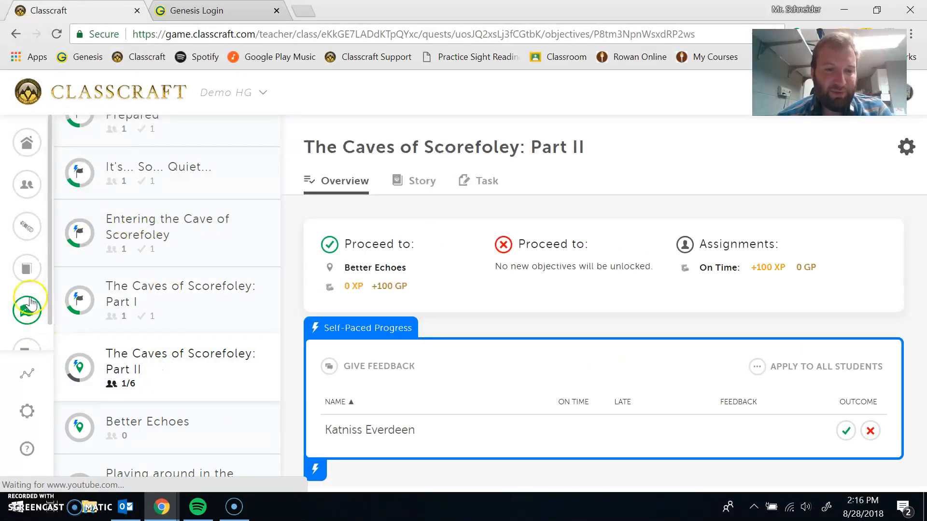
# Return to the Quests map showing The Caves of Scorefoley among the other quests
pyautogui.click(27, 309)
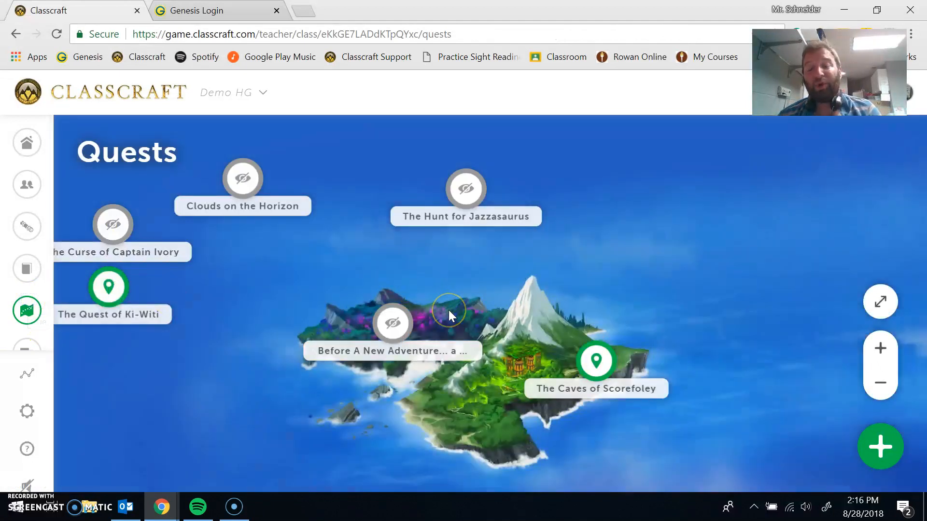
pyautogui.moveTo(863, 228)
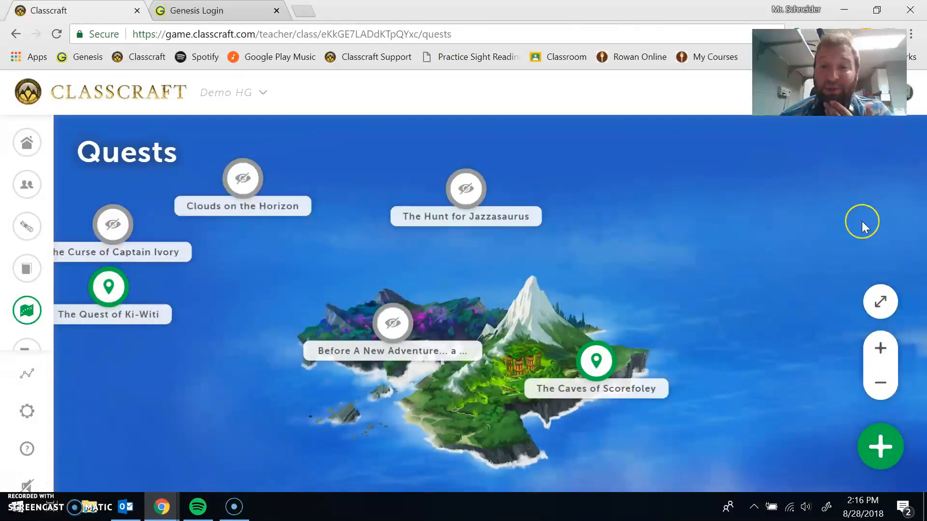
pyautogui.moveTo(863, 228)
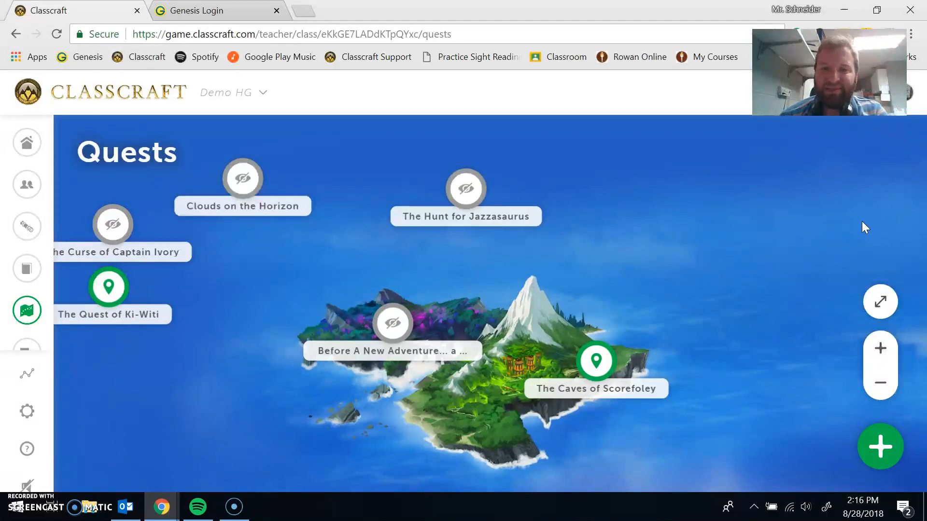
pyautogui.moveTo(466, 216)
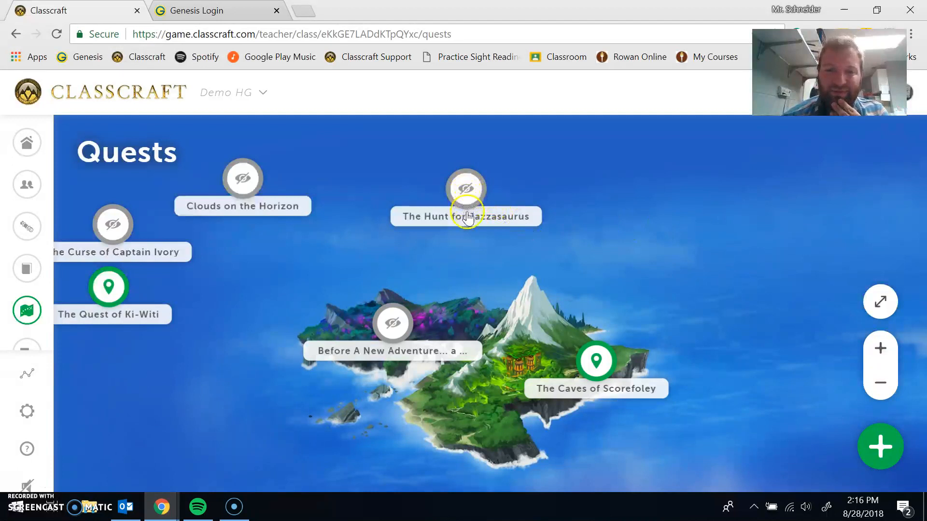
pyautogui.moveTo(496, 254)
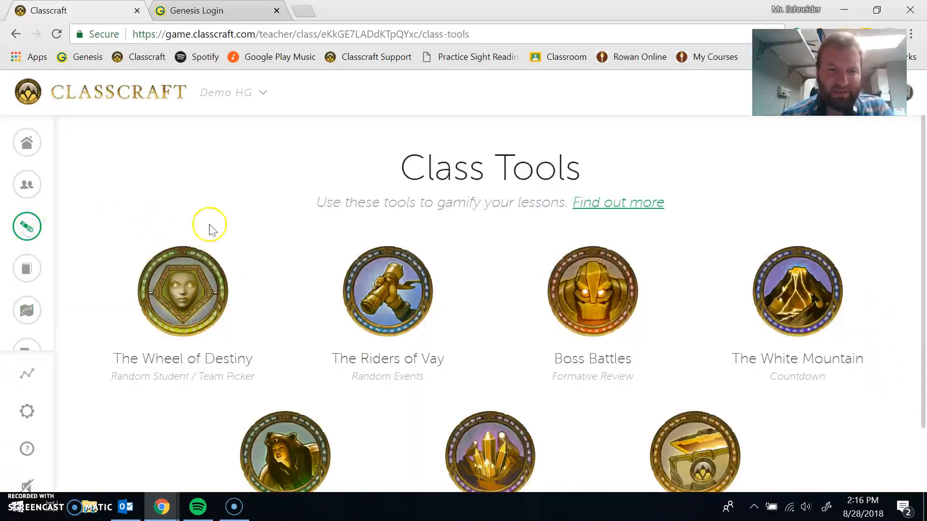
# Have the Wheel of Destiny pick two random players in a row
pyautogui.scroll(-3)
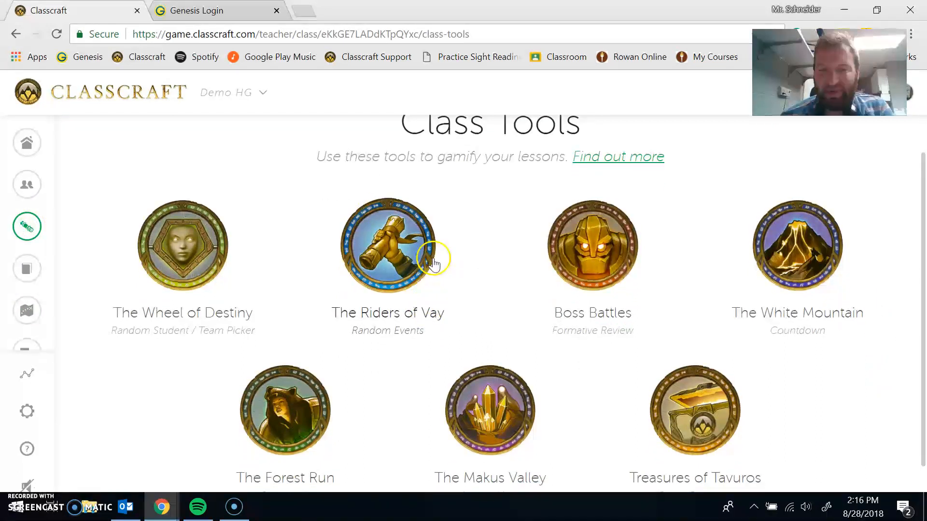
pyautogui.click(183, 245)
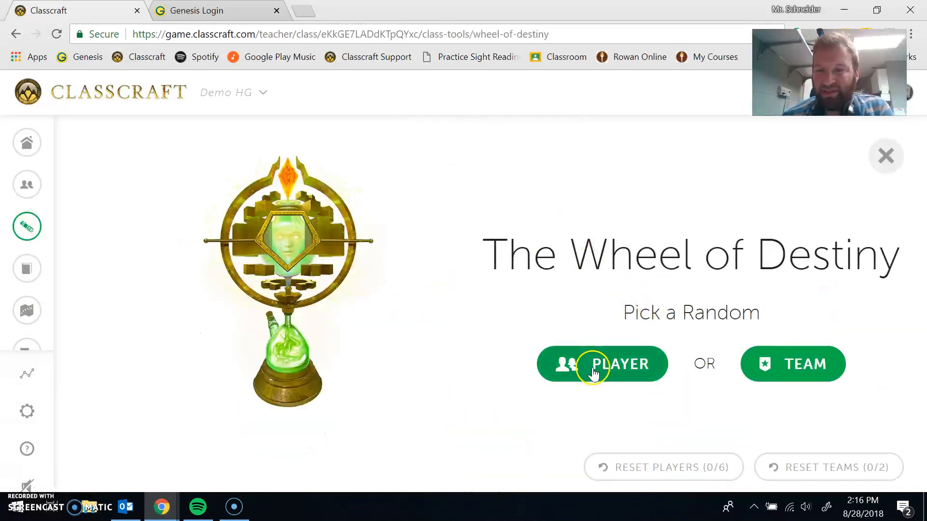
pyautogui.click(602, 364)
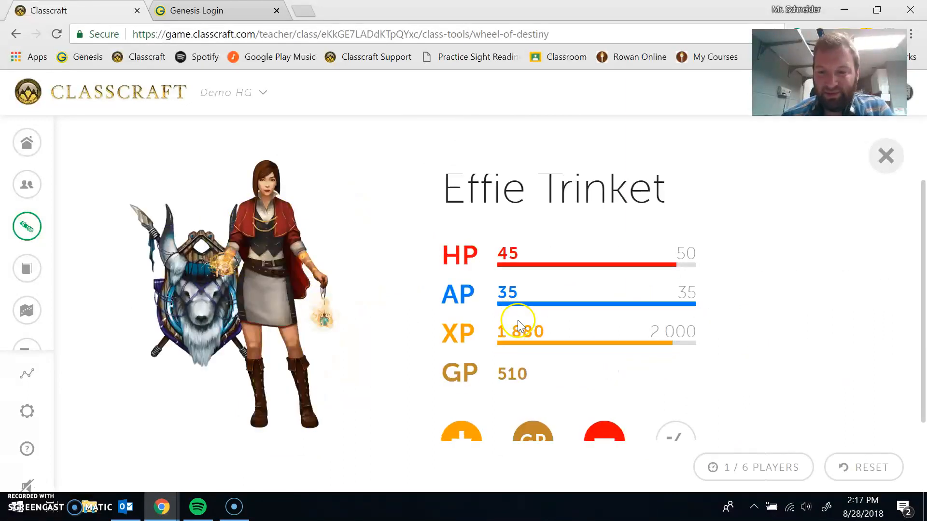
pyautogui.click(752, 467)
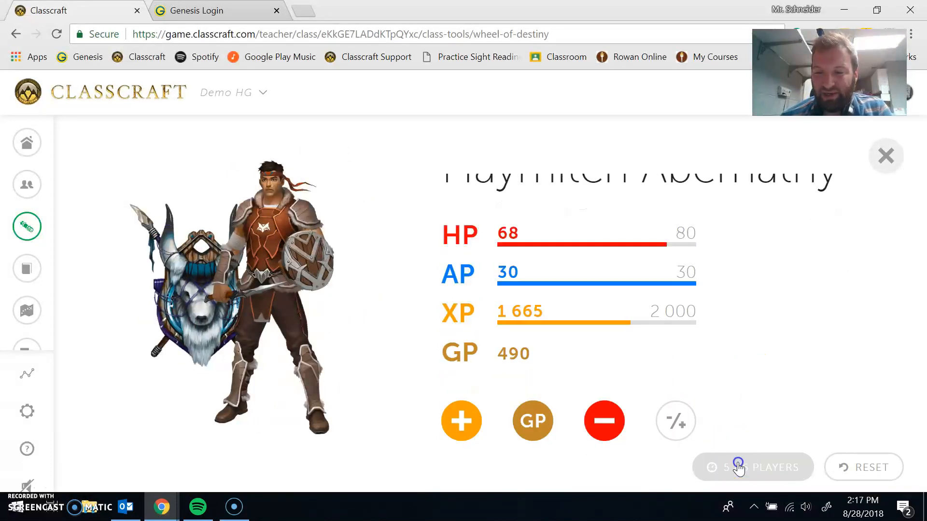
# Have the wheel pick a random team, landing on District 12 with Peeta, Katniss and Primrose
pyautogui.click(752, 467)
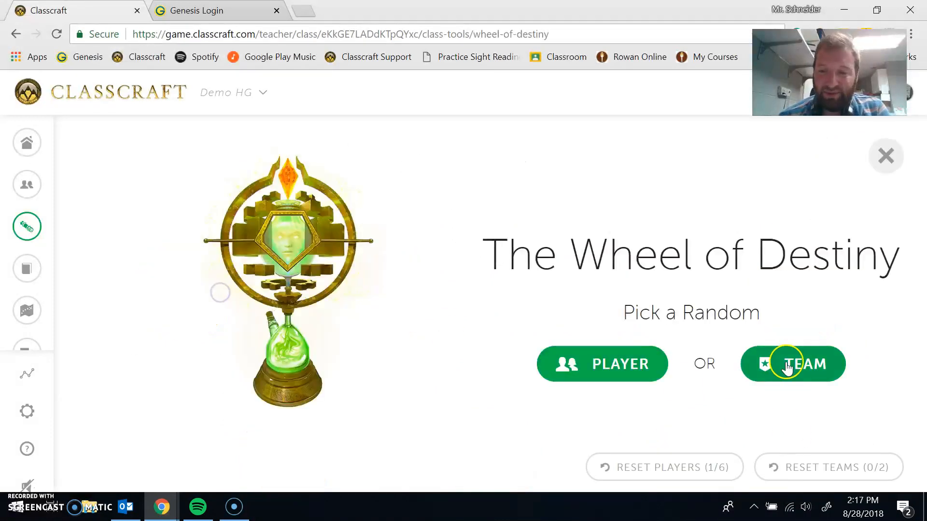
pyautogui.click(792, 363)
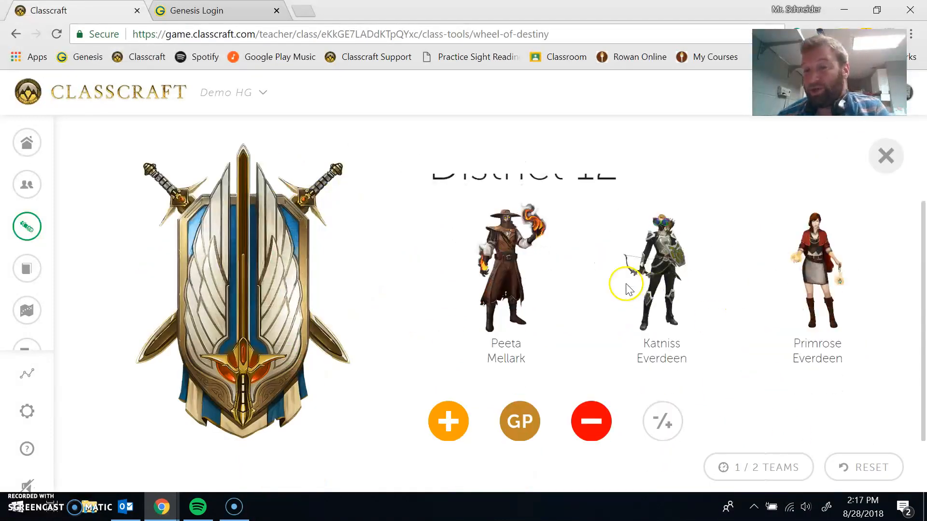
pyautogui.moveTo(894, 139)
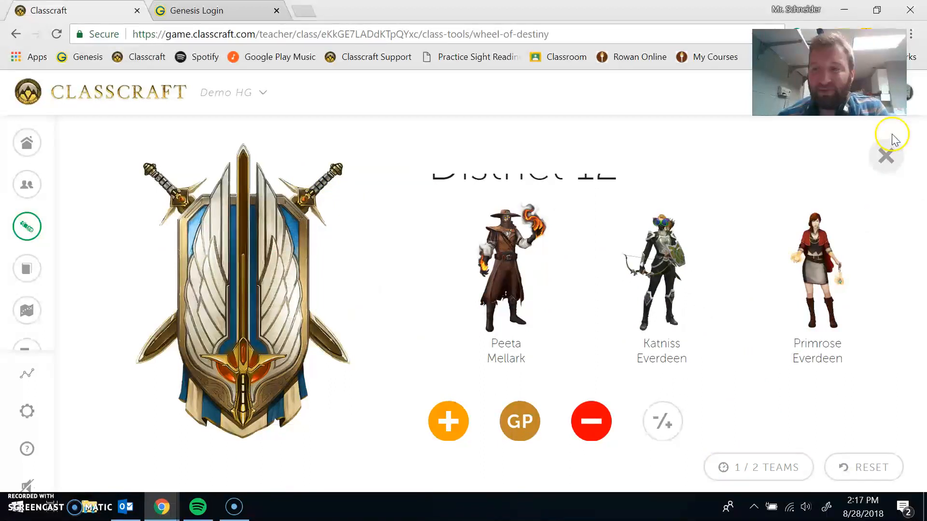
# Run The Forest Run stopwatch for about eight seconds and finish the race
pyautogui.click(886, 156)
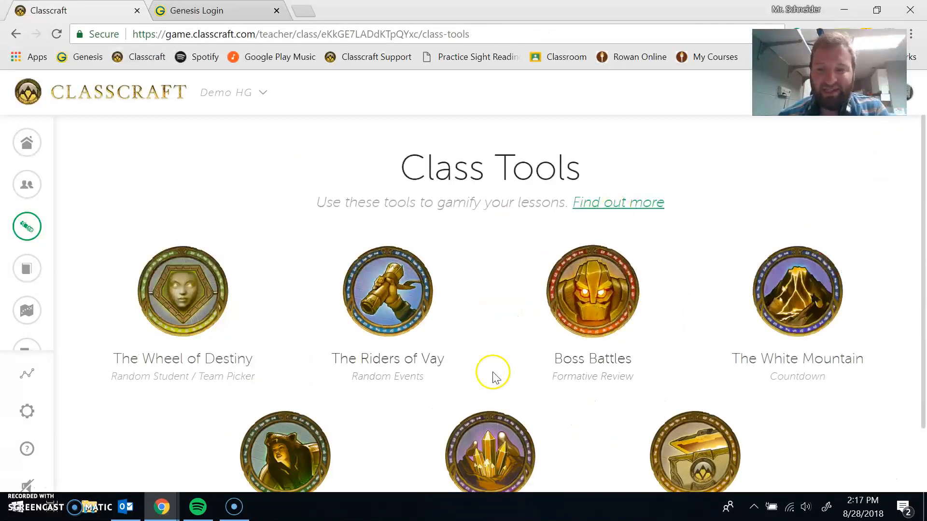
pyautogui.scroll(-3)
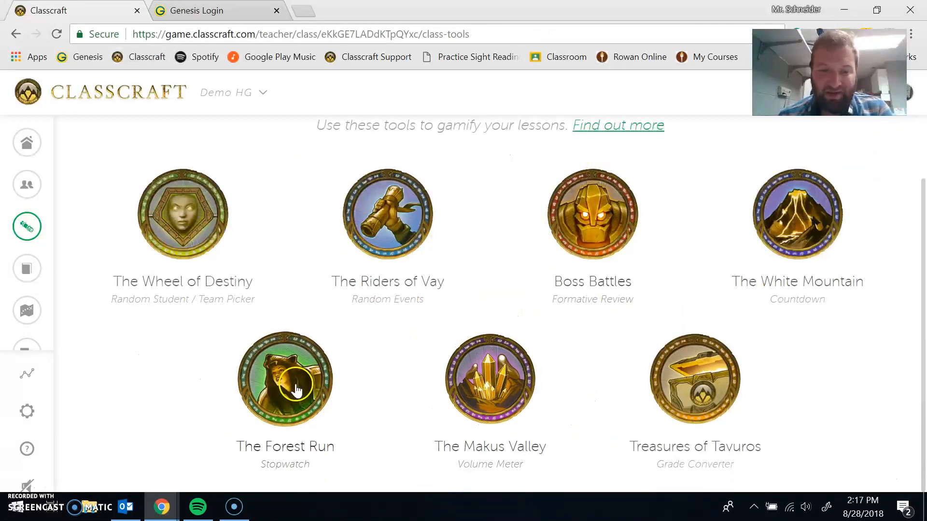
pyautogui.moveTo(367, 306)
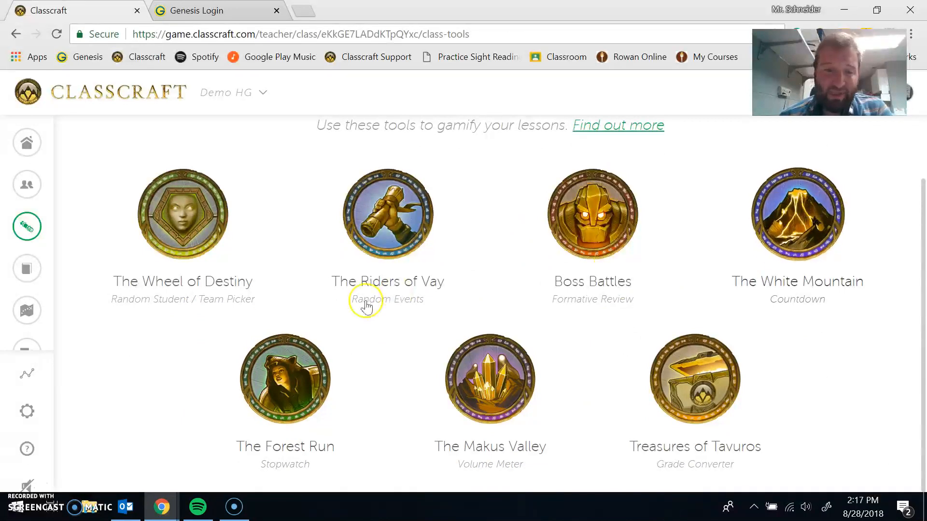
pyautogui.click(283, 379)
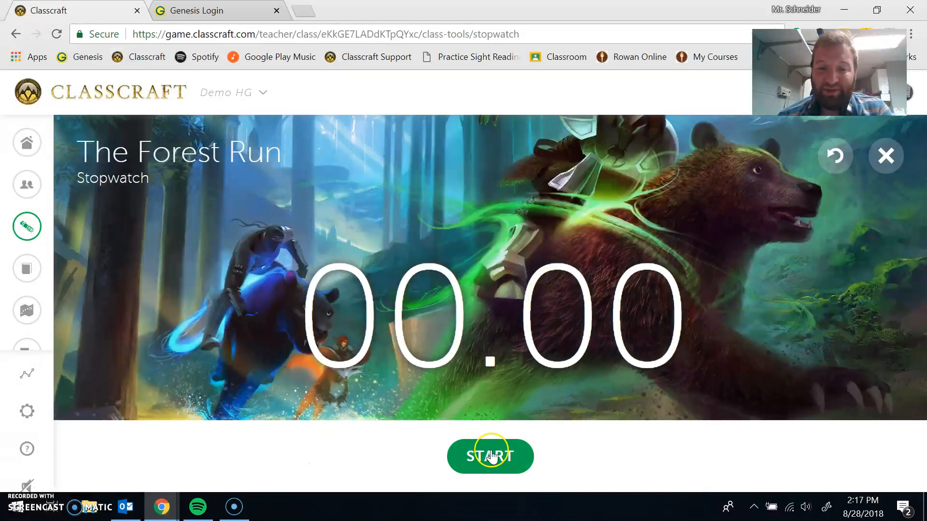
pyautogui.click(491, 456)
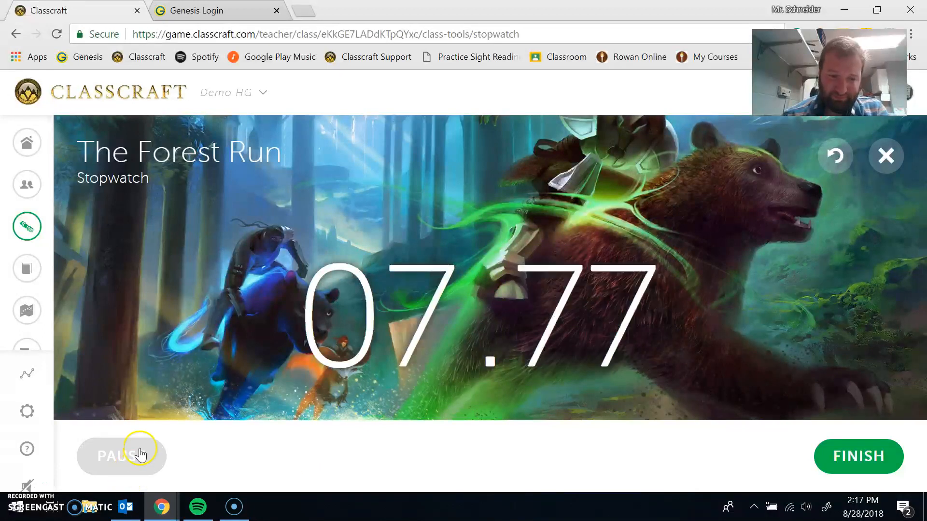
pyautogui.moveTo(839, 496)
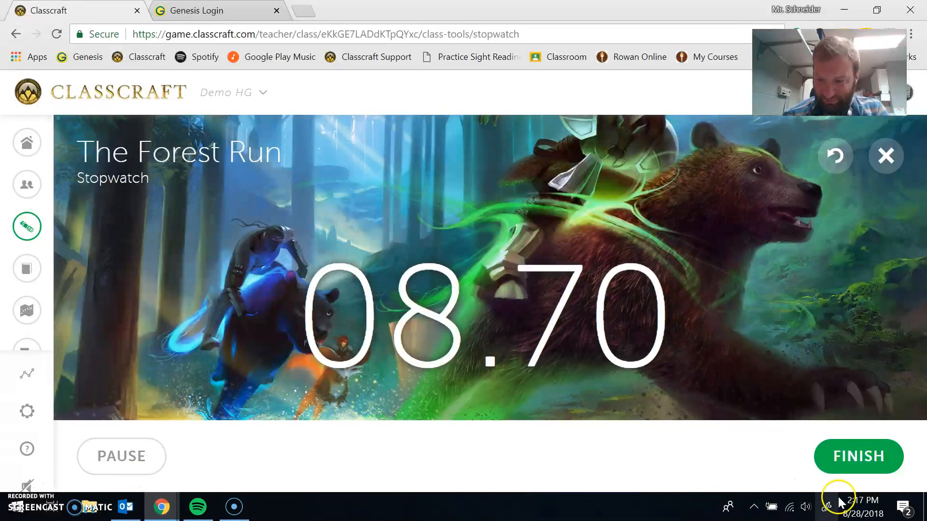
pyautogui.click(858, 456)
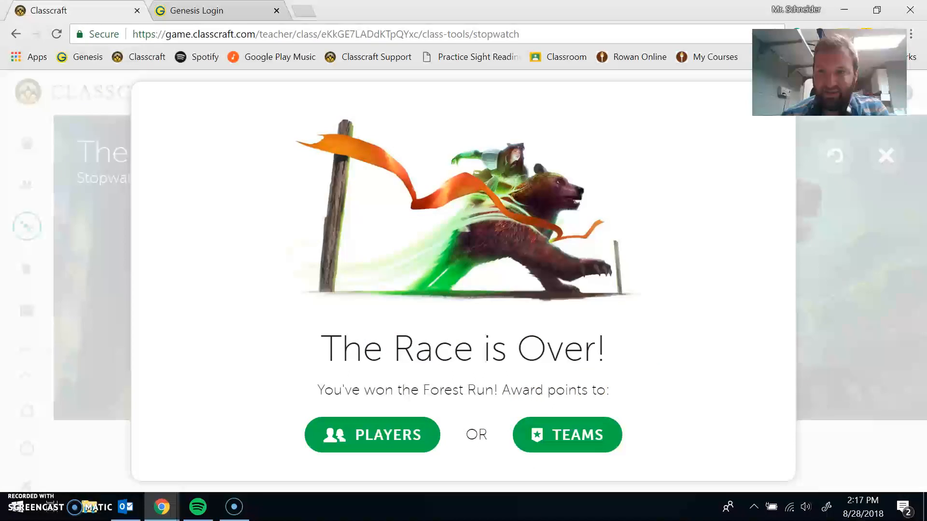
pyautogui.moveTo(784, 216)
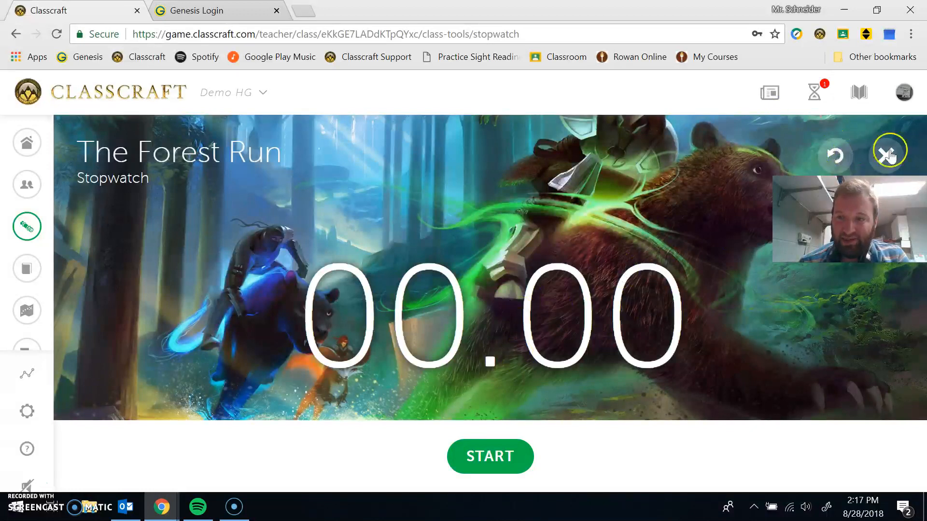
# Start the one-minute White Mountain countdown and view the players' dashboard showing Cinna
pyautogui.click(889, 151)
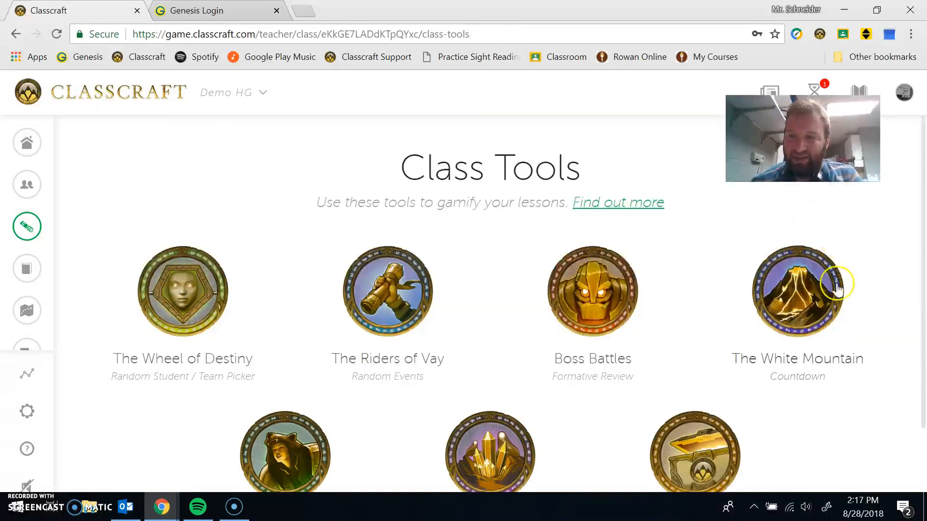
pyautogui.click(796, 291)
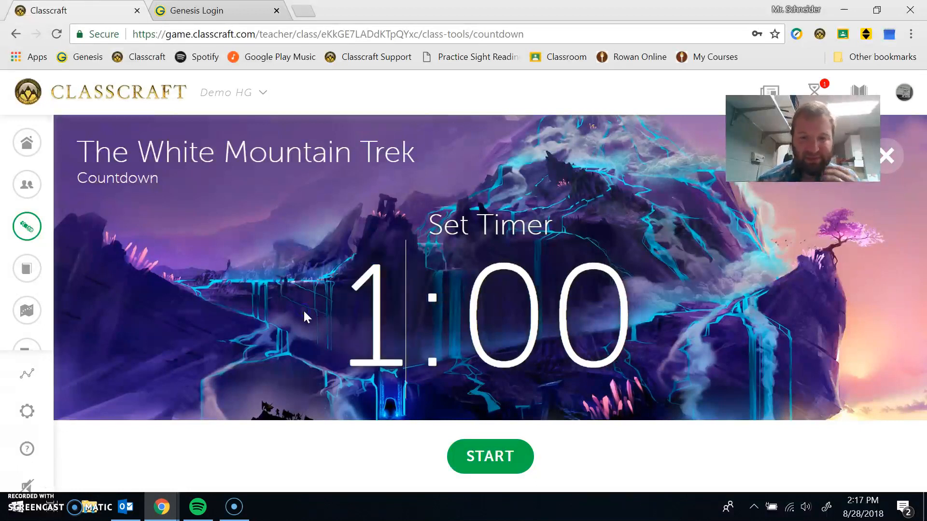
pyautogui.click(491, 456)
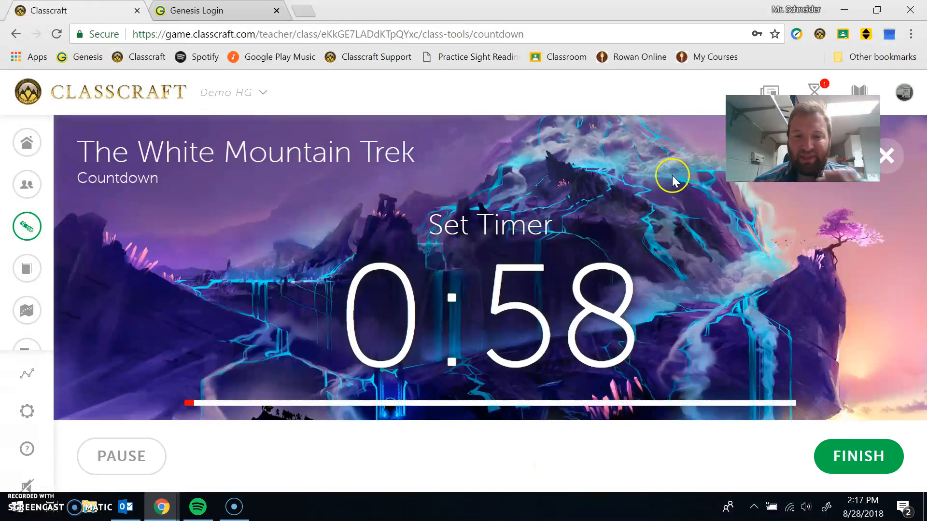
pyautogui.moveTo(736, 265)
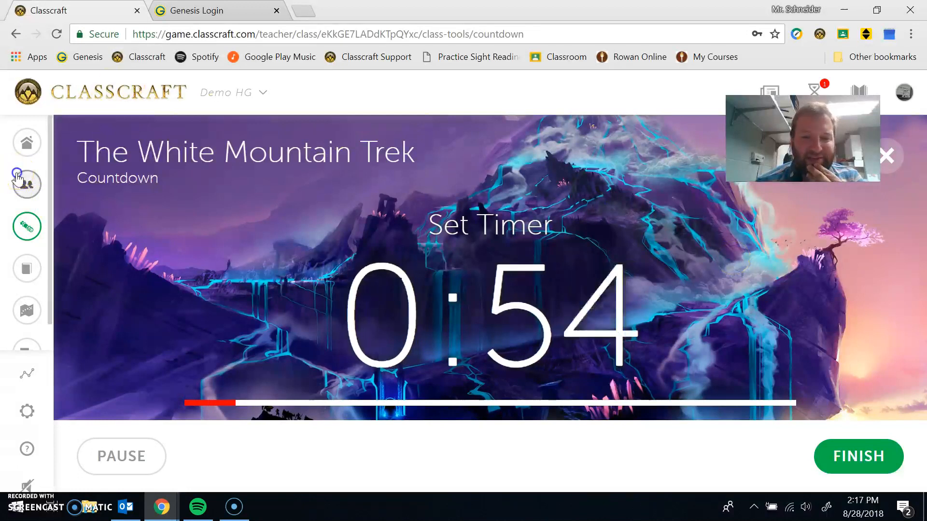
pyautogui.click(26, 185)
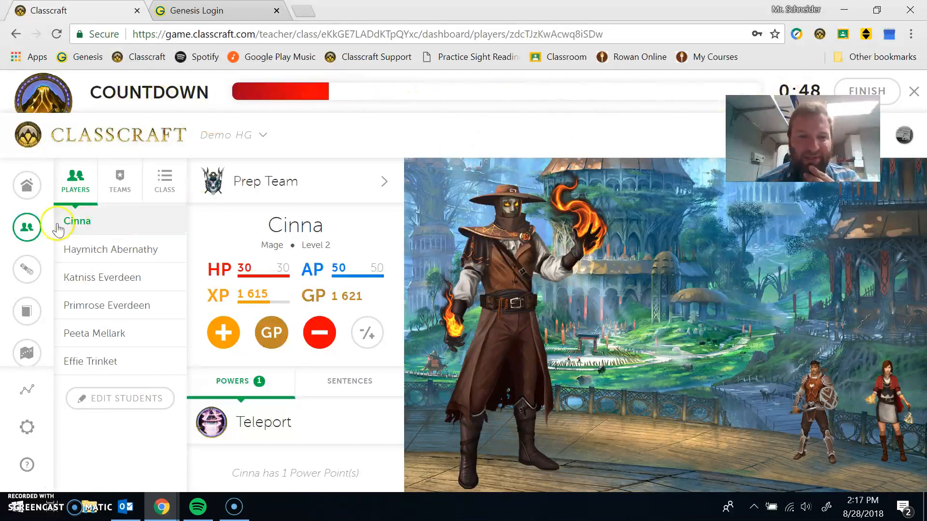
pyautogui.moveTo(570, 147)
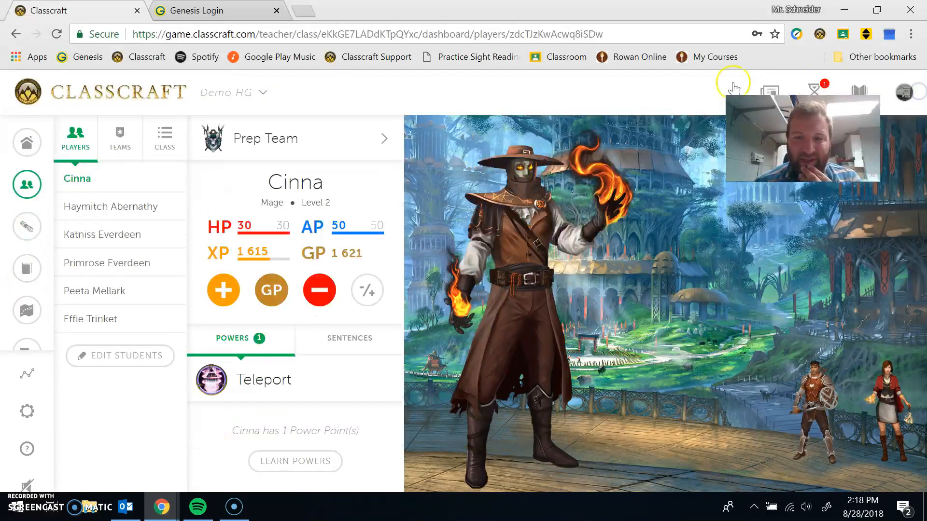
# Set up a Treasures of Tavuros evaluation named Listening Journal with a max grade of 10
pyautogui.click(27, 225)
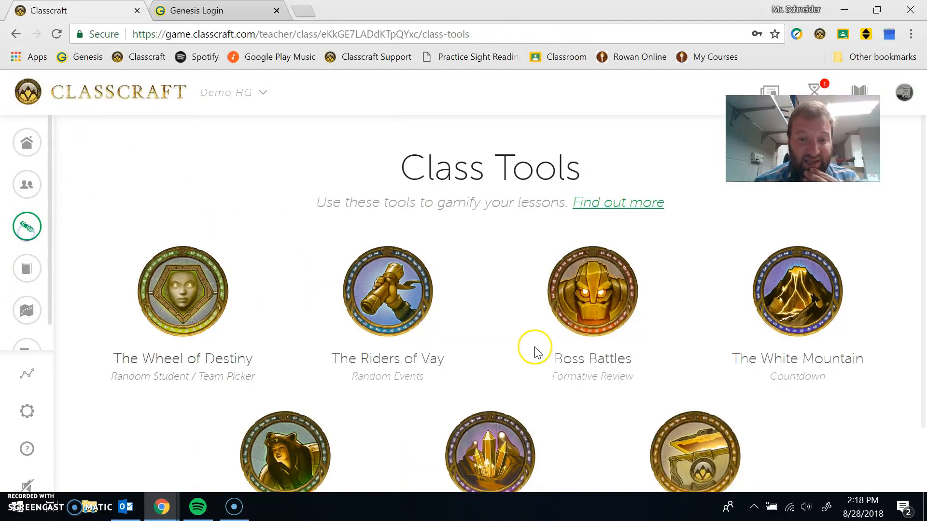
pyautogui.scroll(-3)
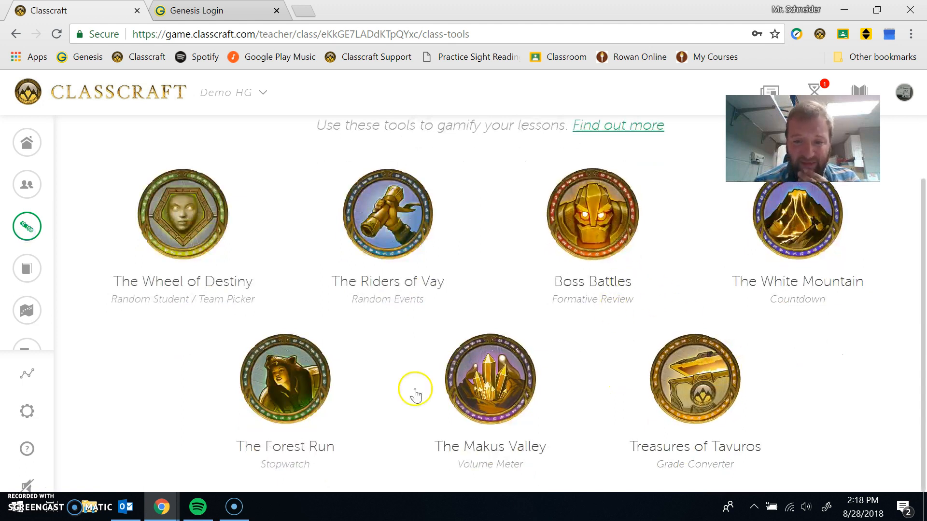
pyautogui.click(695, 380)
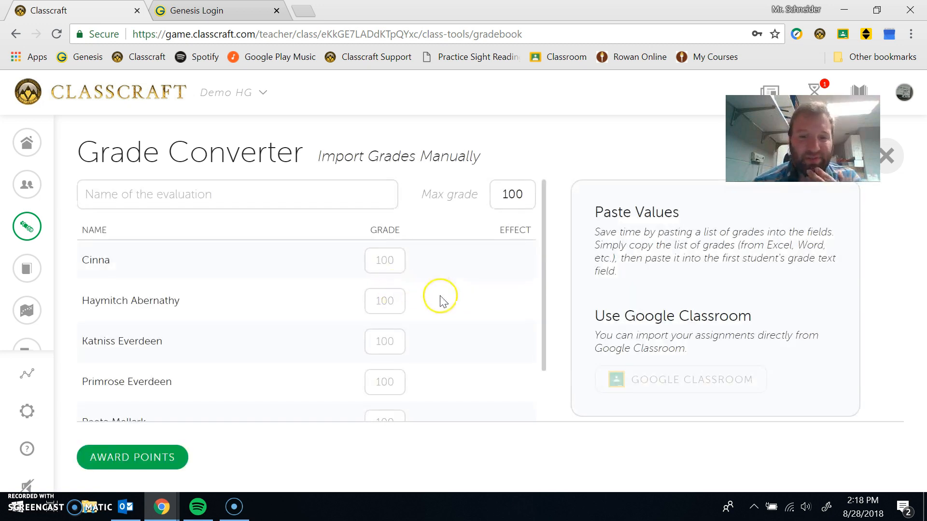
pyautogui.moveTo(633, 376)
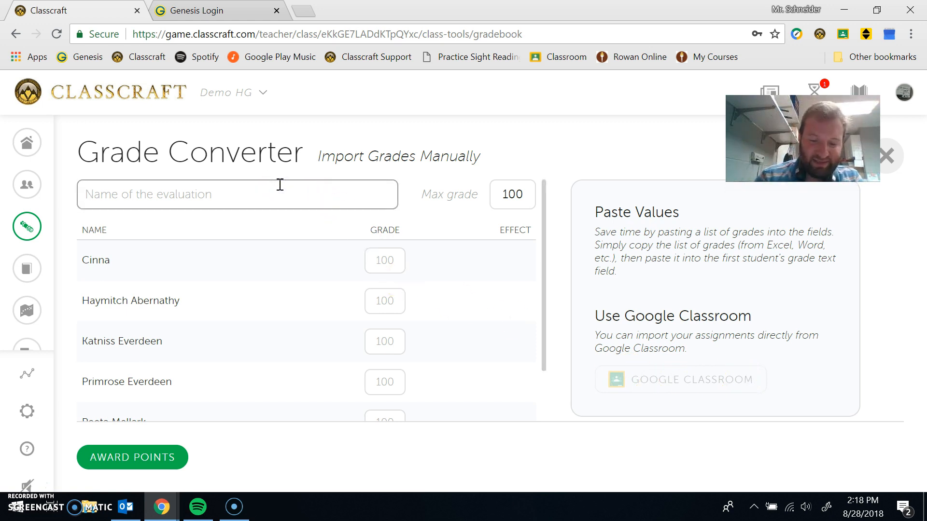
pyautogui.write('Listening J')
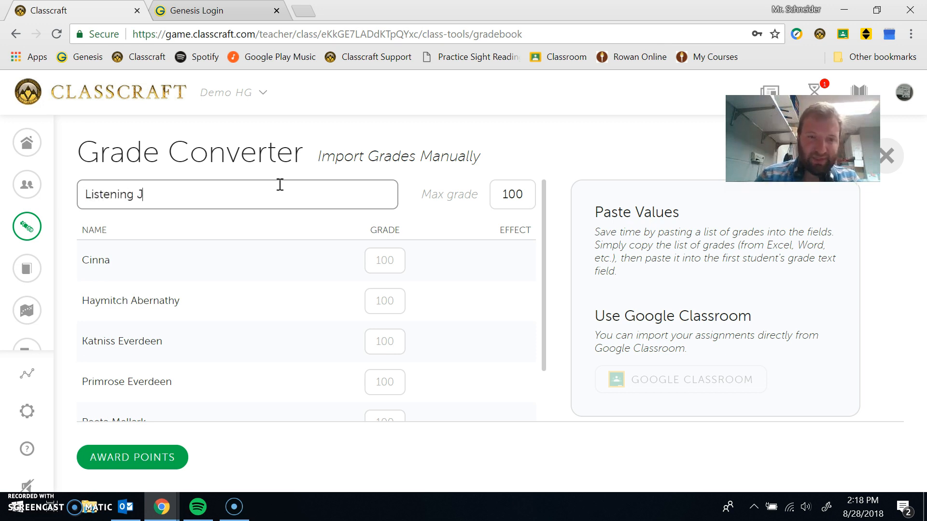
pyautogui.write('ournal')
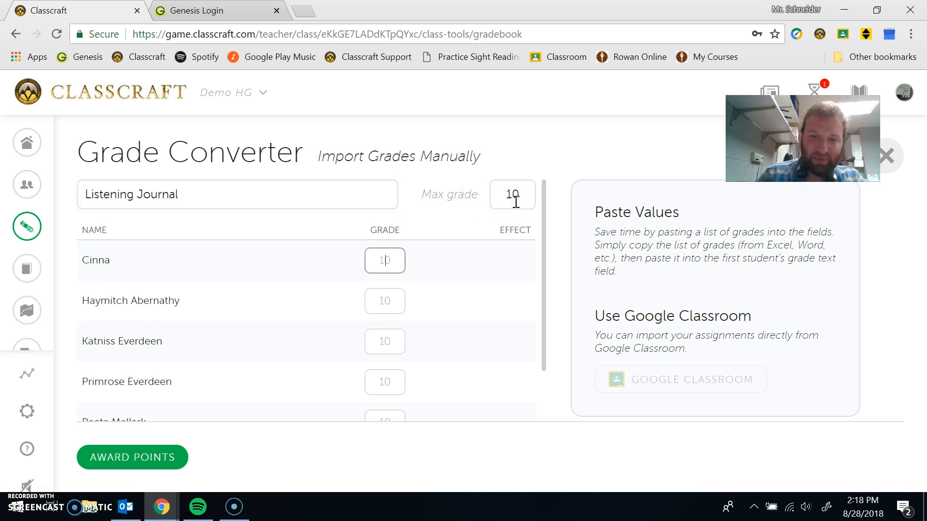
pyautogui.write('0')
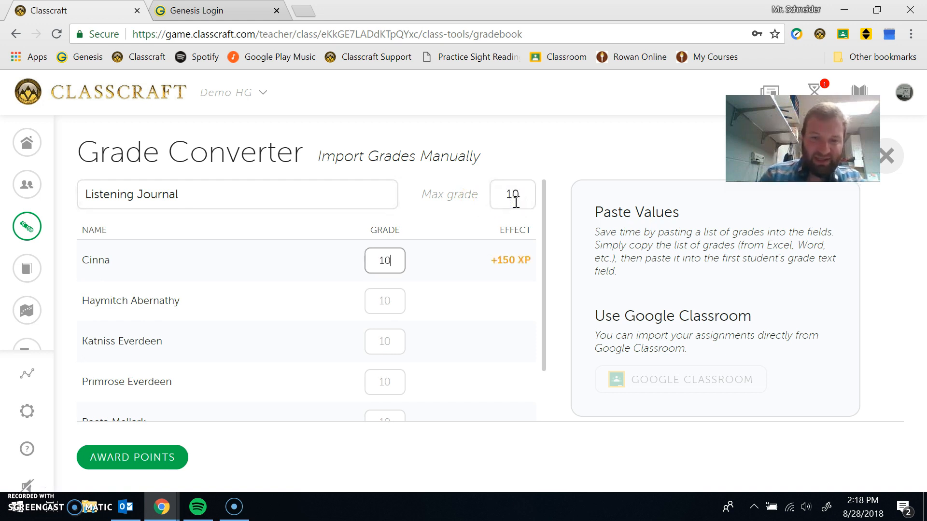
# Enter the students' grades (7, 6, 10, 8, 10) and award the converted points
pyautogui.click(384, 301)
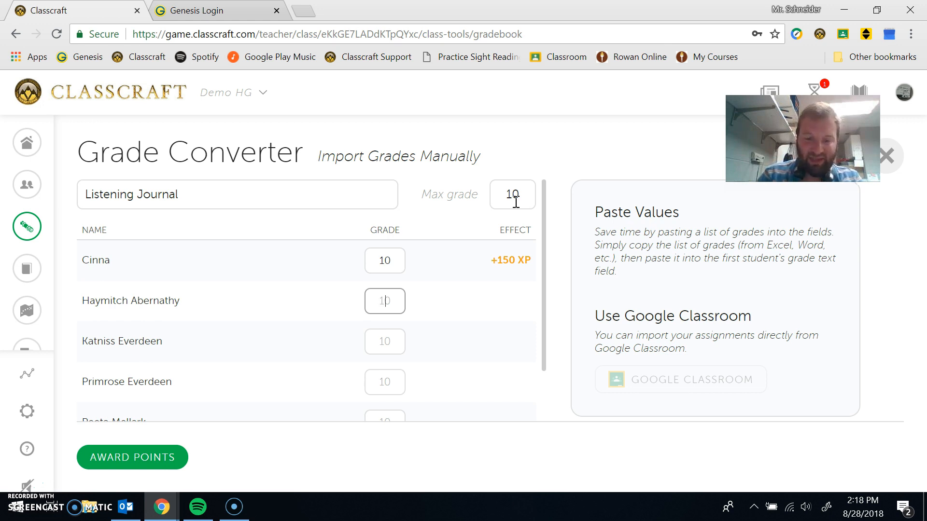
pyautogui.write('7')
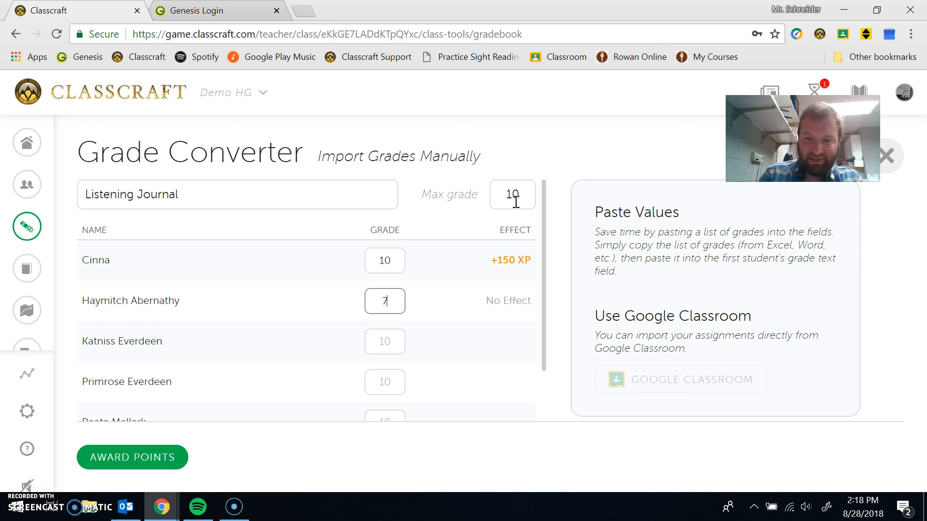
pyautogui.click(385, 341)
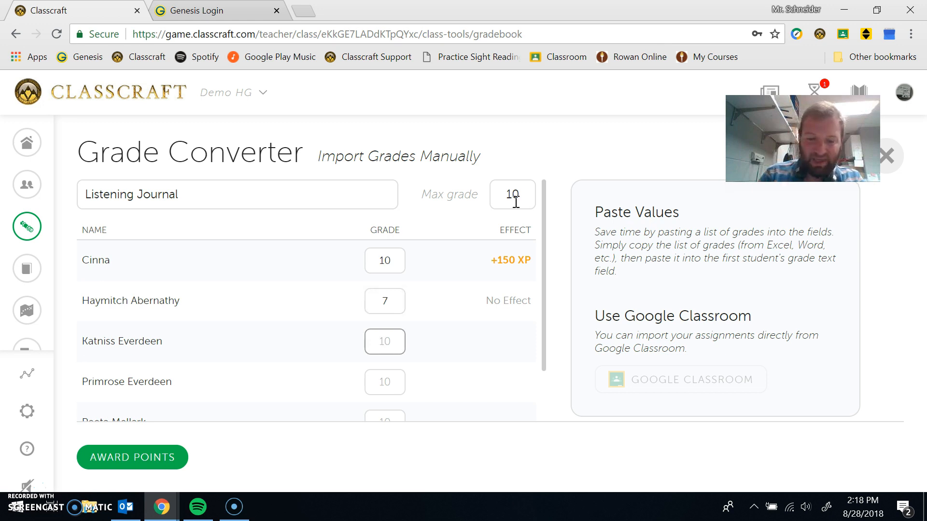
pyautogui.write('6')
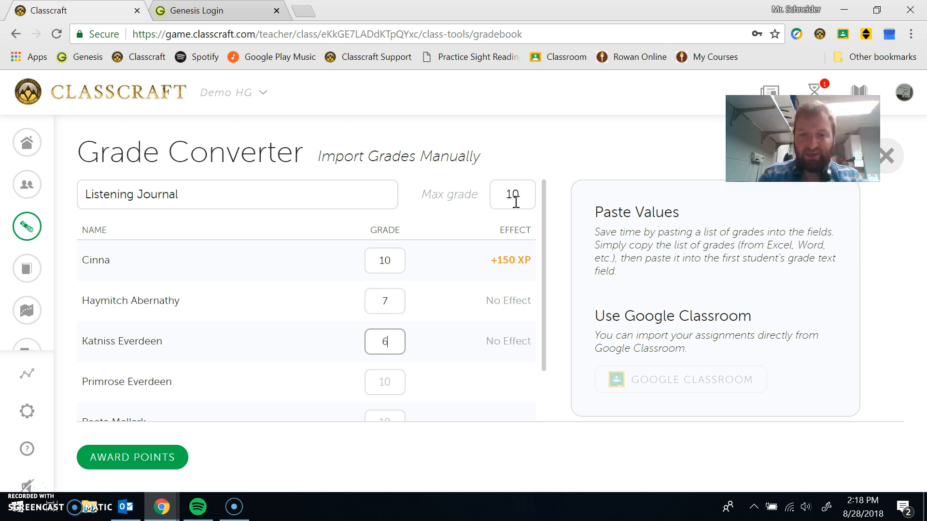
pyautogui.write('10')
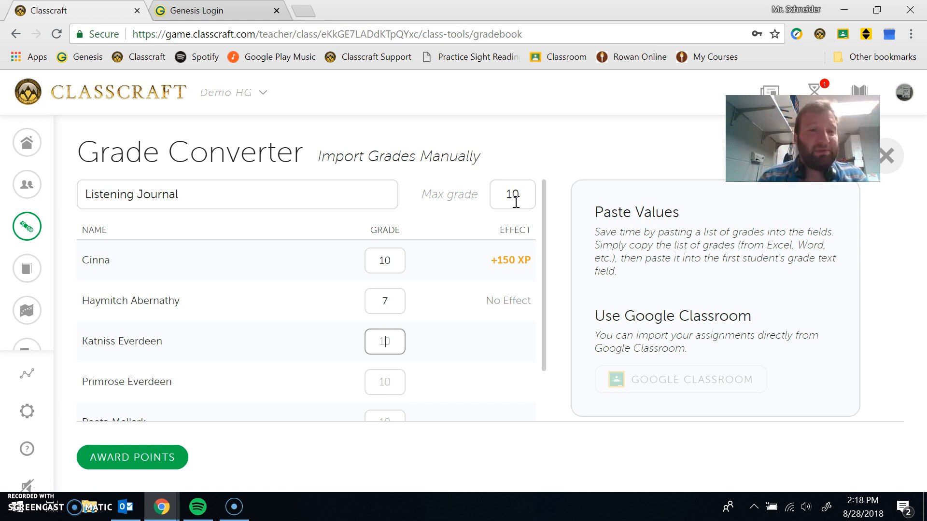
pyautogui.write('8')
pyautogui.click(384, 381)
pyautogui.write('9')
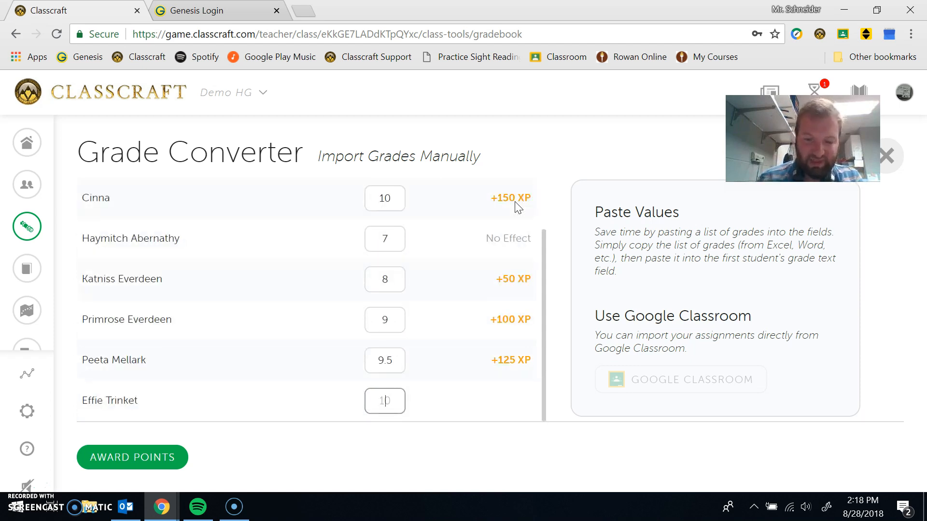
pyautogui.write('10')
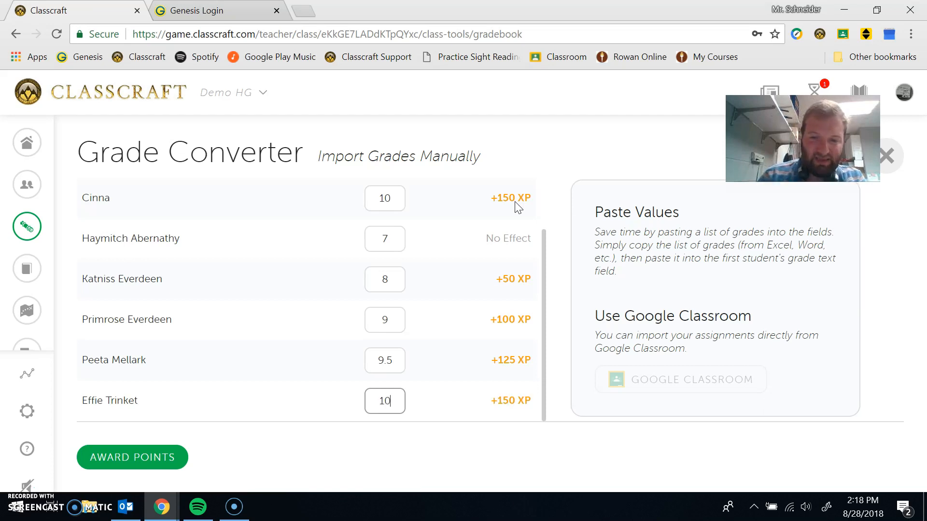
pyautogui.click(133, 457)
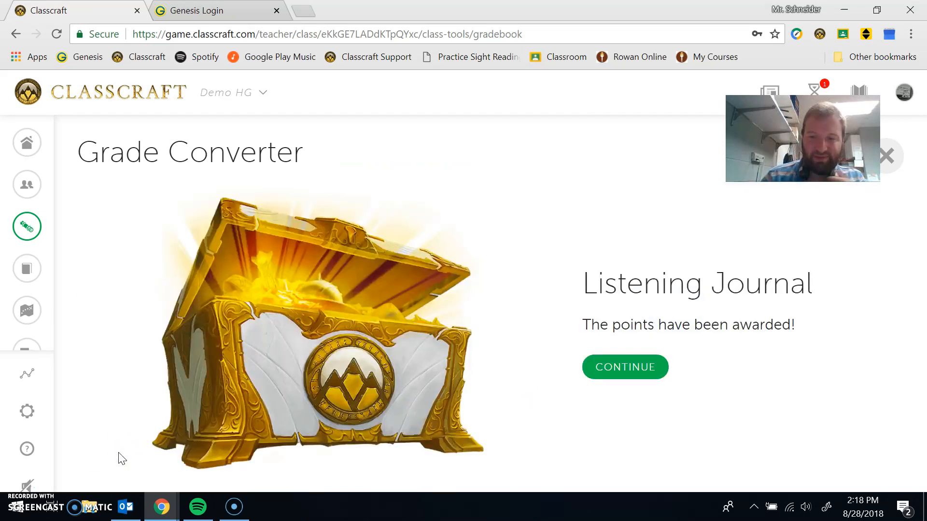
# Configure The Makus Valley volume meter with 100 XP, 100 GP rewards and a 5 HP penalty
pyautogui.click(624, 367)
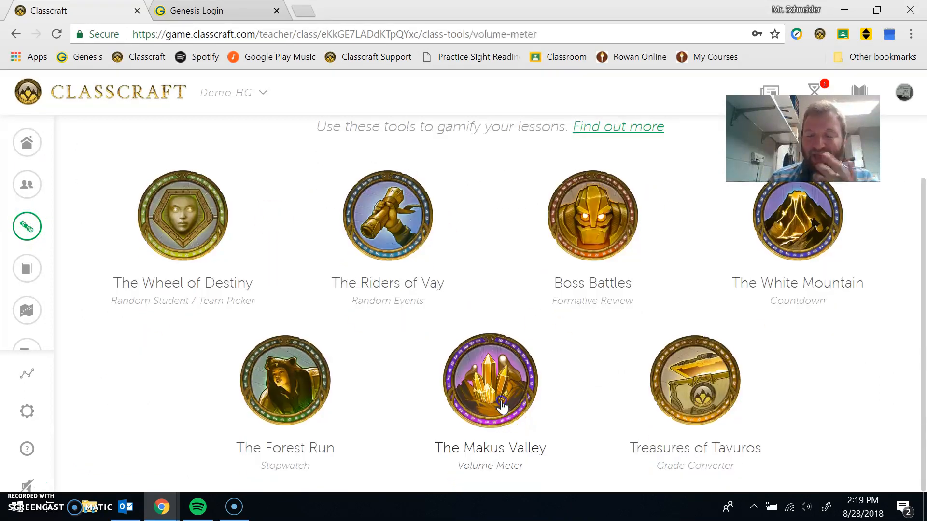
pyautogui.click(490, 380)
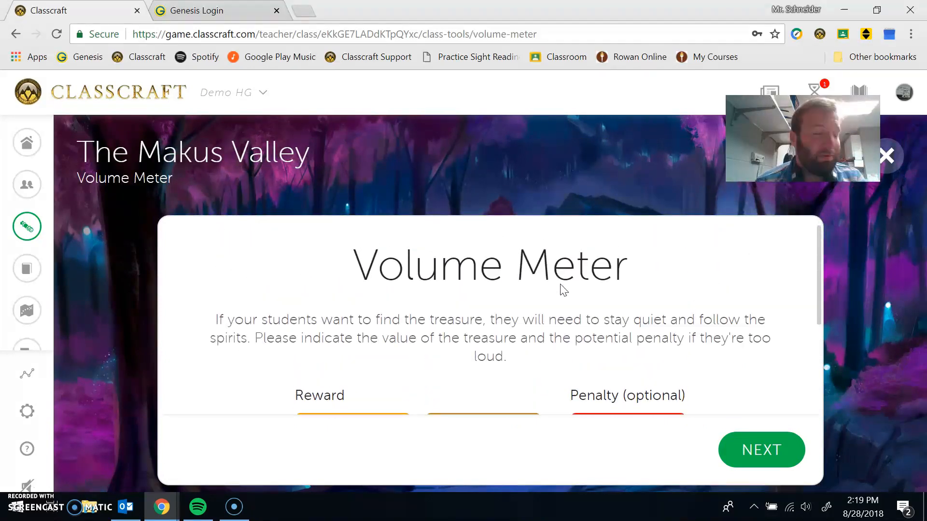
pyautogui.scroll(-3)
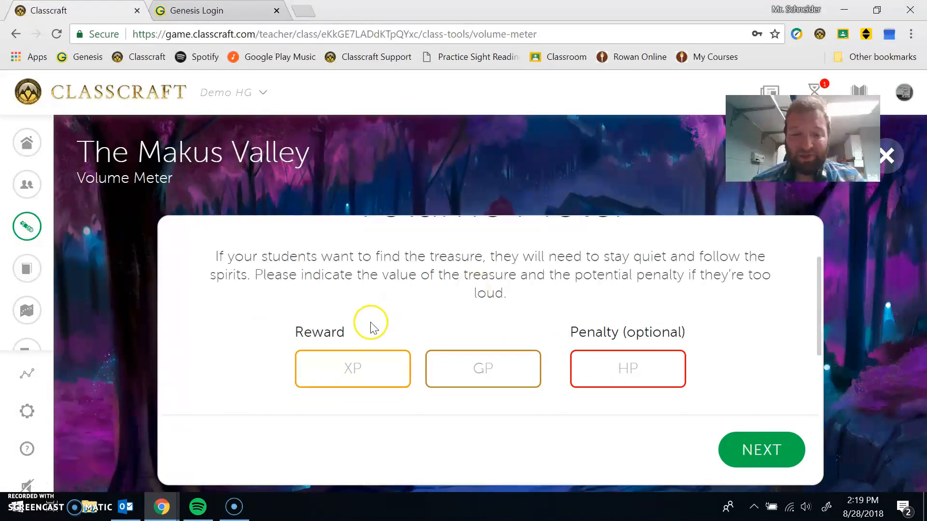
pyautogui.click(353, 368)
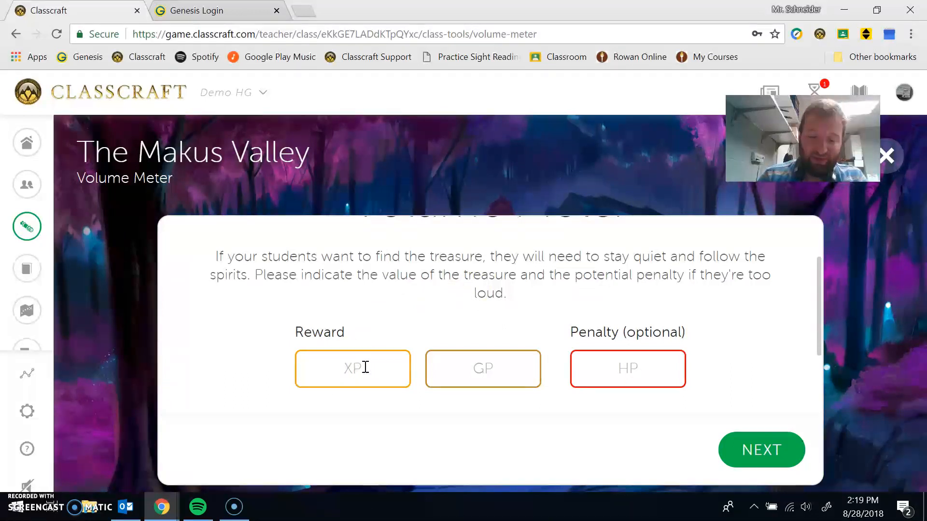
pyautogui.write('100')
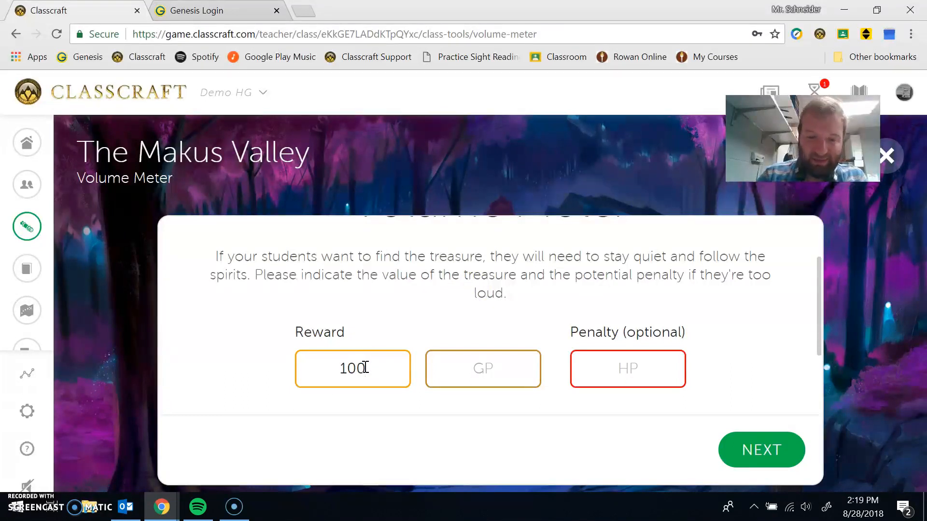
pyautogui.write('10')
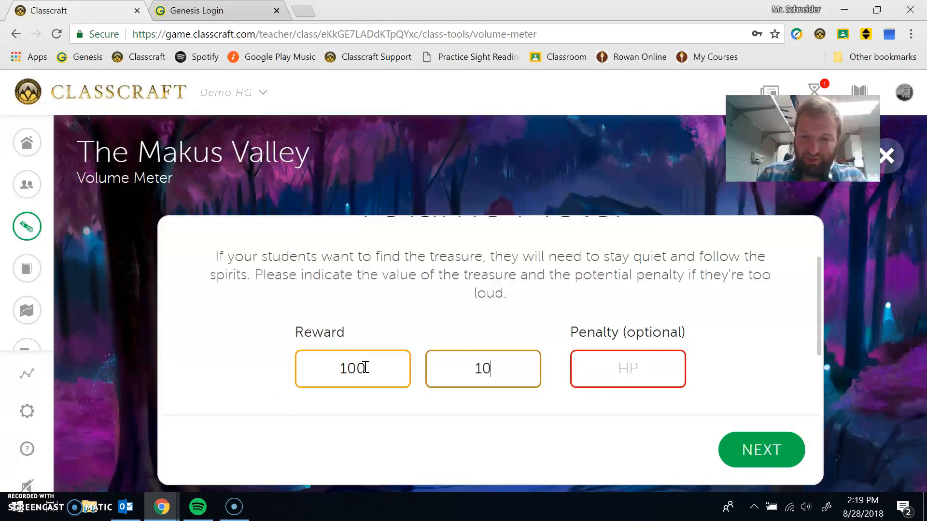
pyautogui.write('0')
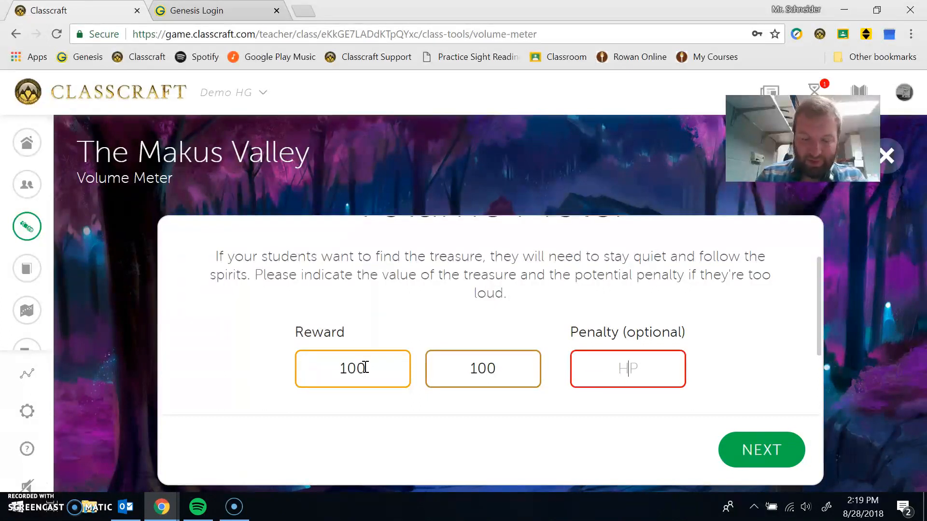
pyautogui.write('5')
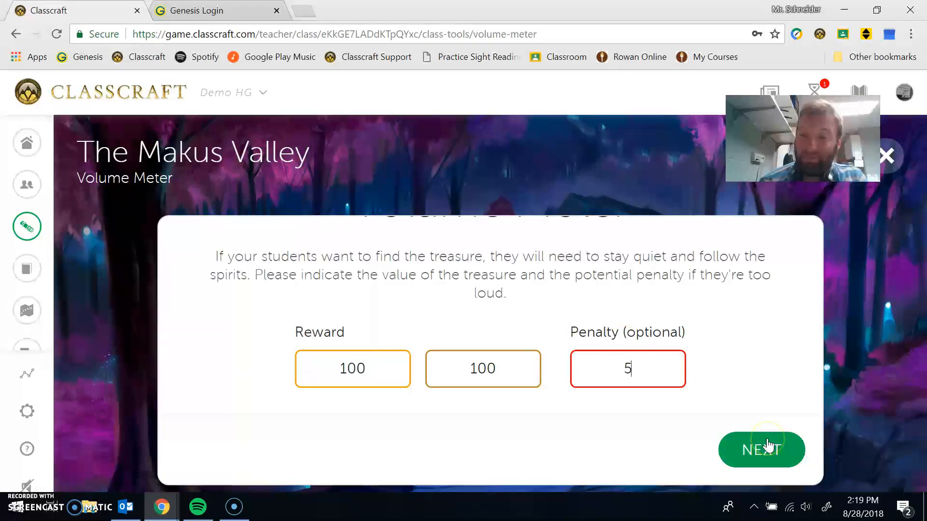
pyautogui.click(762, 449)
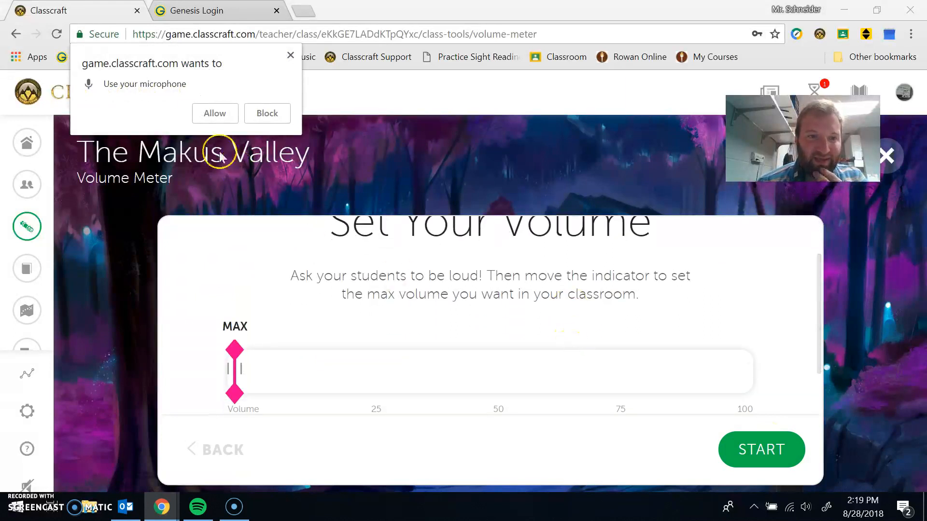
# Allow the microphone, run the session, mark the -5 HP warning a false alarm and finish with +50 XP +50 GP
pyautogui.click(214, 112)
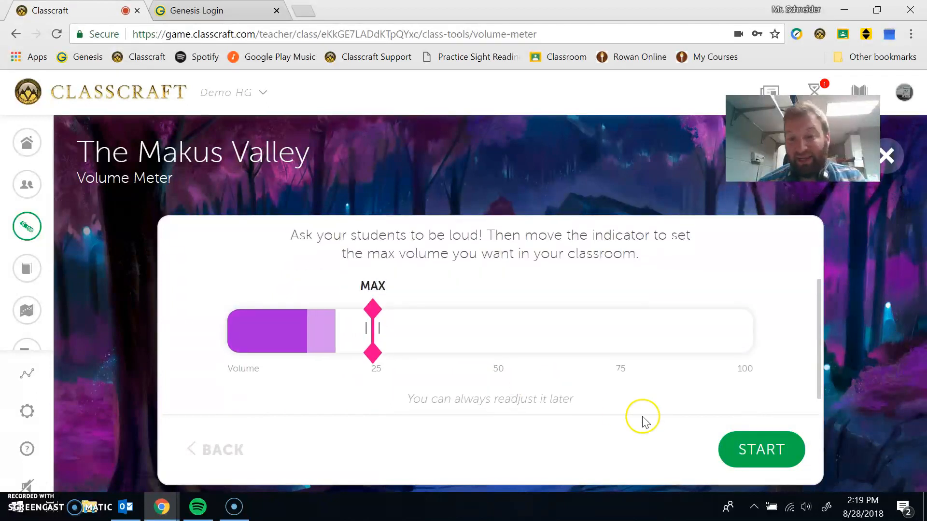
pyautogui.click(761, 448)
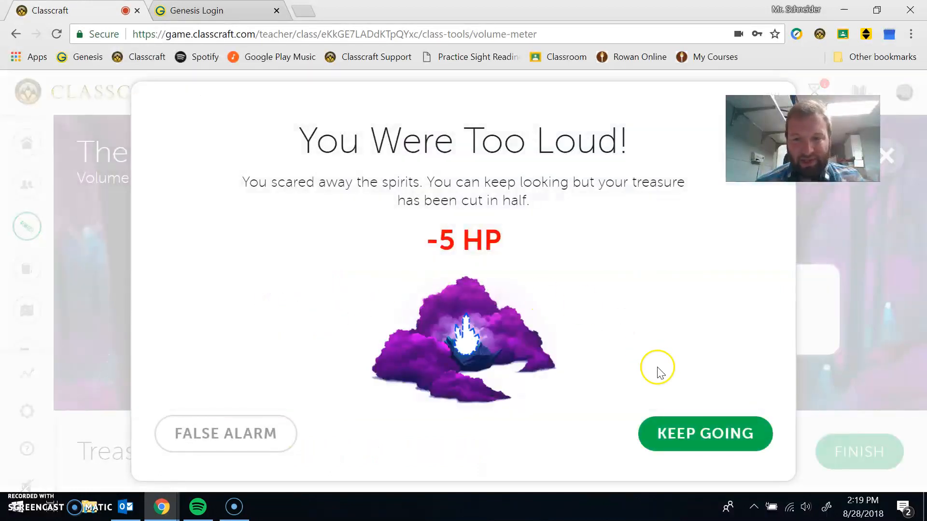
pyautogui.moveTo(184, 441)
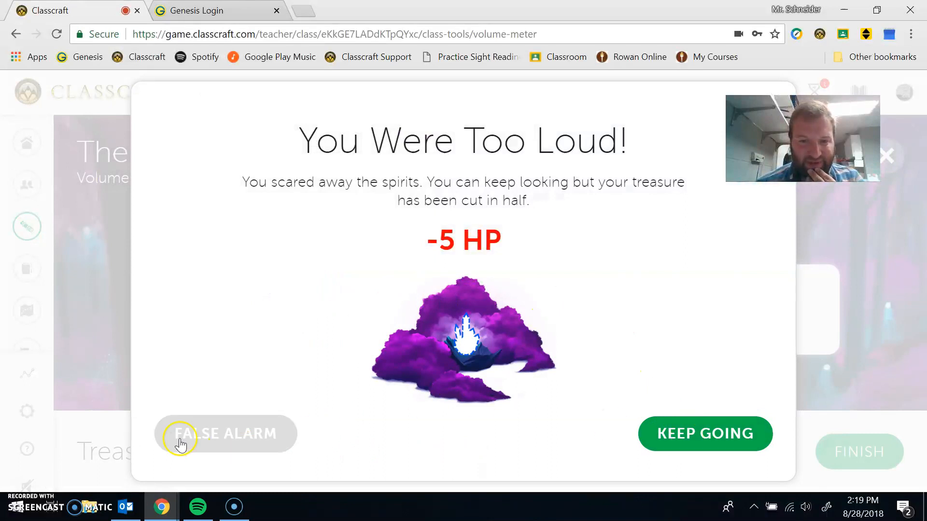
pyautogui.click(705, 434)
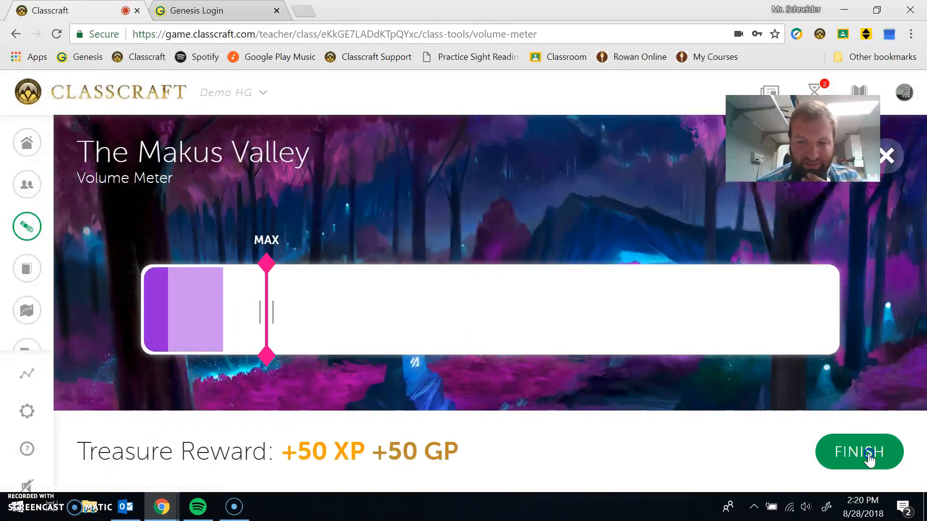
pyautogui.click(859, 451)
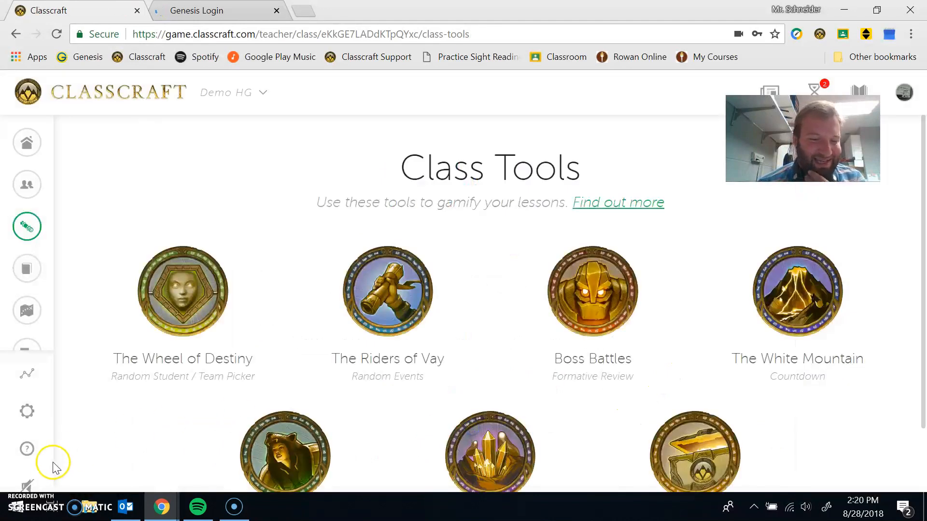